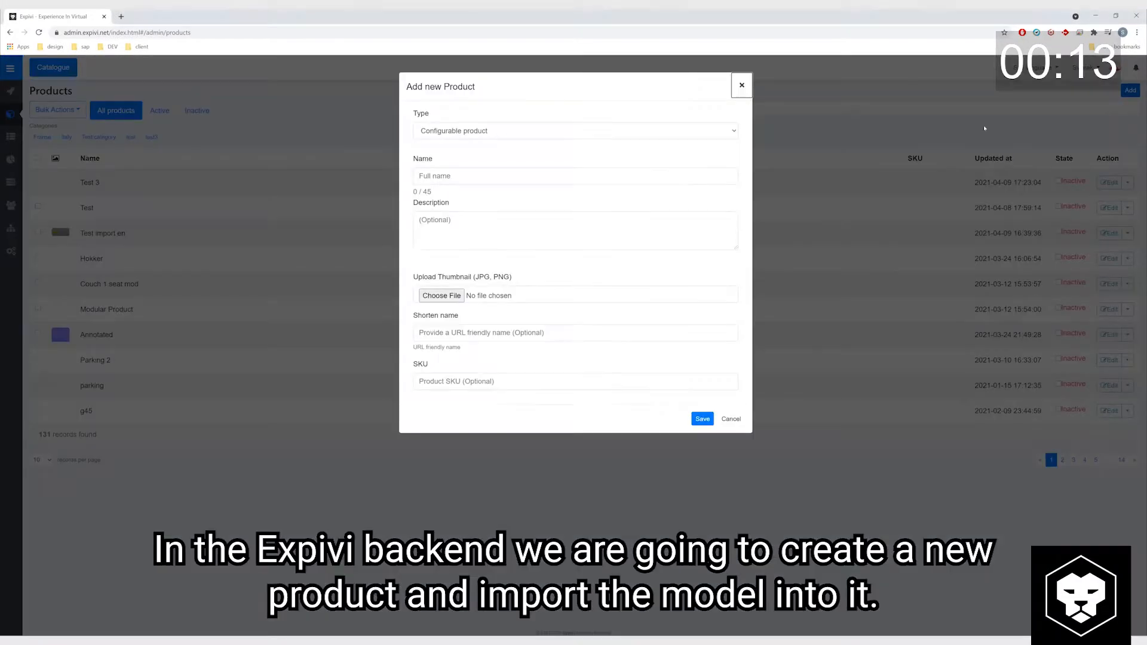
# Name the new configurable product 'Boat test' and save it.
pyautogui.write('Boi')
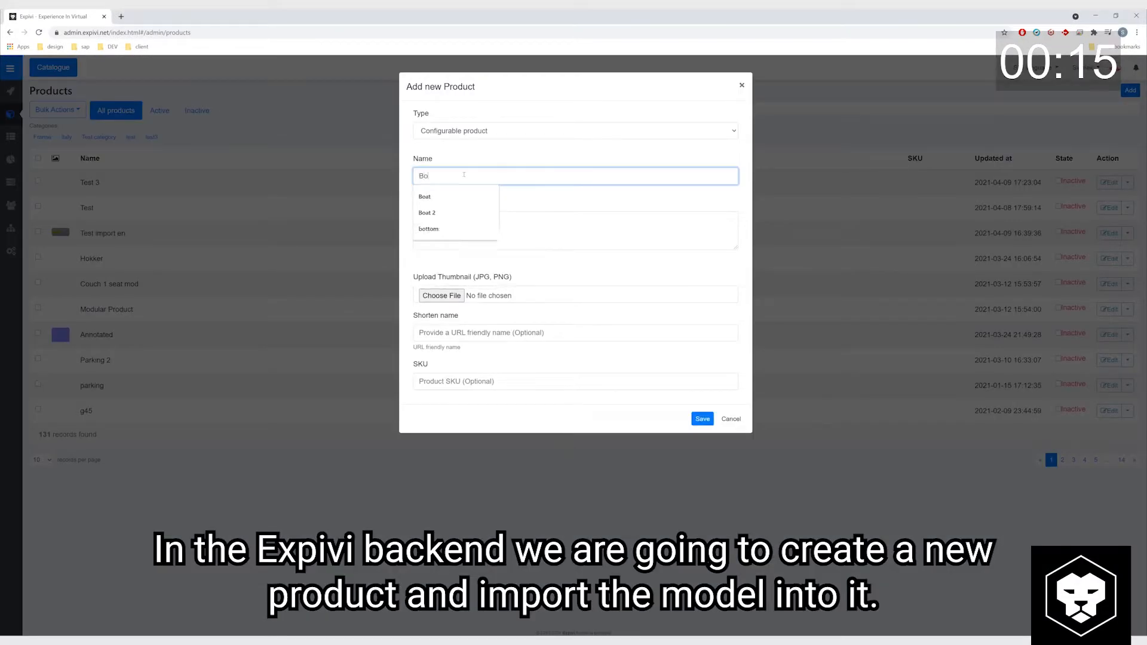
pyautogui.write('Boat test')
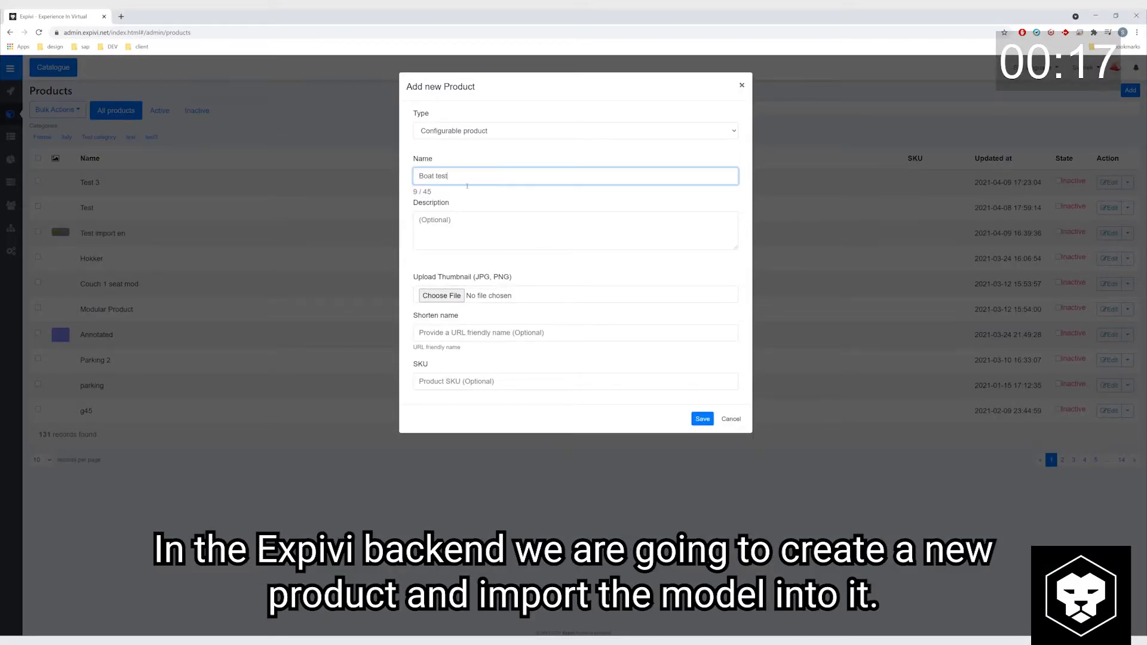
pyautogui.click(701, 418)
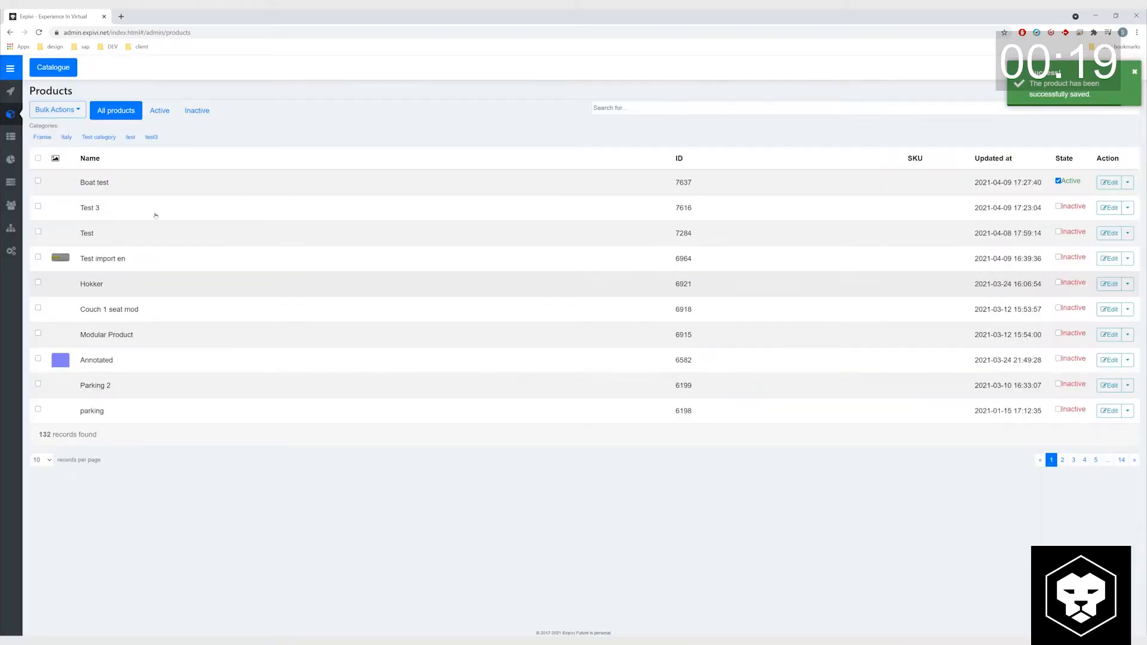
# Start the model import wizard from Boat test's Configure > Imports page.
pyautogui.click(1108, 182)
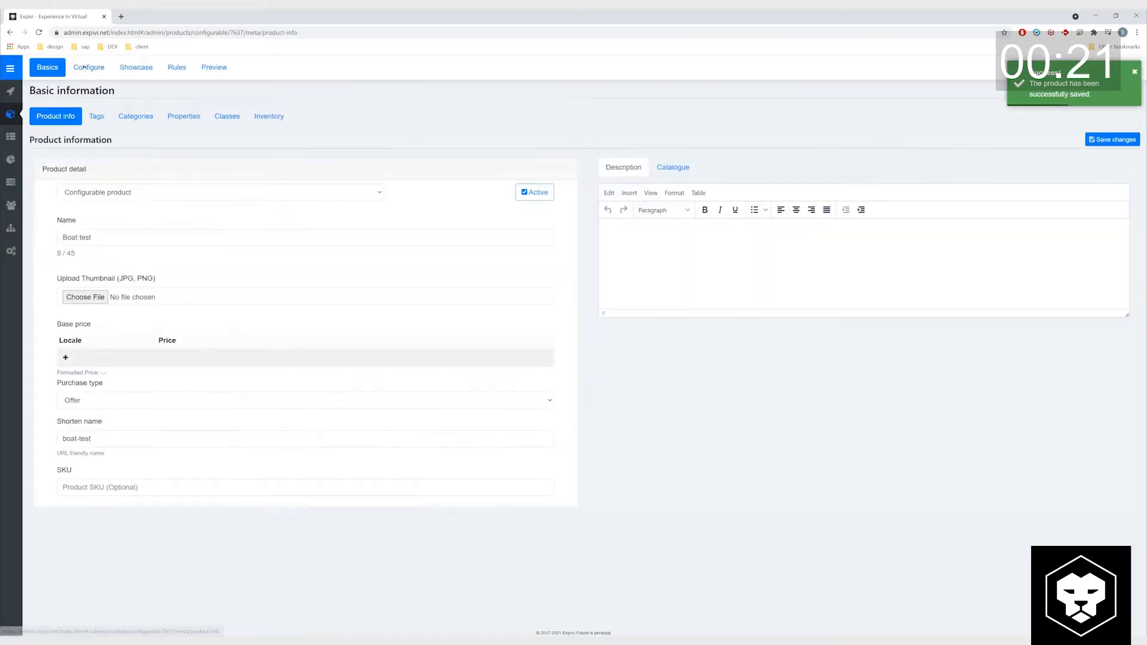
pyautogui.click(87, 67)
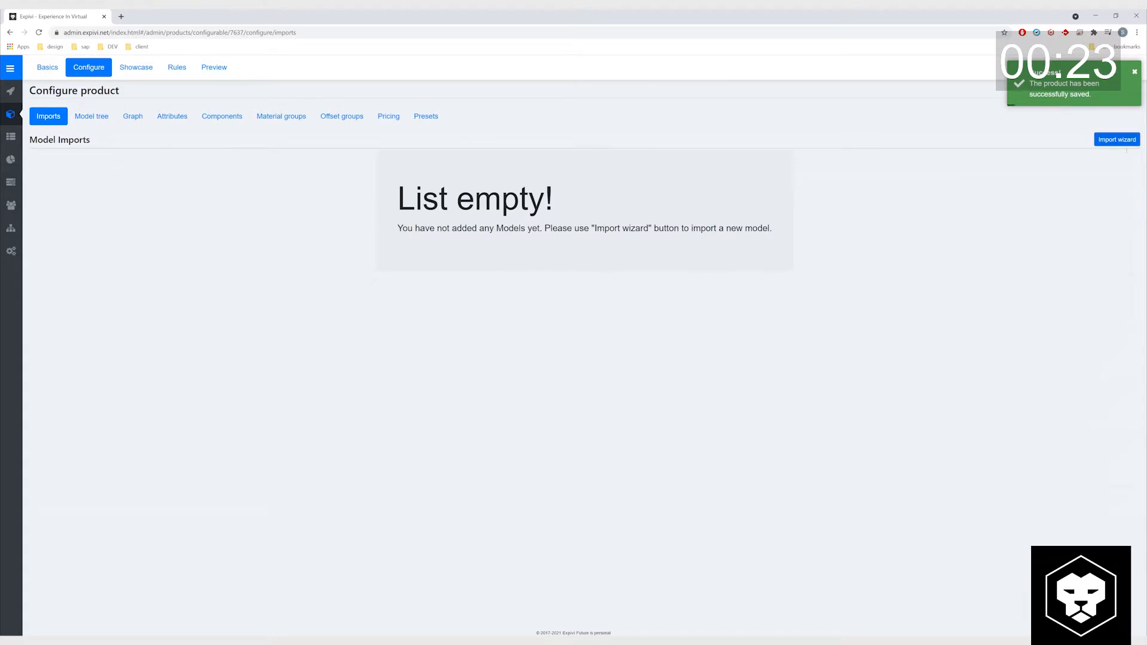
pyautogui.click(1116, 138)
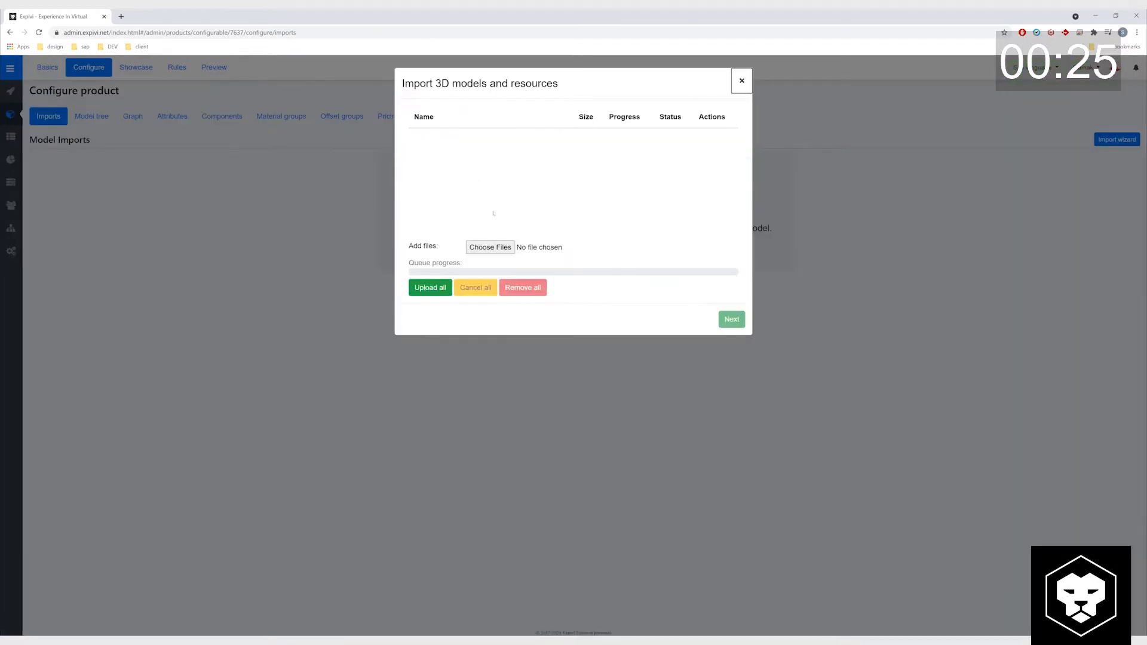
pyautogui.click(490, 246)
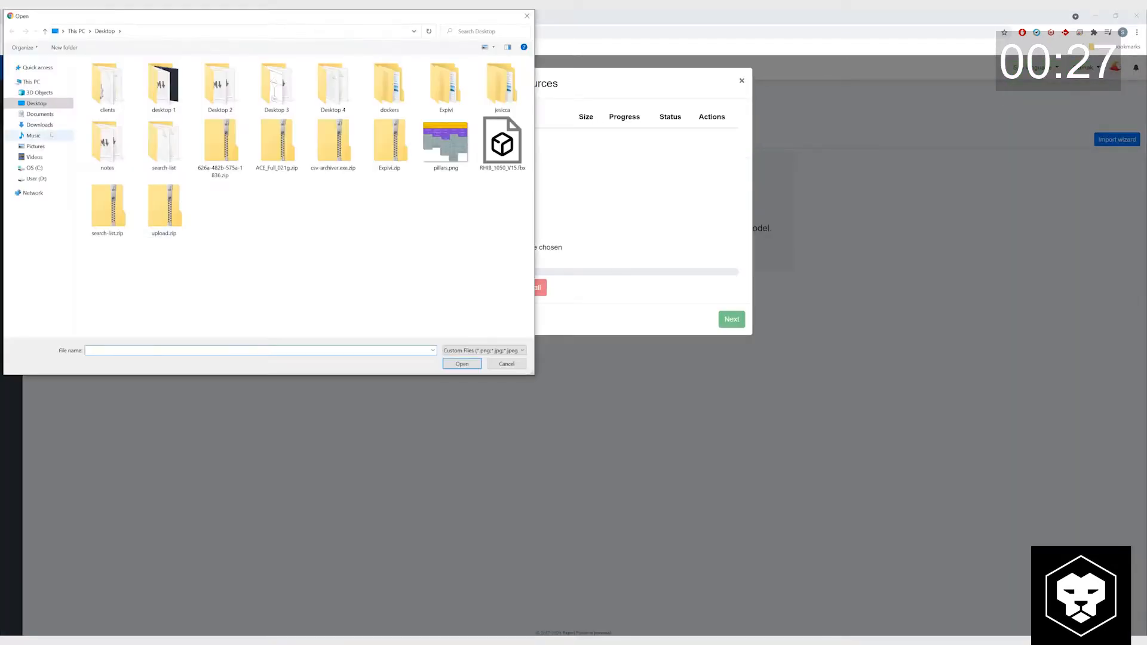
# Upload RHIB_1050_V15.fbx and import it as the product's boat model.
pyautogui.click(502, 141)
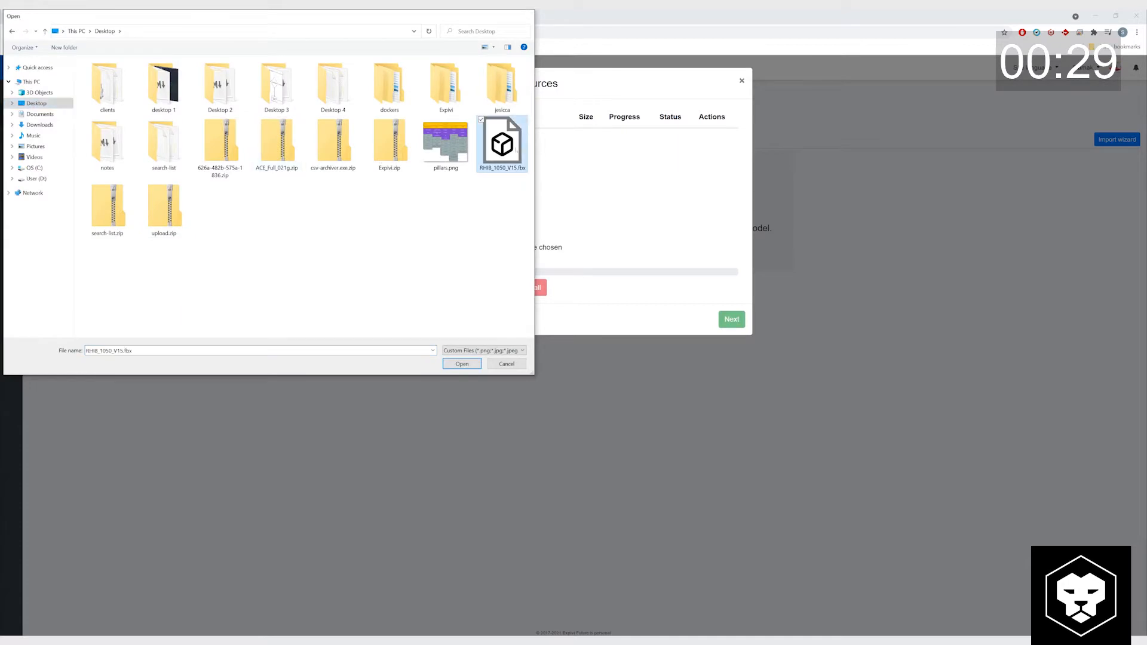
pyautogui.click(462, 363)
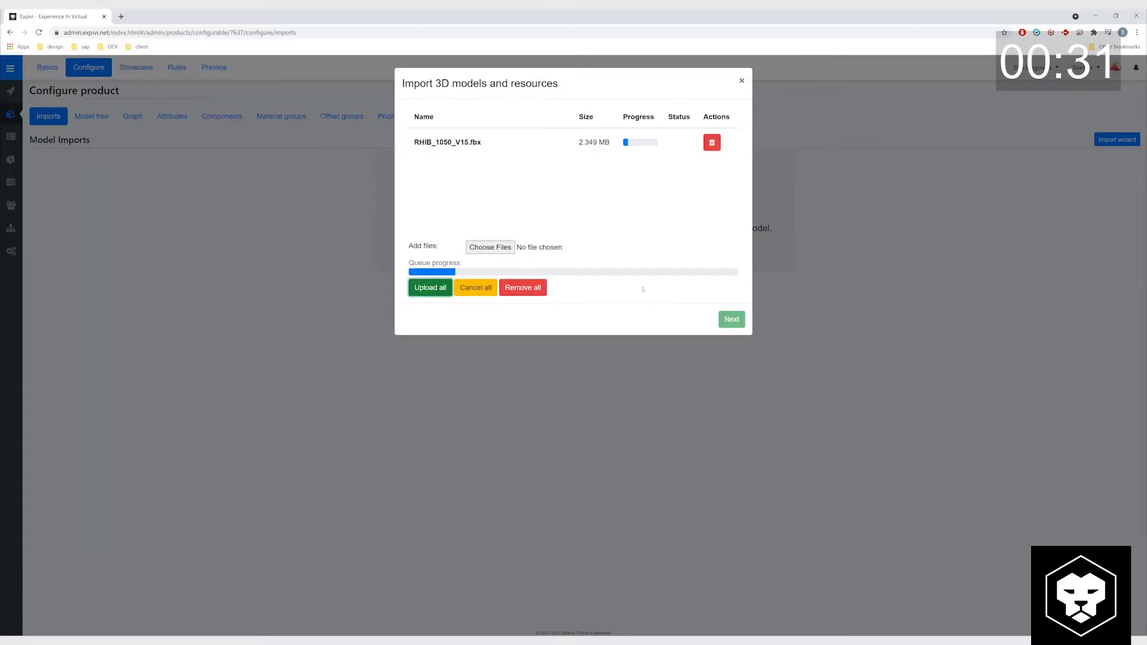
pyautogui.click(730, 319)
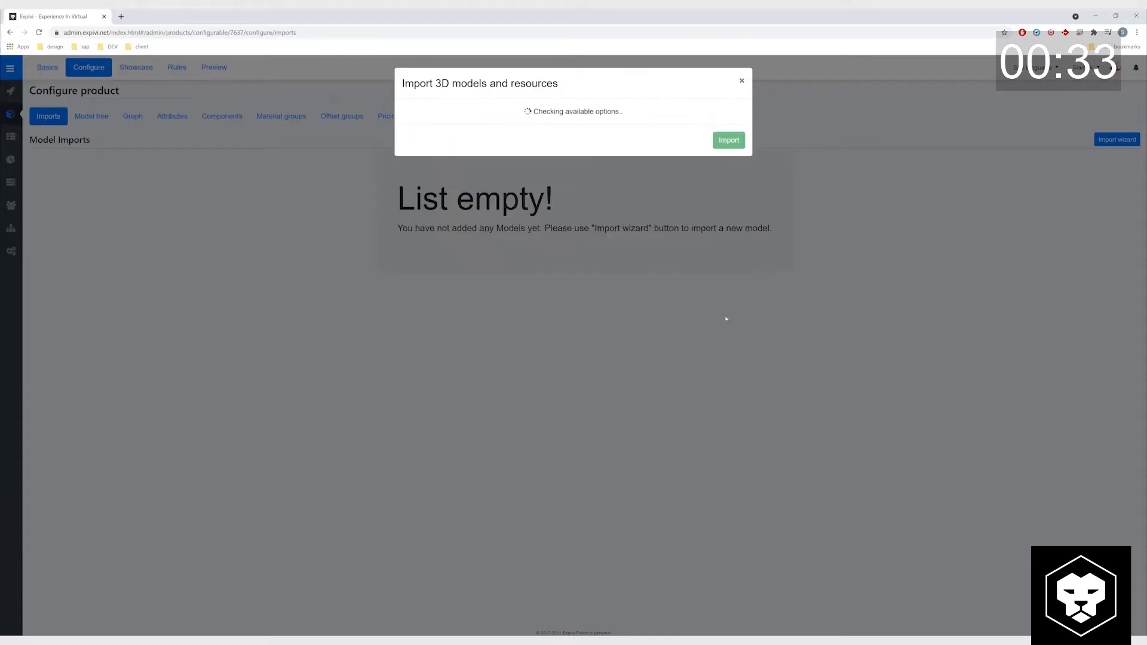
pyautogui.click(728, 140)
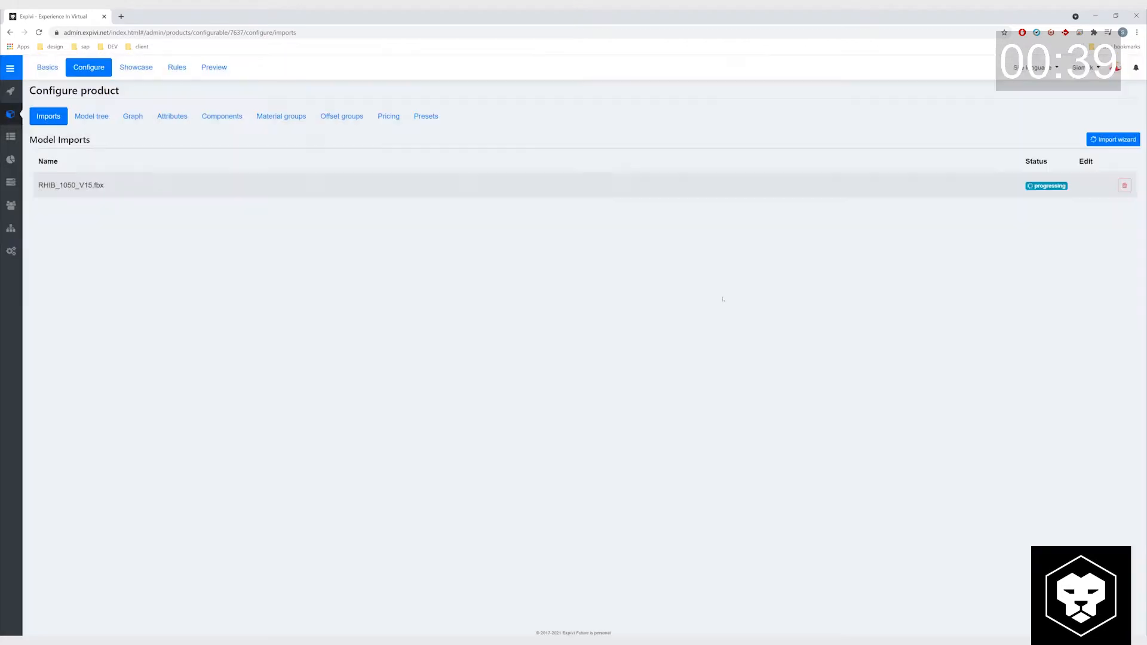
pyautogui.moveTo(132, 116)
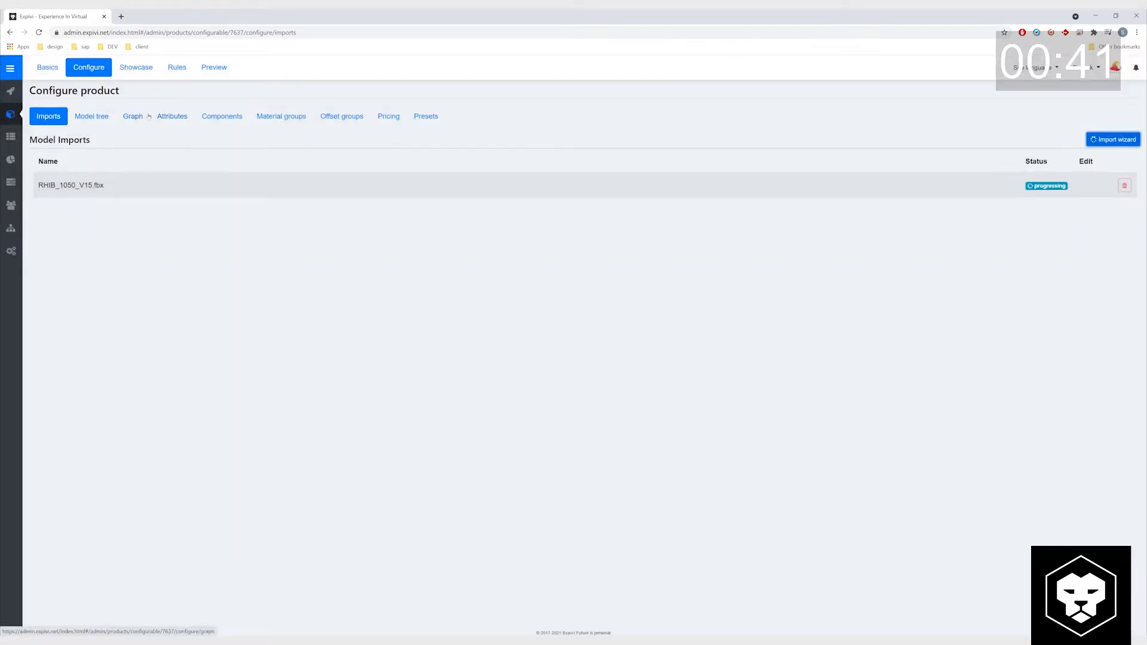
# View the configurable graph and inspect the ShinyBlackMetalSeatsBack node in the model hierarchy.
pyautogui.click(133, 116)
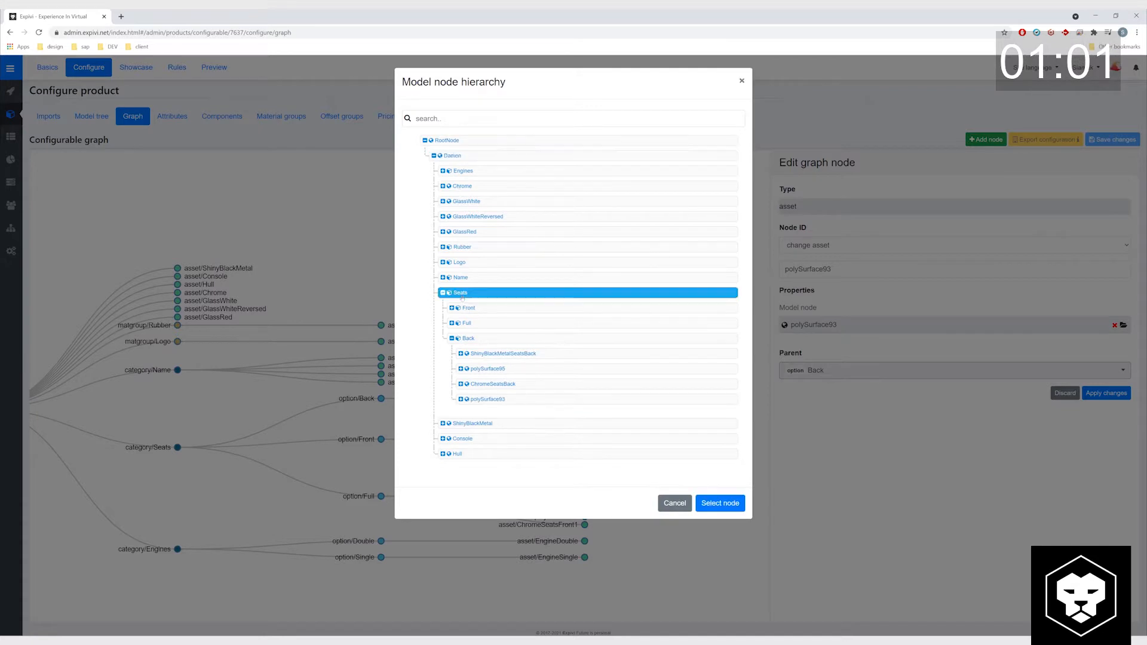
pyautogui.click(503, 353)
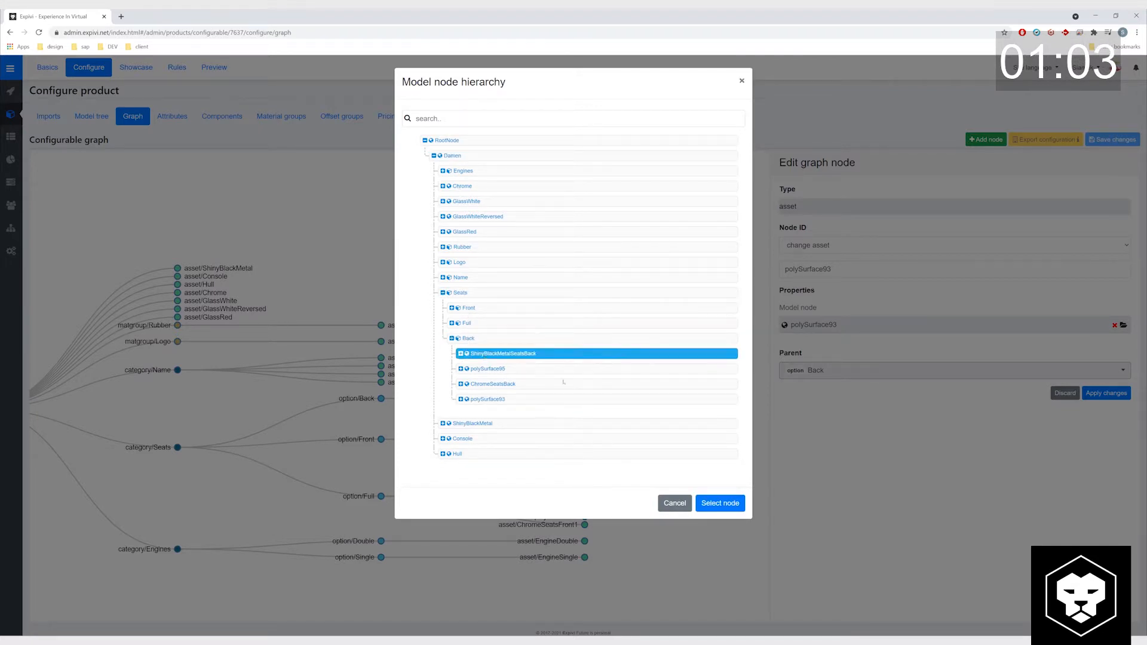
pyautogui.click(719, 503)
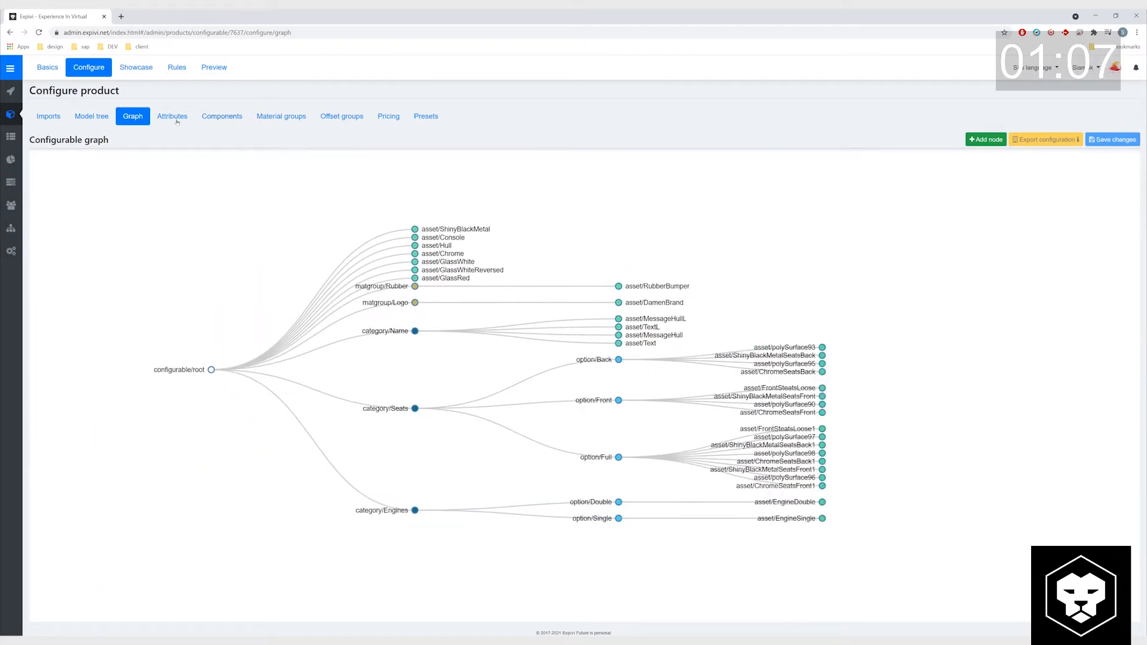
# Review the Seats attribute's Back, Front and Full options, then show the boat in the showcase.
pyautogui.click(172, 116)
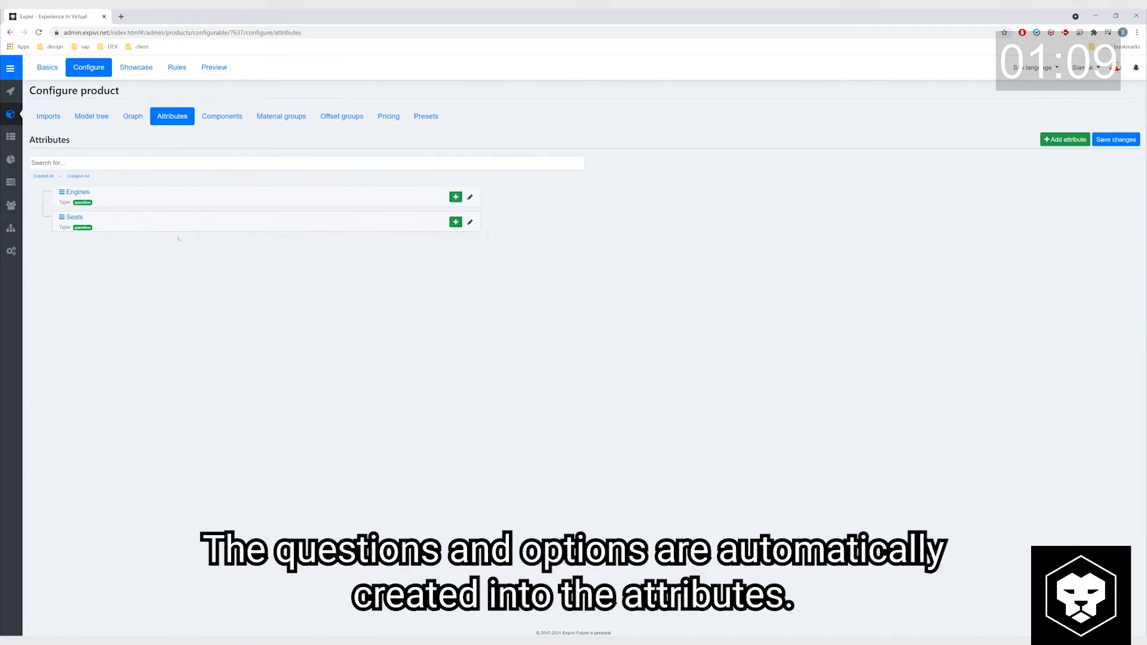
pyautogui.click(469, 197)
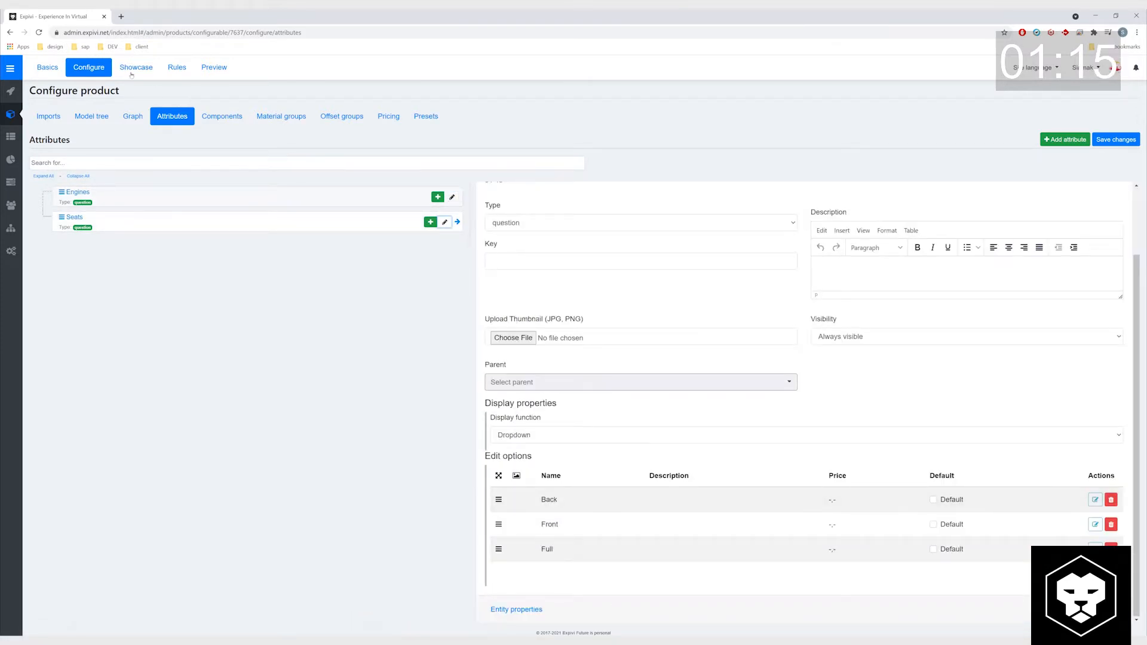
pyautogui.click(135, 67)
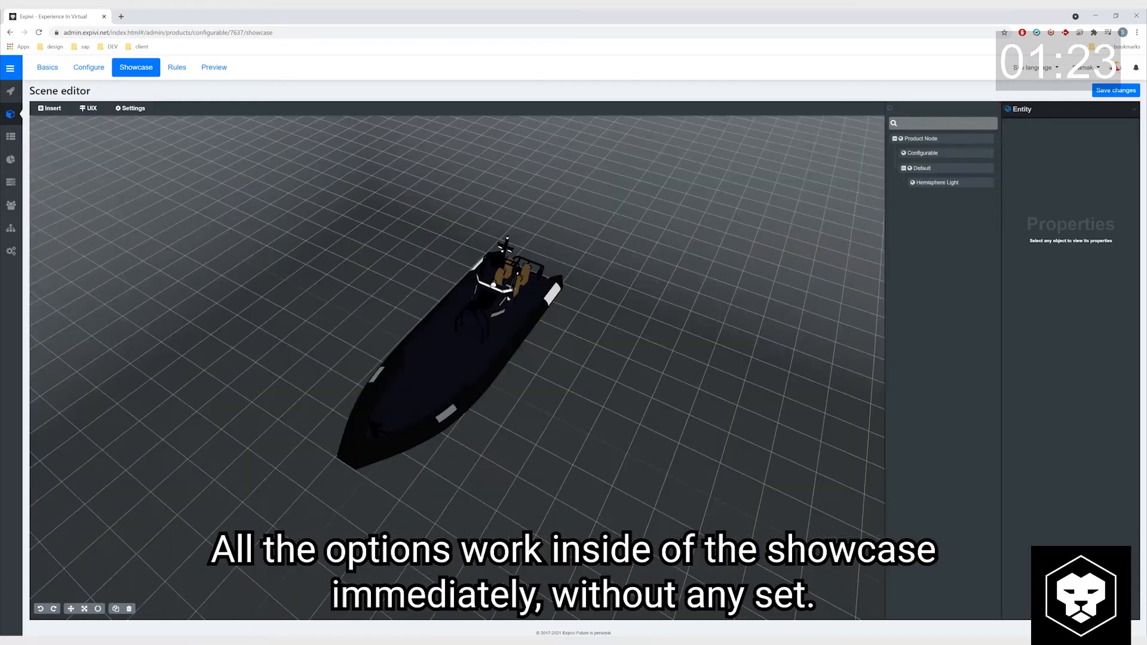
# Try different Engines and the Full Seats layout on the product node, then return to Imports.
pyautogui.click(921, 139)
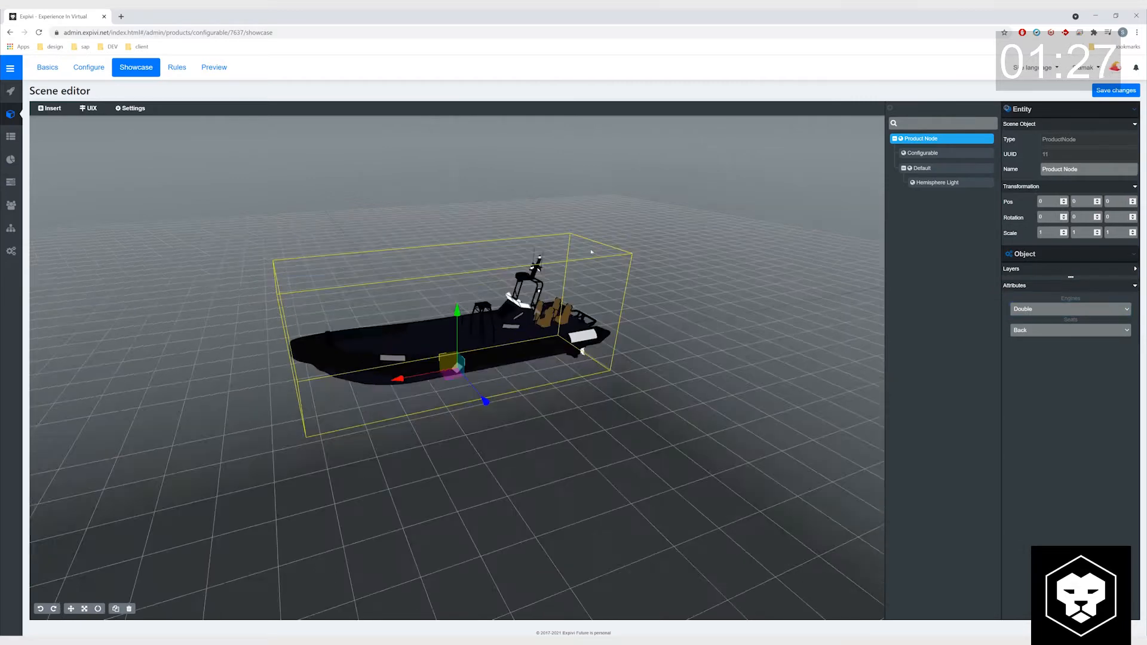
pyautogui.click(1068, 308)
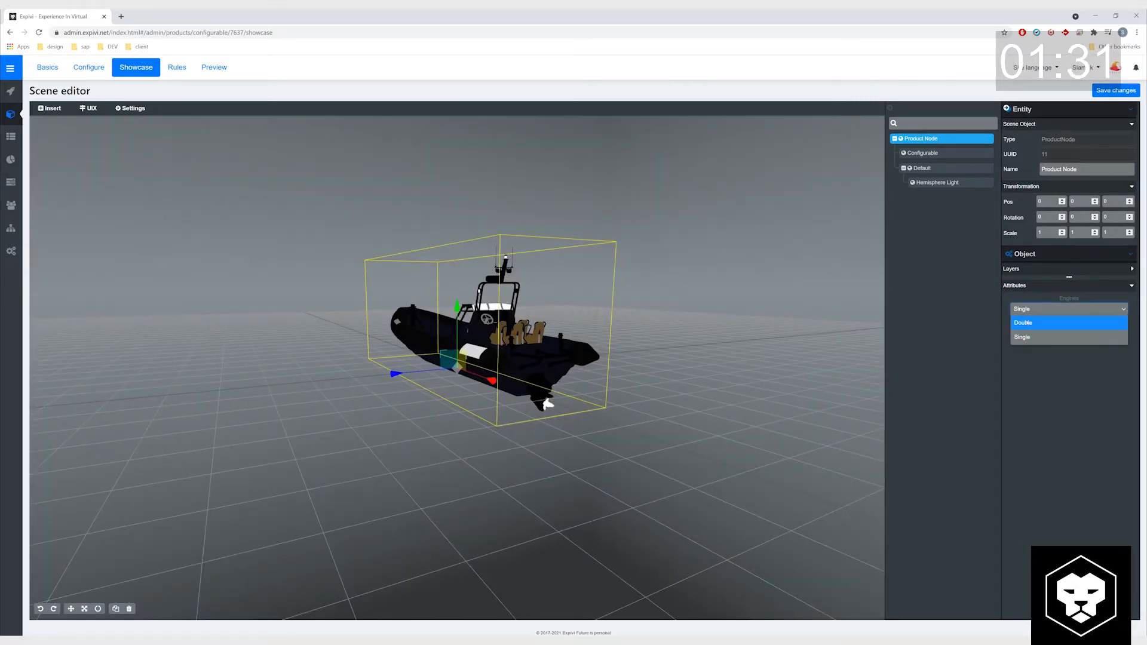
pyautogui.click(1021, 322)
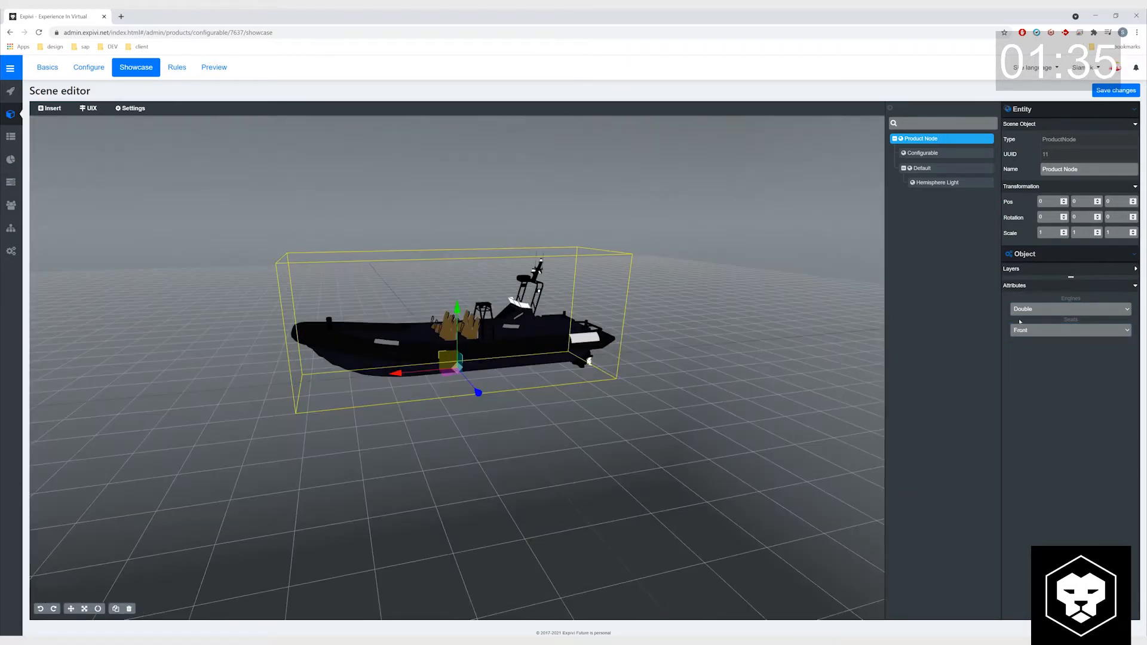
pyautogui.click(1069, 329)
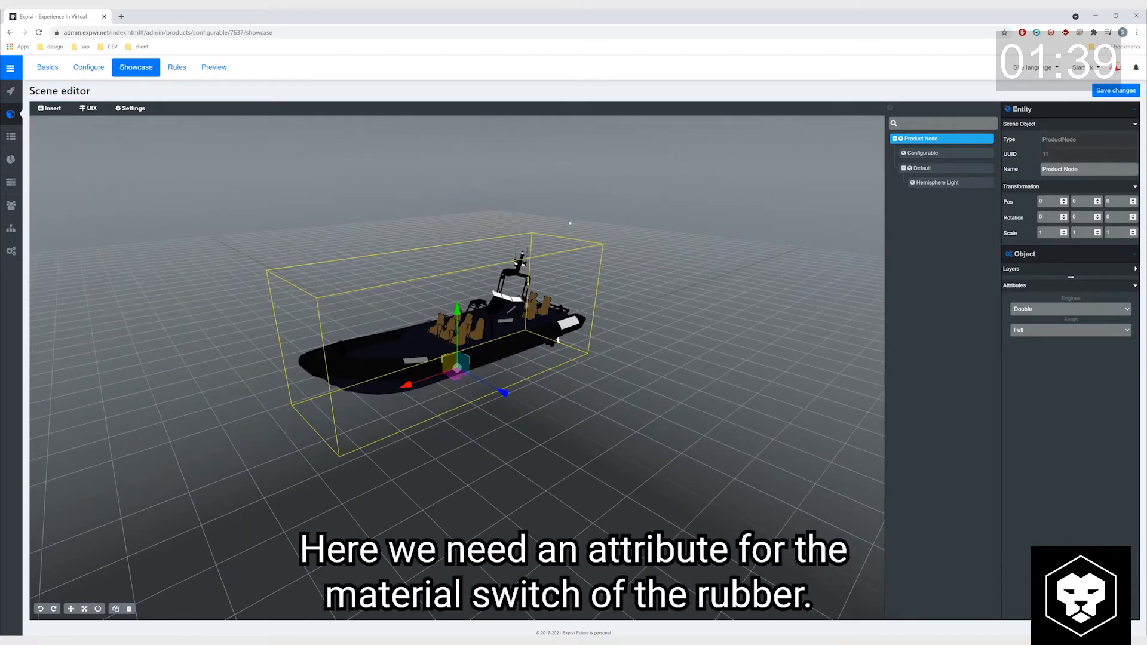
pyautogui.click(87, 67)
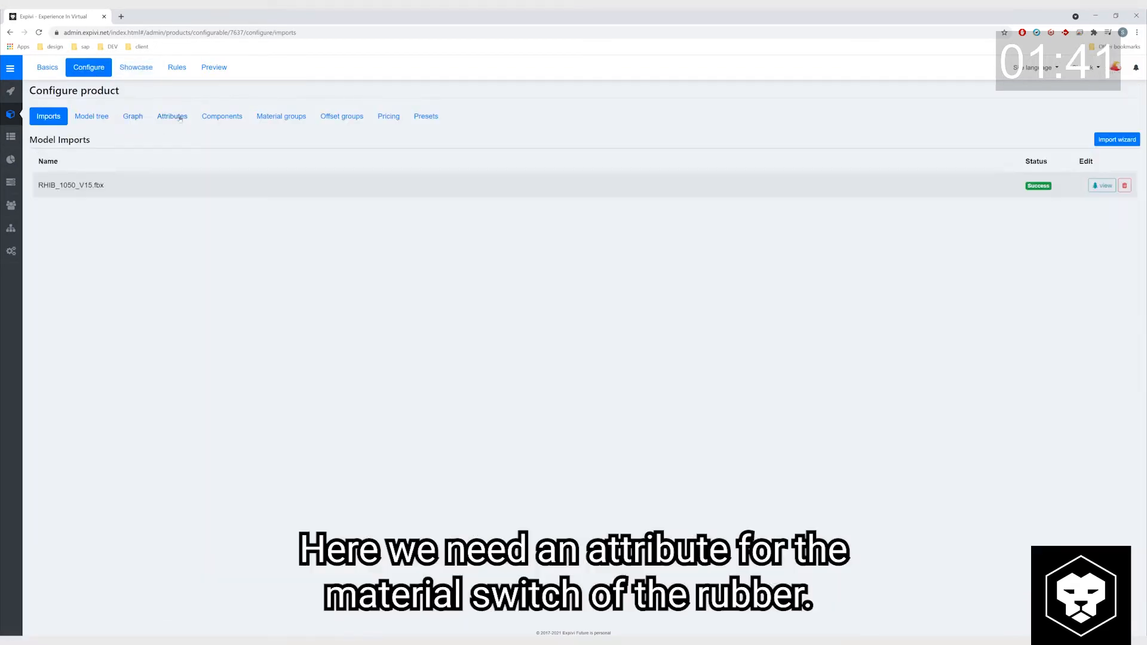
# Add a material-group attribute named Rubber to the product.
pyautogui.click(1065, 140)
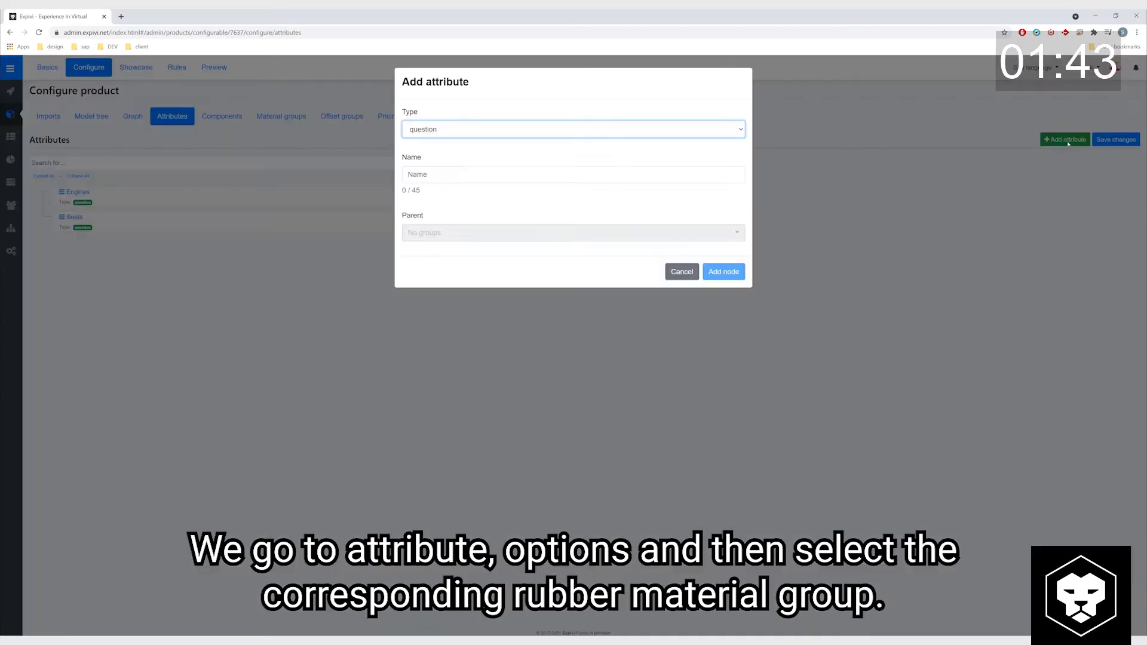
pyautogui.click(572, 129)
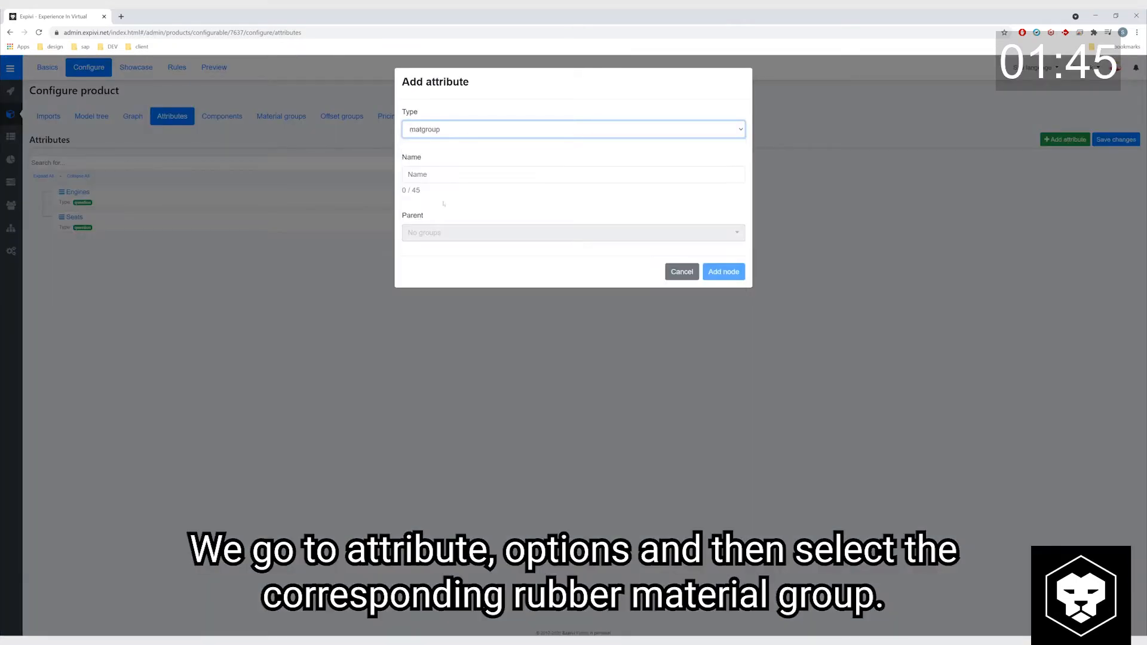
pyautogui.write('Ru')
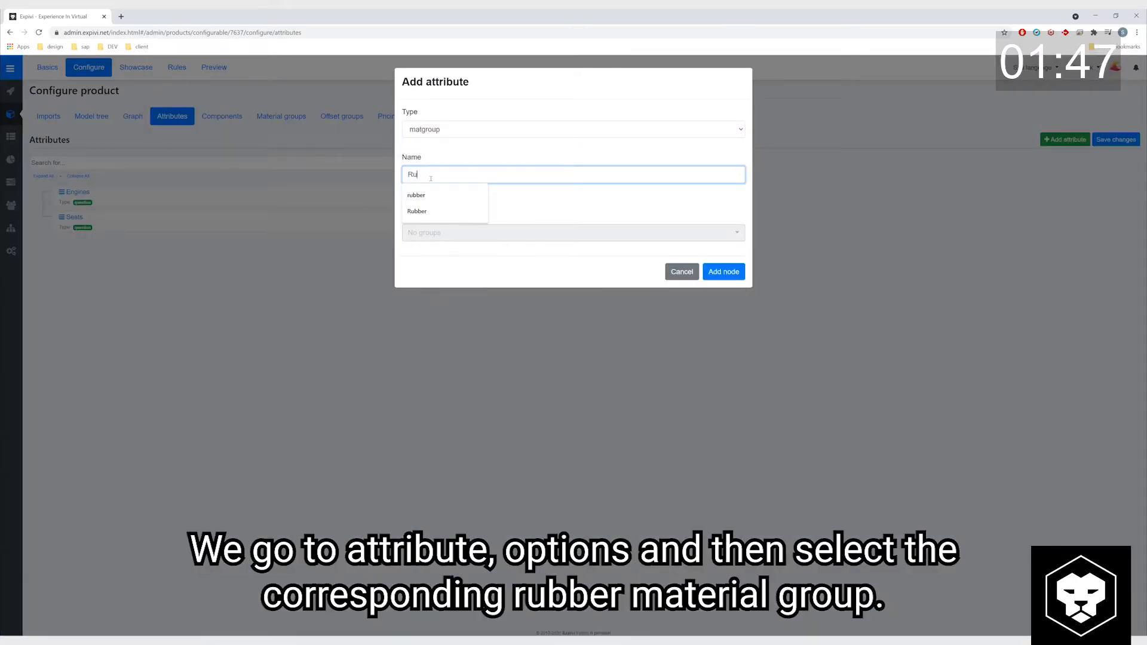
pyautogui.click(680, 271)
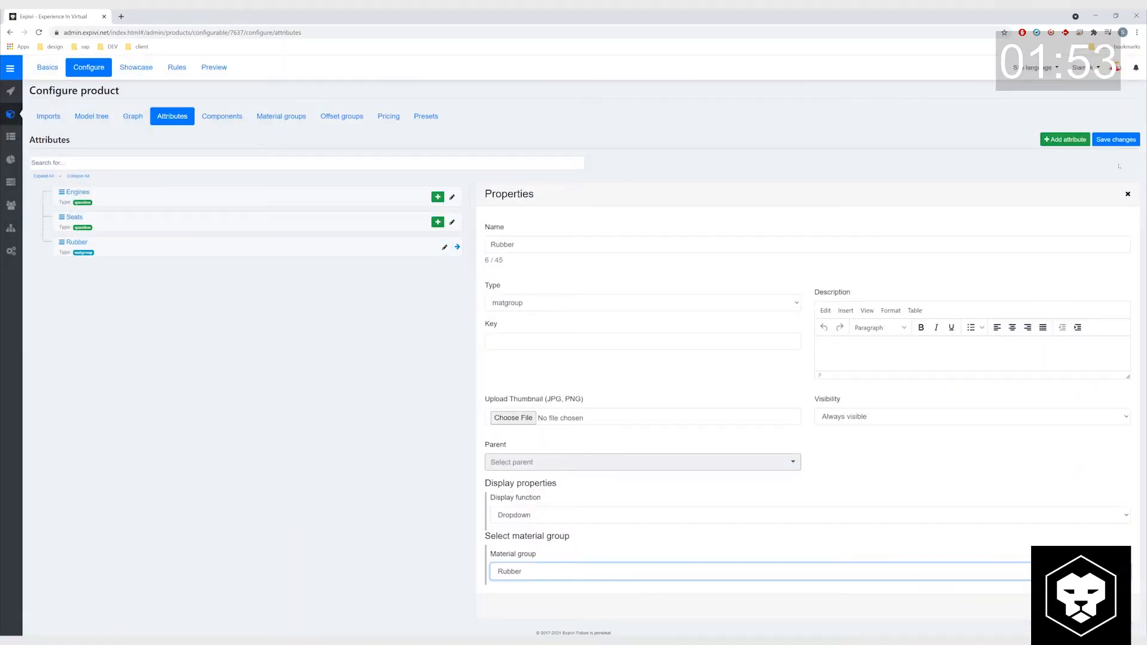
pyautogui.click(1115, 139)
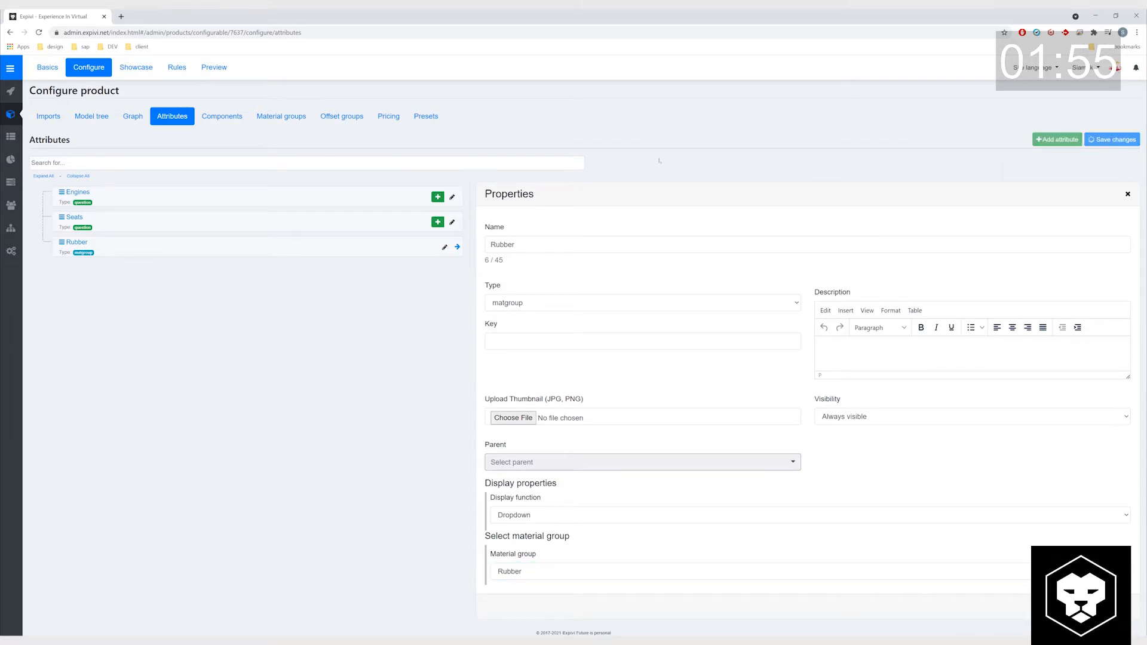
# Show the Rubber material group's currently empty materials list.
pyautogui.click(281, 116)
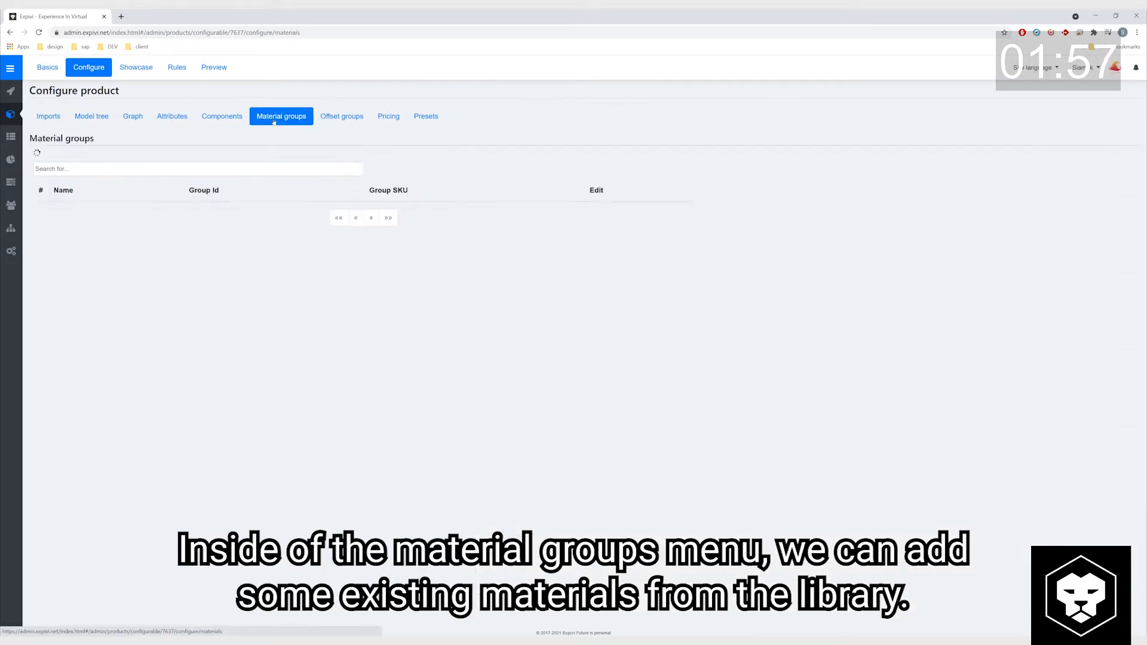
pyautogui.click(425, 224)
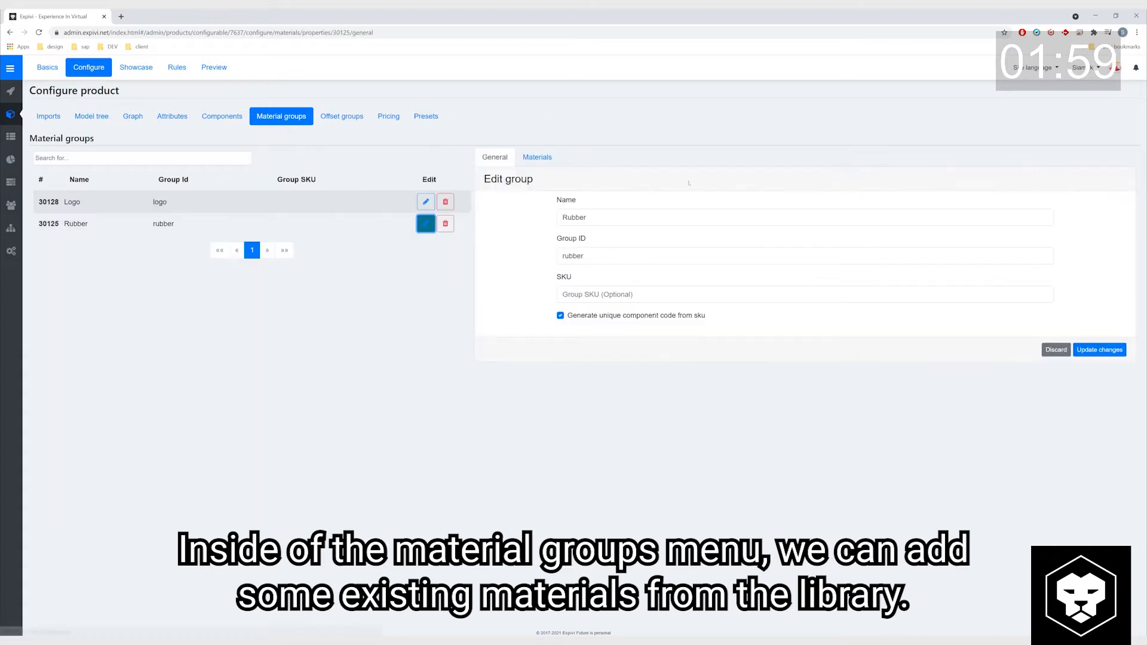
pyautogui.click(536, 156)
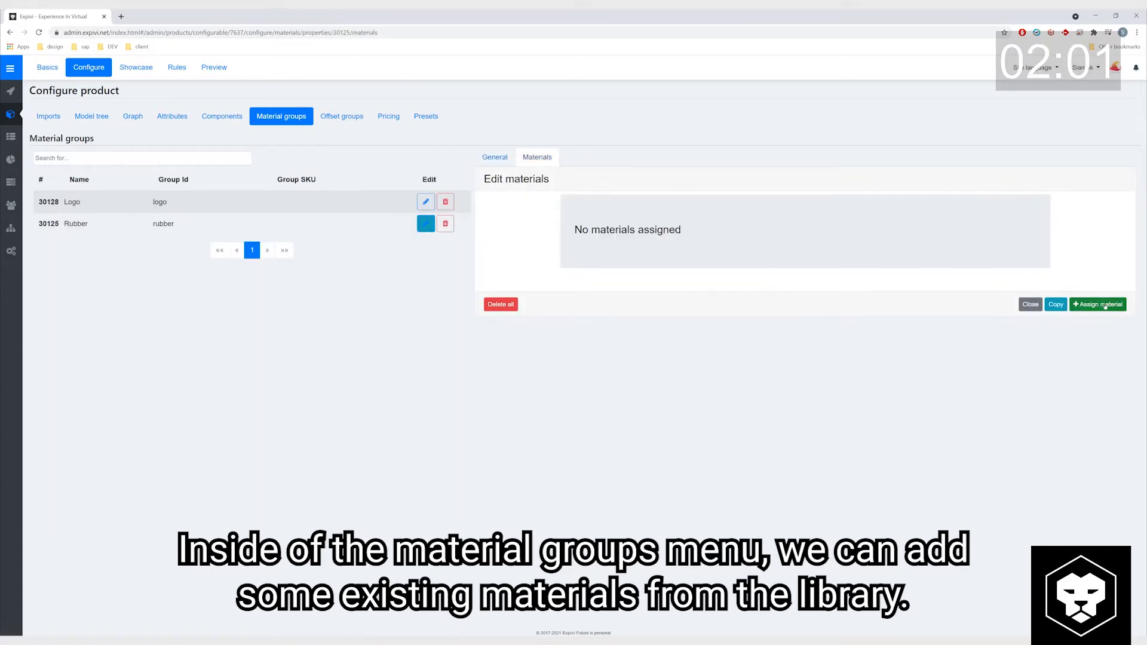
# Assign Red, Red_Matt, gold_metal and Black_Matt to the Rubber group and view the preview.
pyautogui.click(1096, 305)
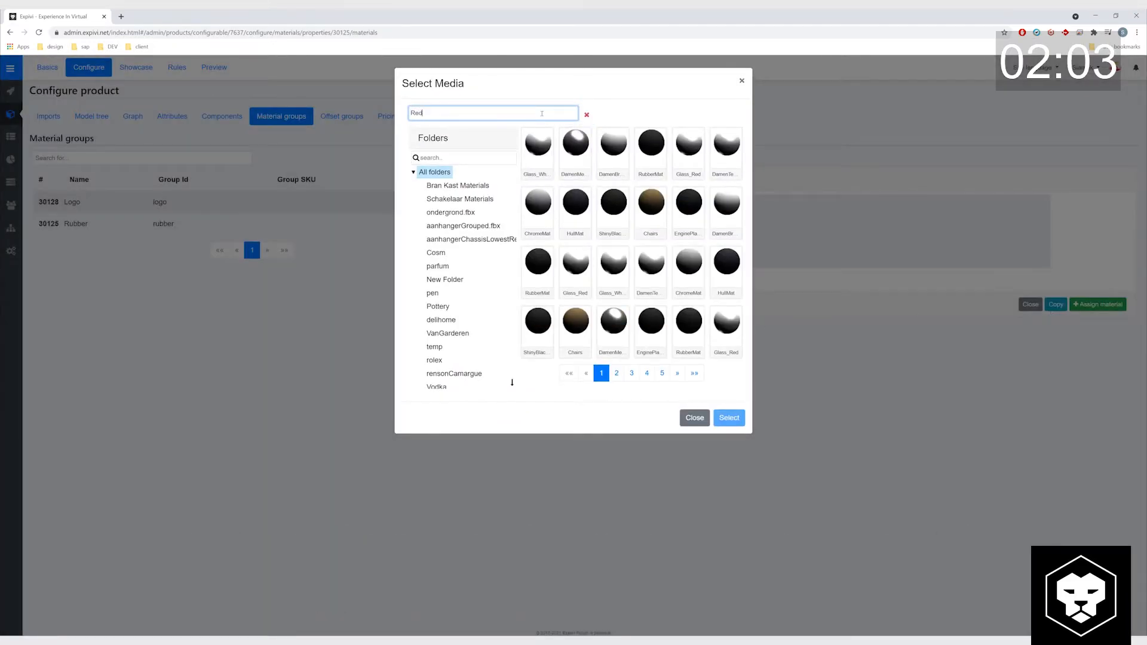
pyautogui.write('Red')
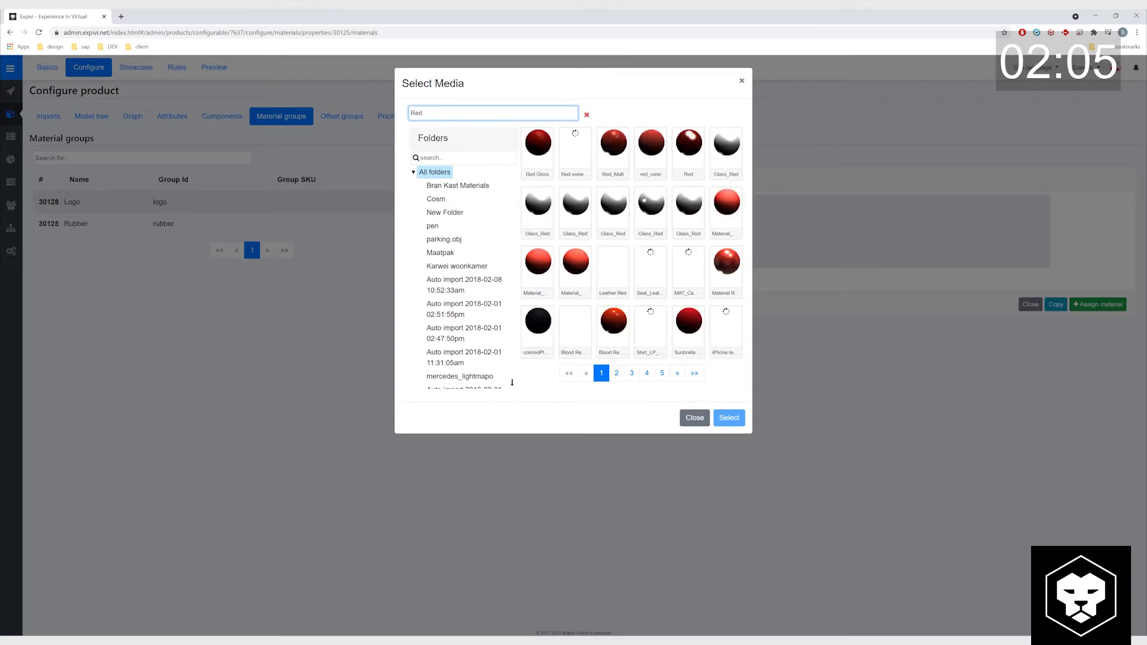
pyautogui.click(687, 142)
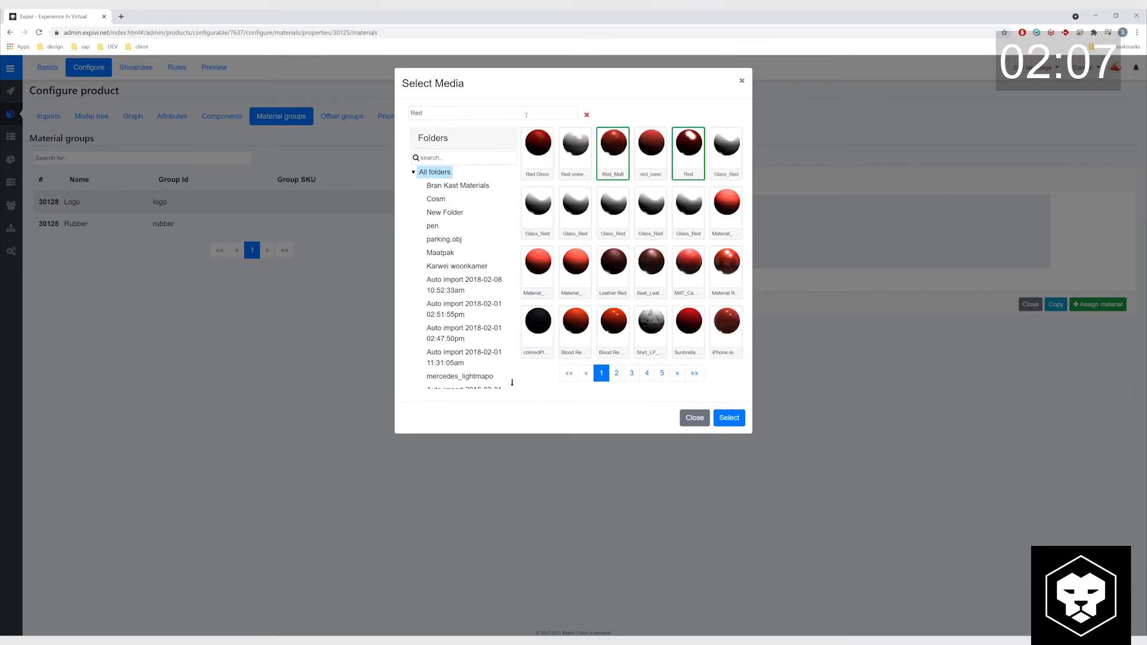
pyautogui.write('grid')
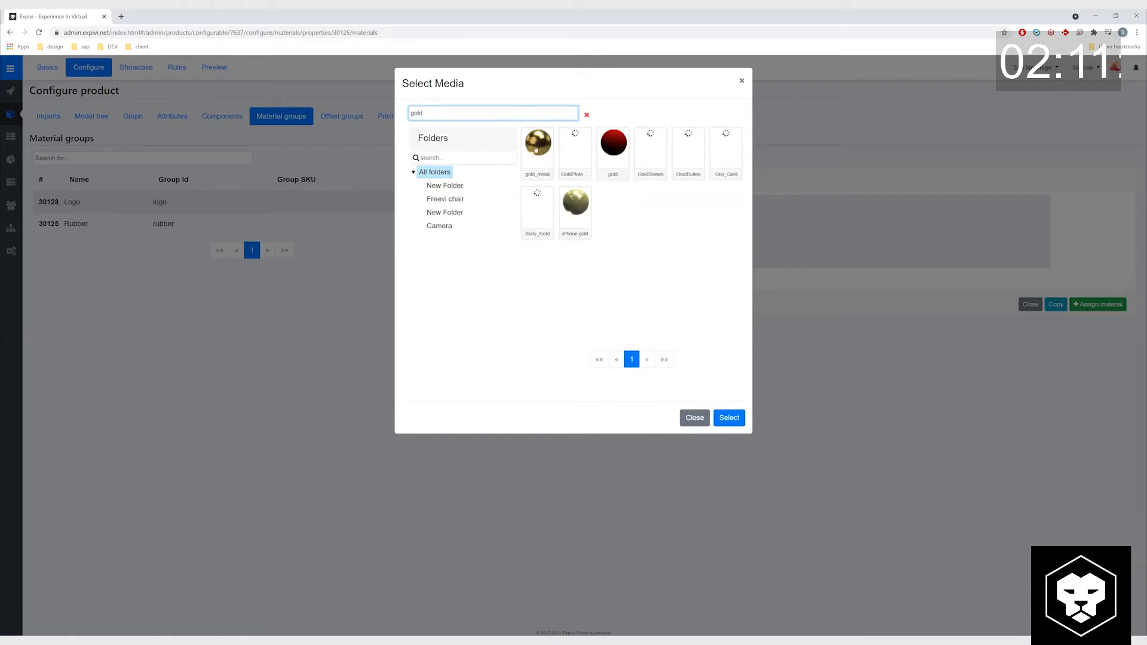
pyautogui.click(536, 142)
pyautogui.write('black')
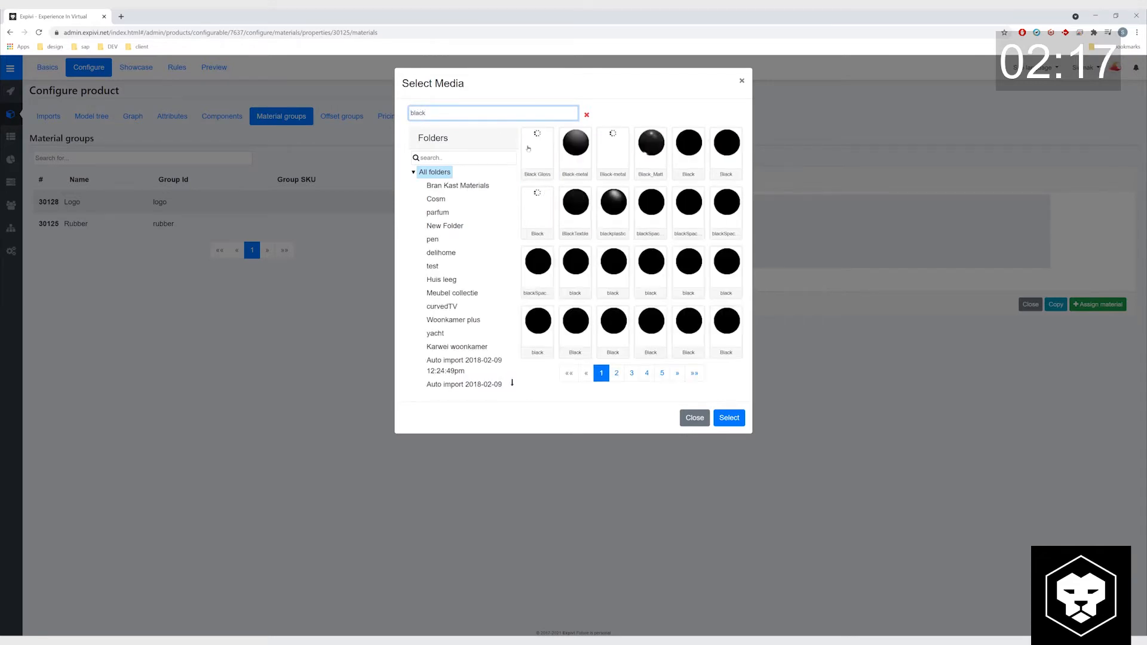
pyautogui.click(650, 142)
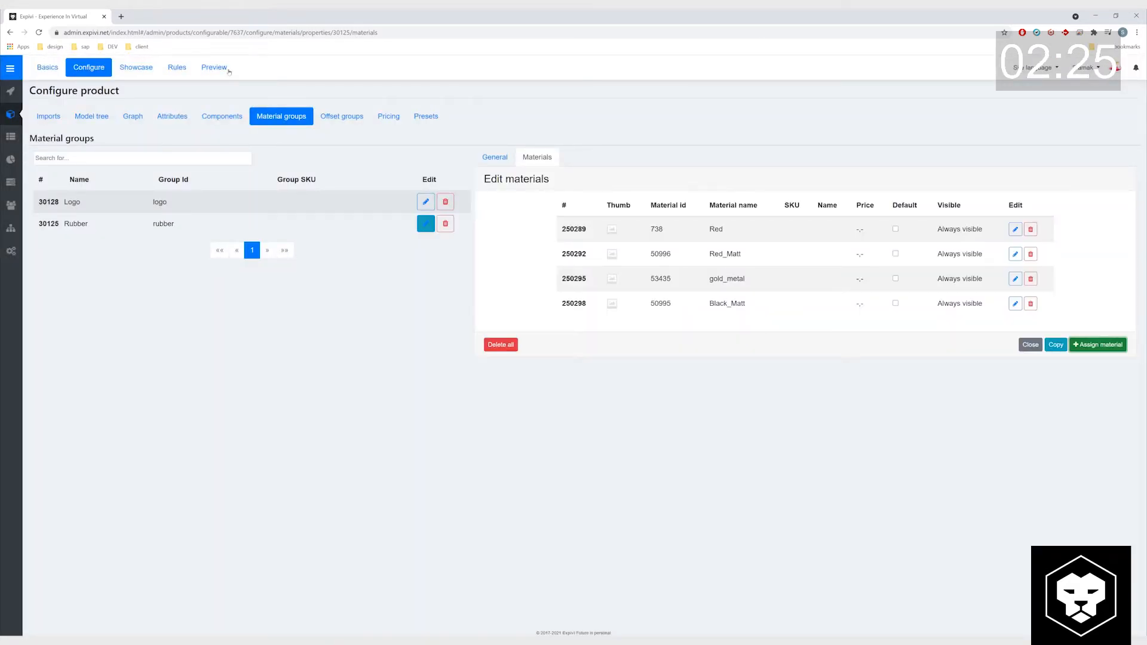
pyautogui.click(214, 66)
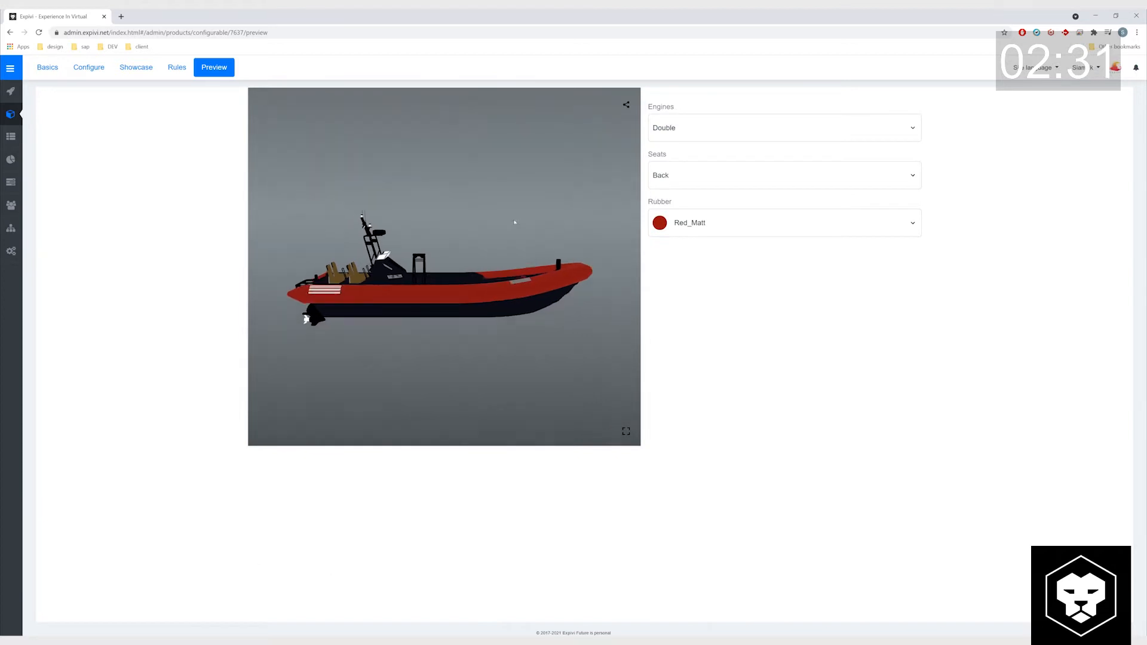
# Choose gold_metal for the Rubber option so the hull tube turns gold.
pyautogui.click(782, 223)
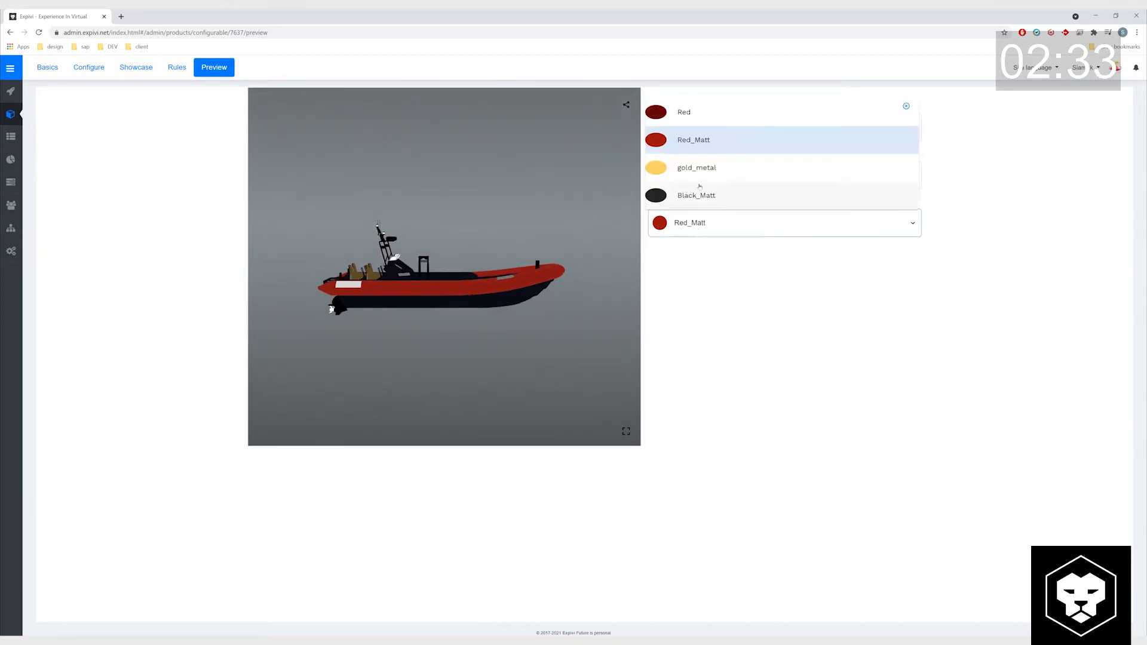
pyautogui.click(695, 167)
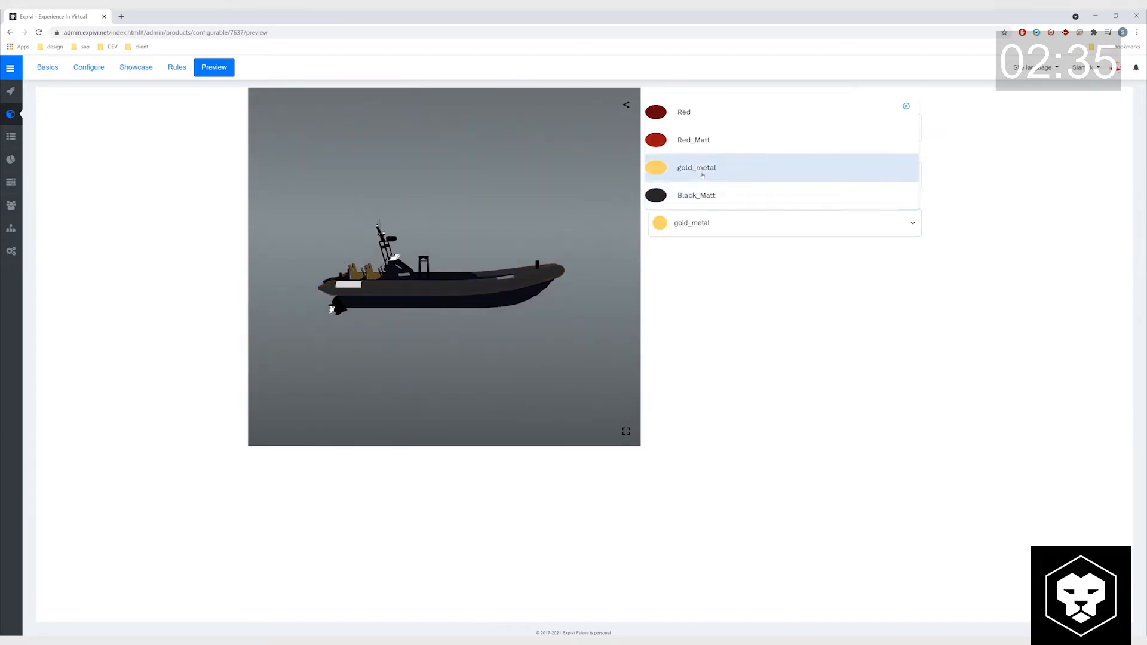
pyautogui.click(695, 167)
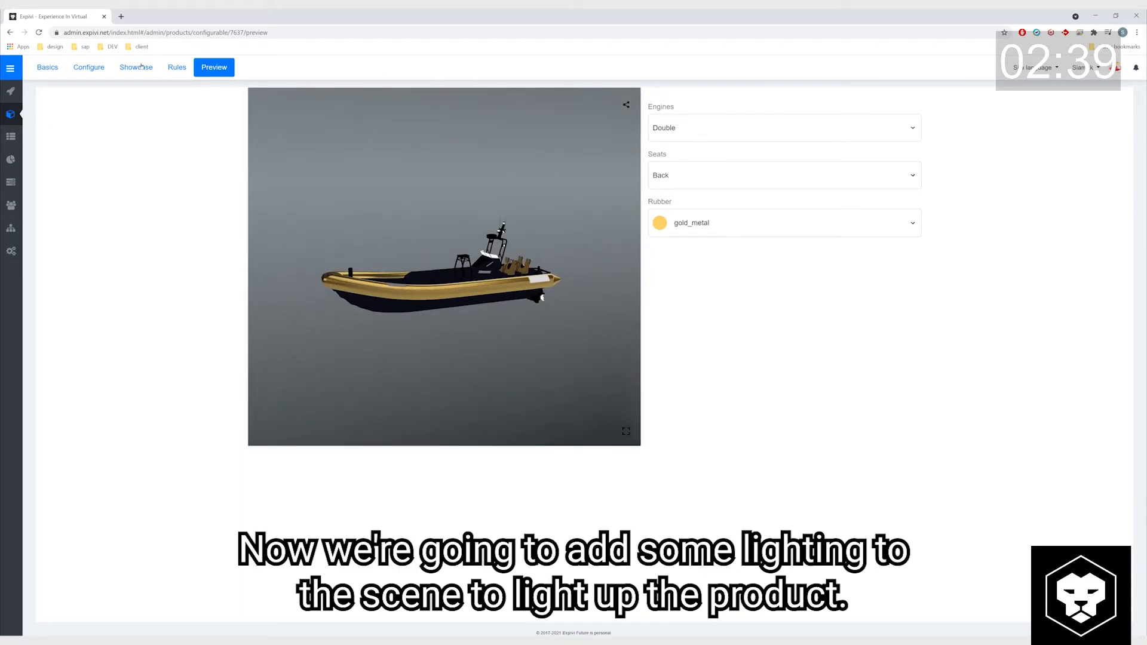
# Move the directional light above the boat and add a shadow-casting spot light.
pyautogui.click(135, 67)
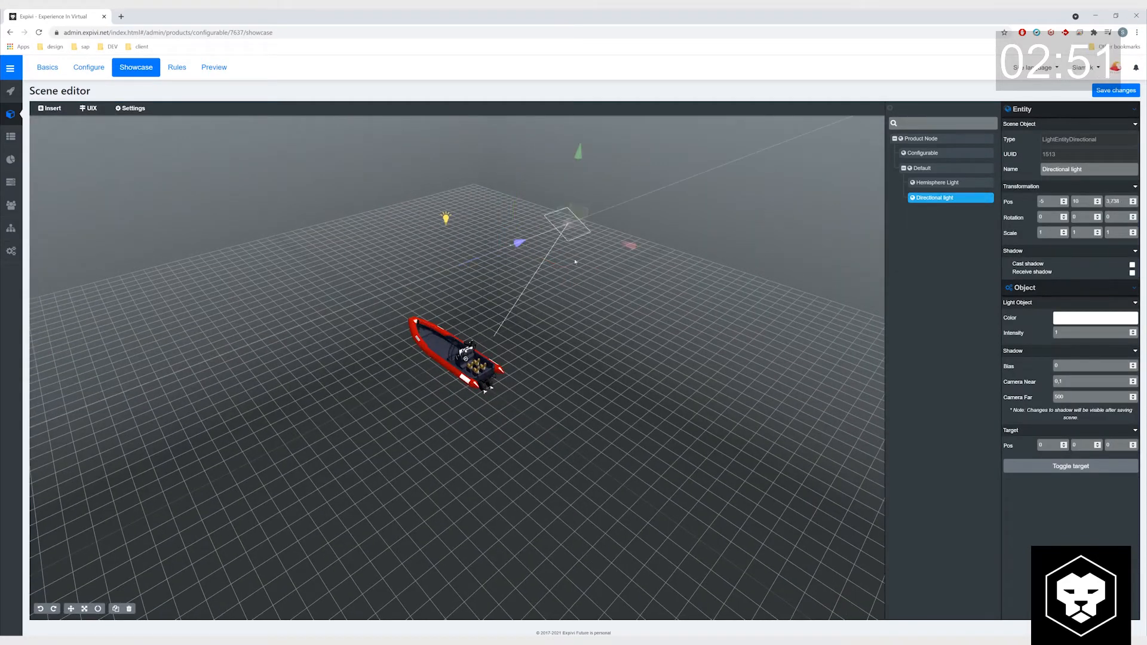
pyautogui.moveTo(566, 220); pyautogui.dragTo(673, 242)
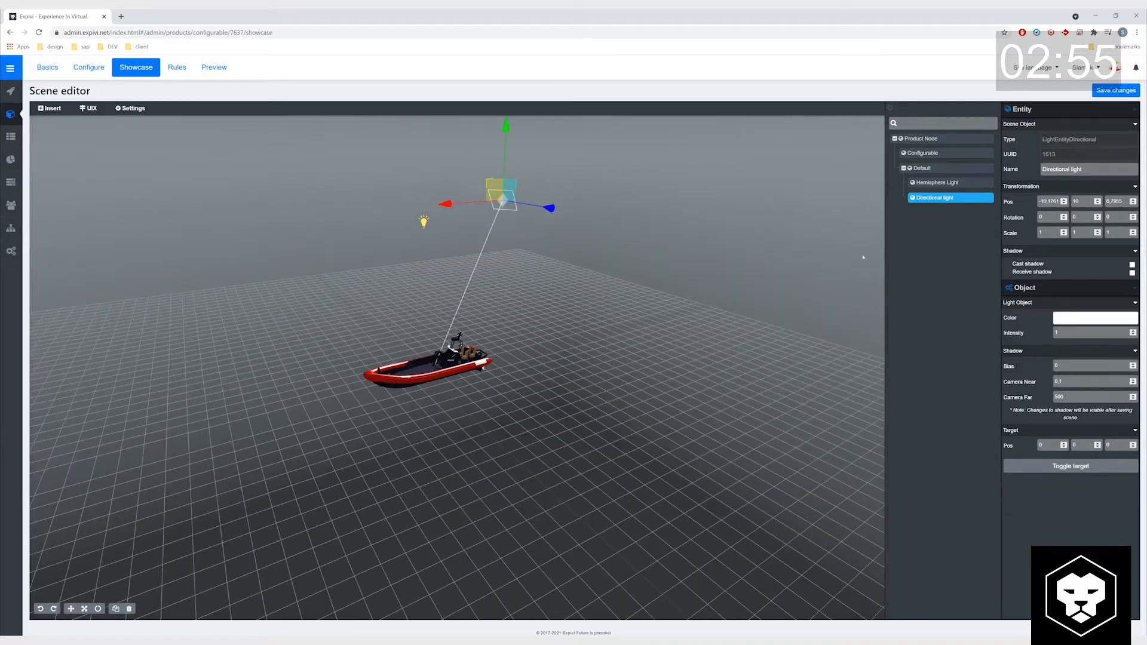
pyautogui.click(51, 107)
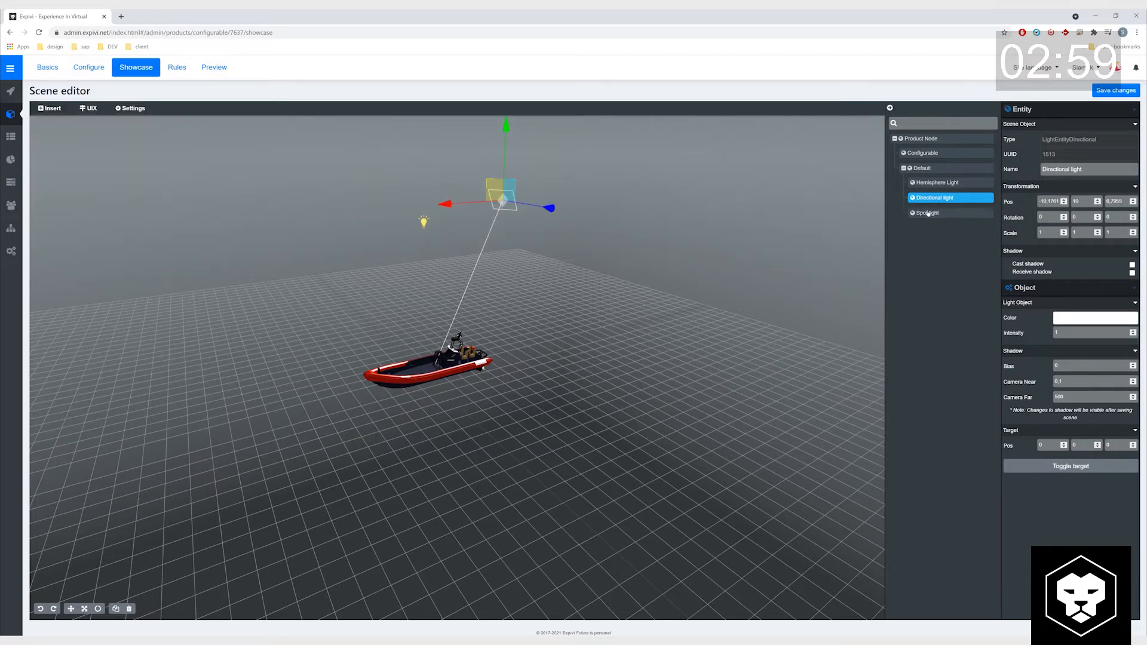
pyautogui.click(927, 213)
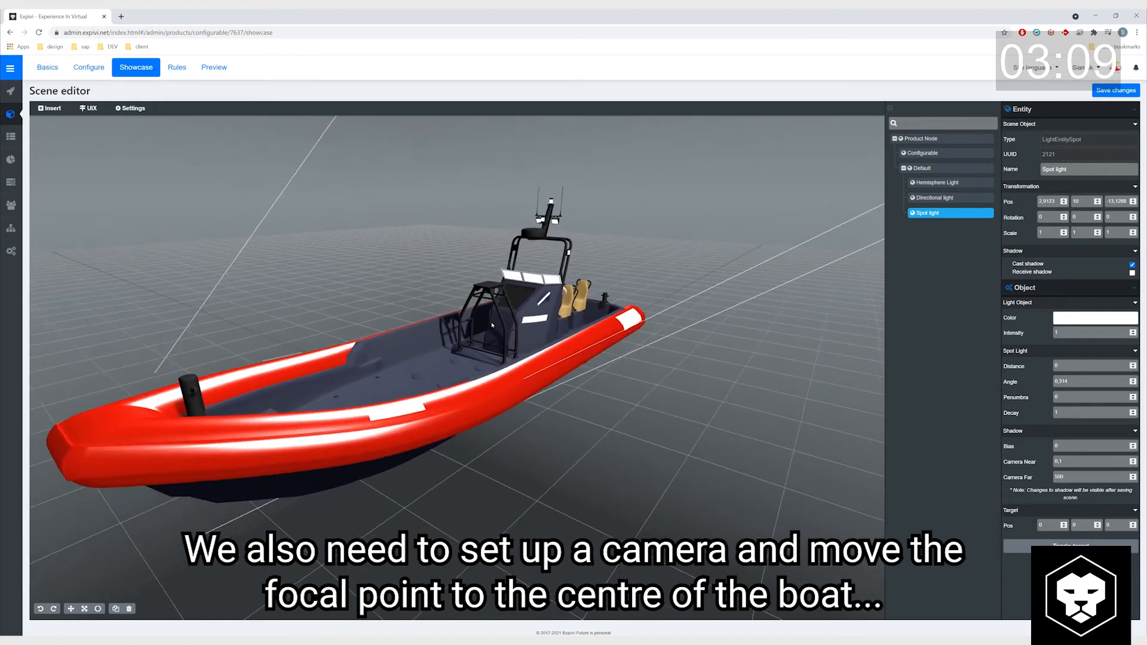
# Insert a perspective camera into the showcase scene.
pyautogui.click(51, 107)
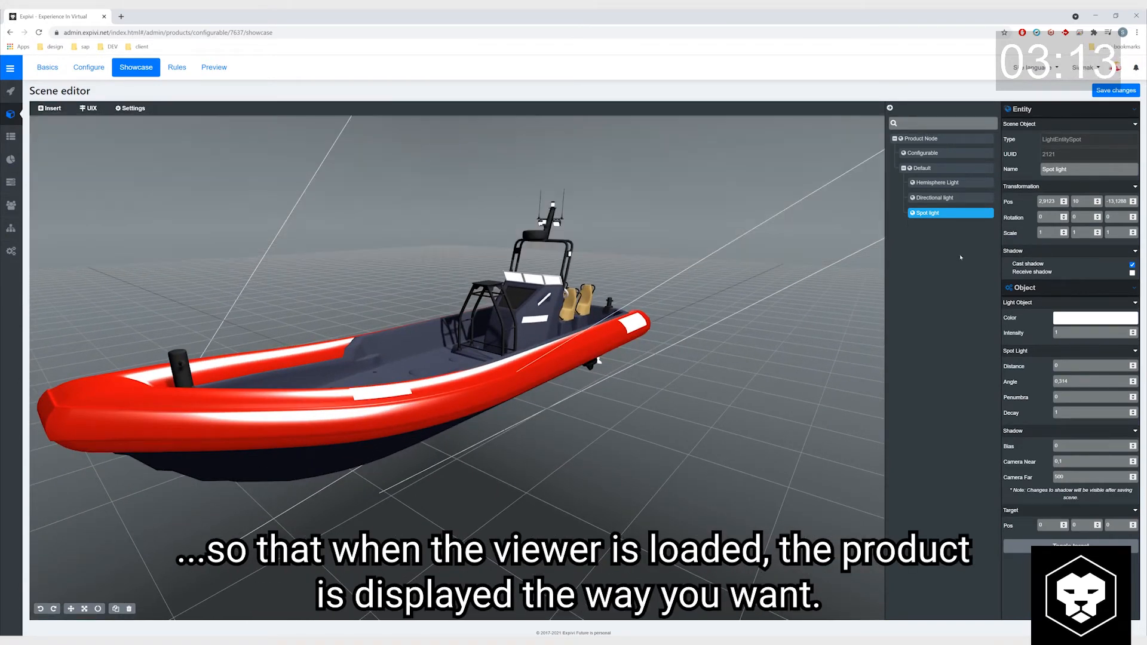
pyautogui.click(949, 227)
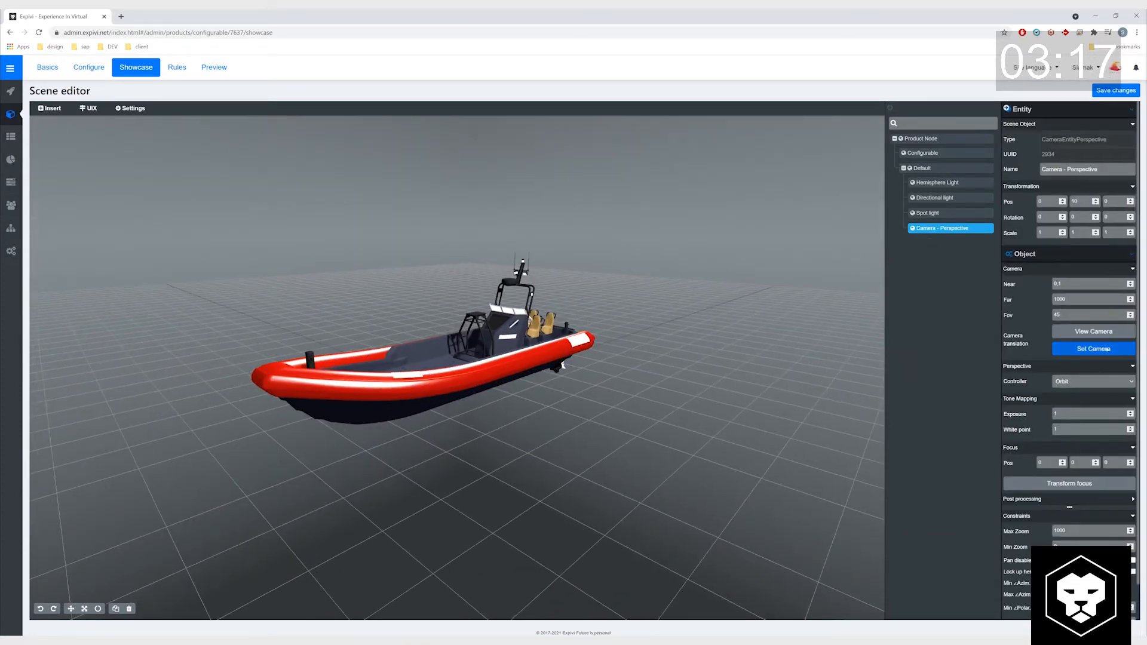
# Store the current viewport view as the perspective camera's position.
pyautogui.click(1093, 347)
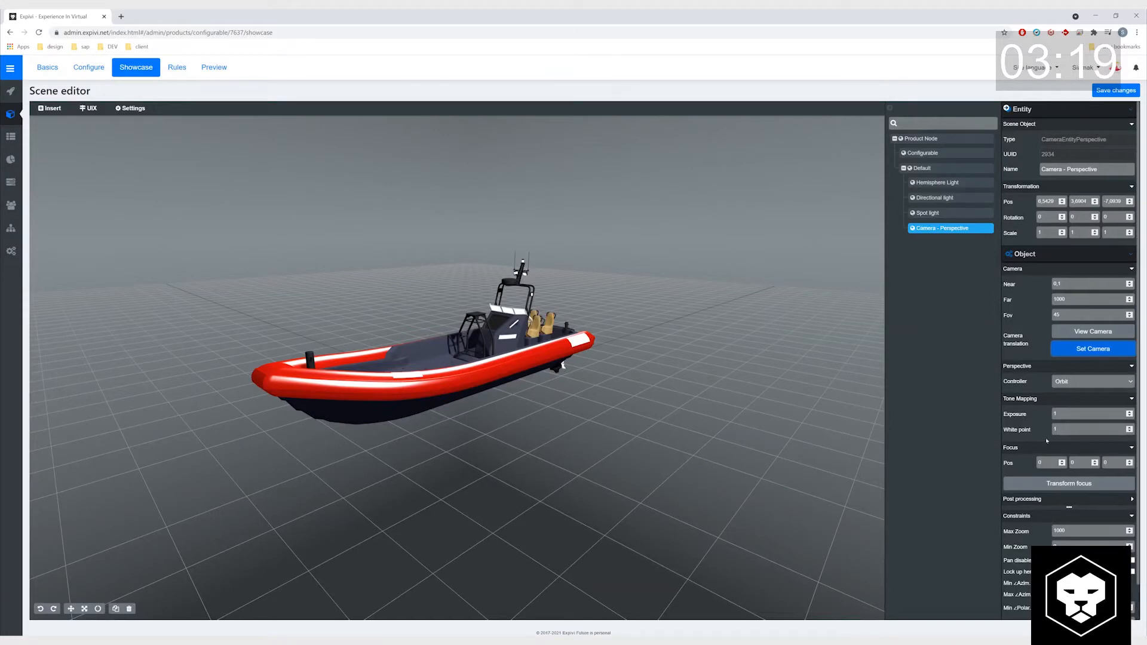
pyautogui.click(1068, 483)
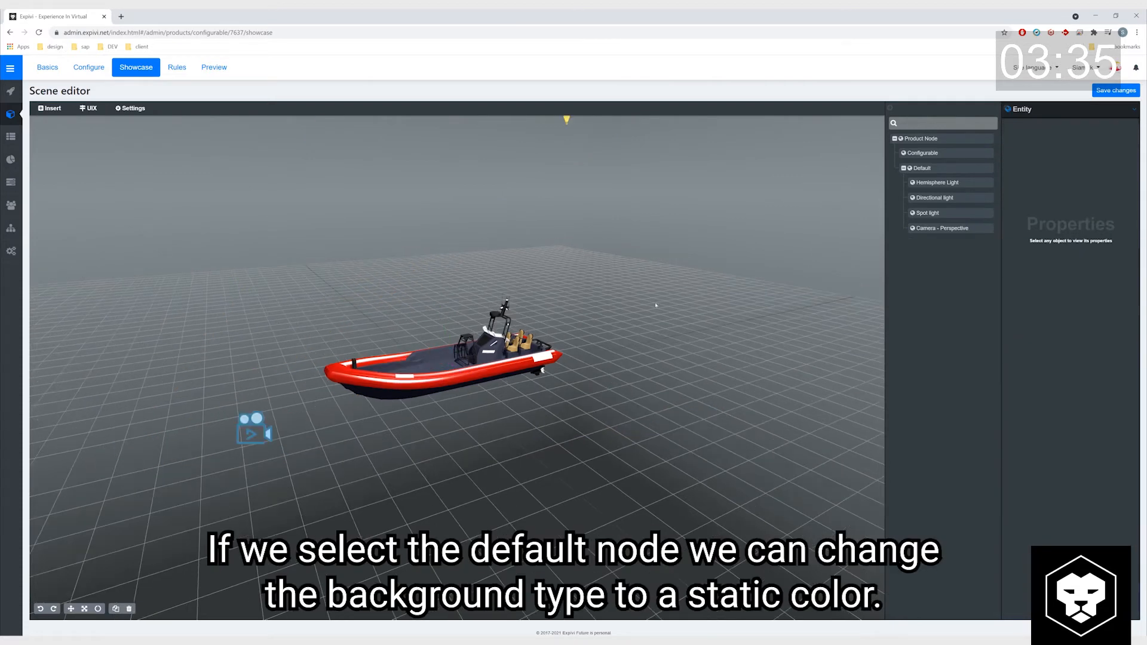
# Set the Default scene node's background type to Color, left as white.
pyautogui.click(921, 167)
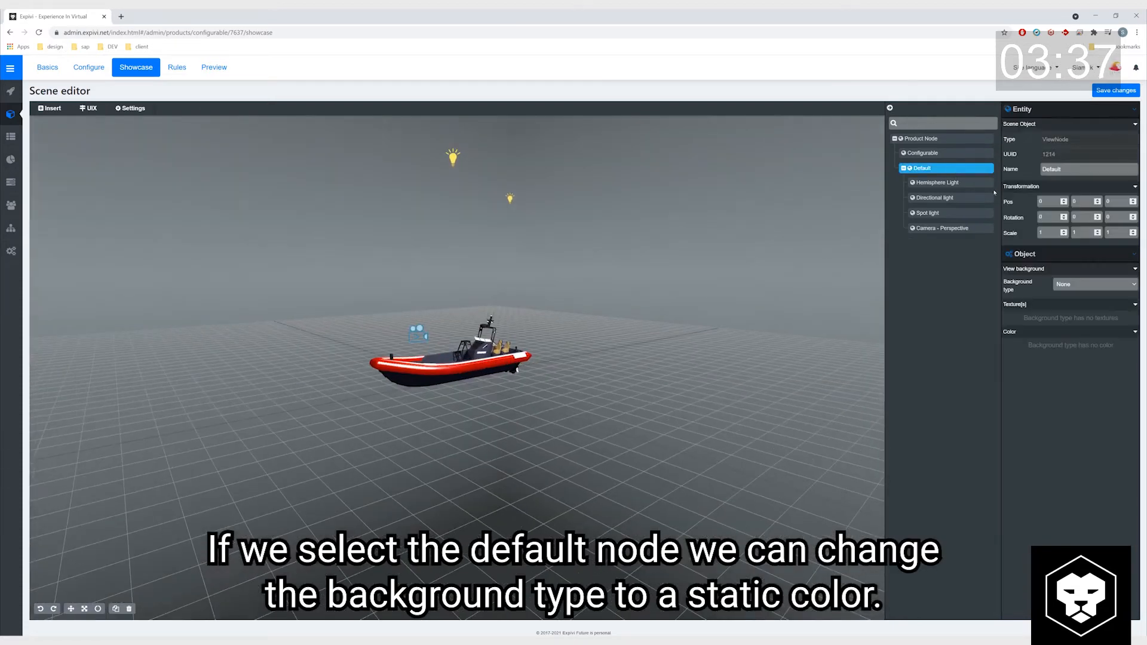
pyautogui.click(1093, 284)
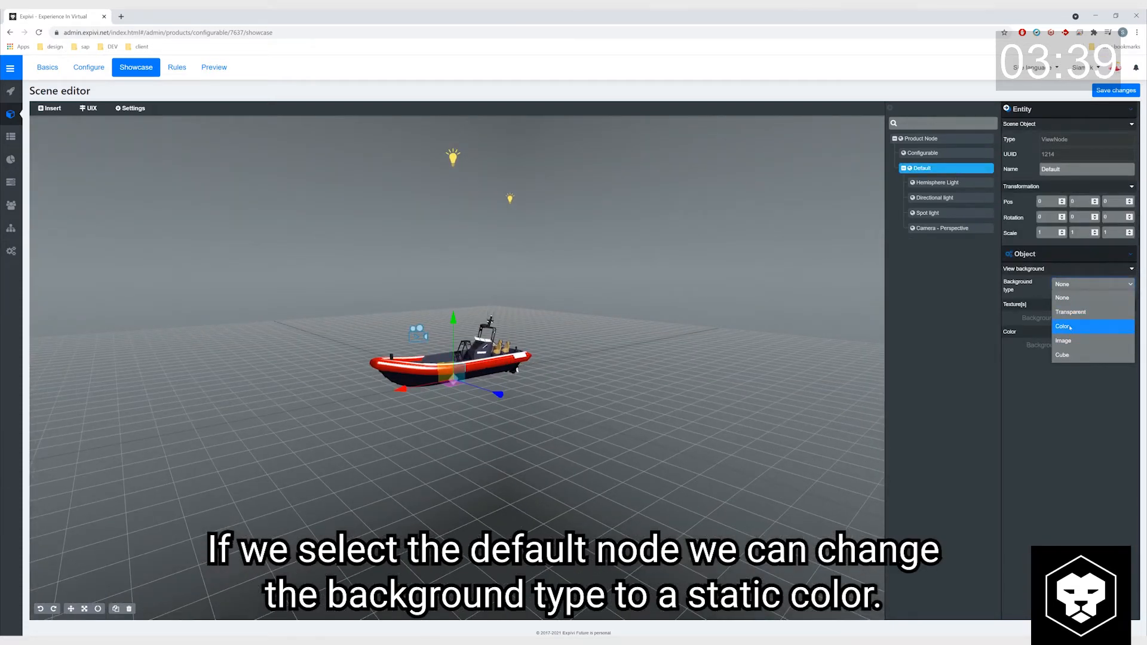
pyautogui.click(1063, 326)
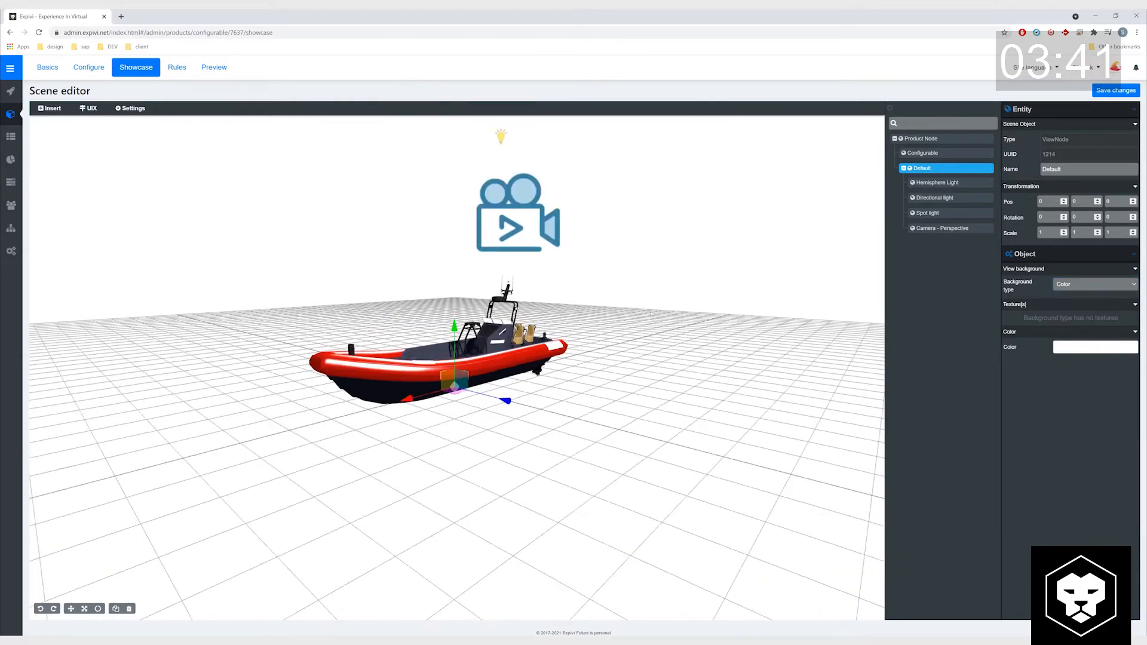
pyautogui.click(922, 153)
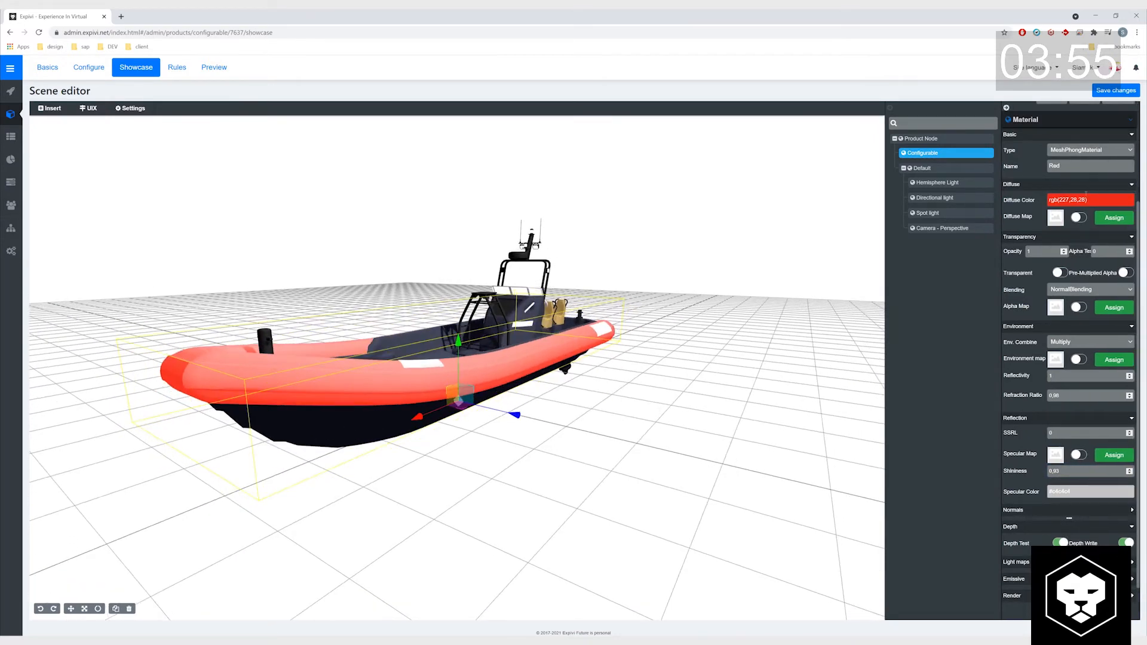
# Save the scene setup and view the red boat in the product preview.
pyautogui.click(1089, 491)
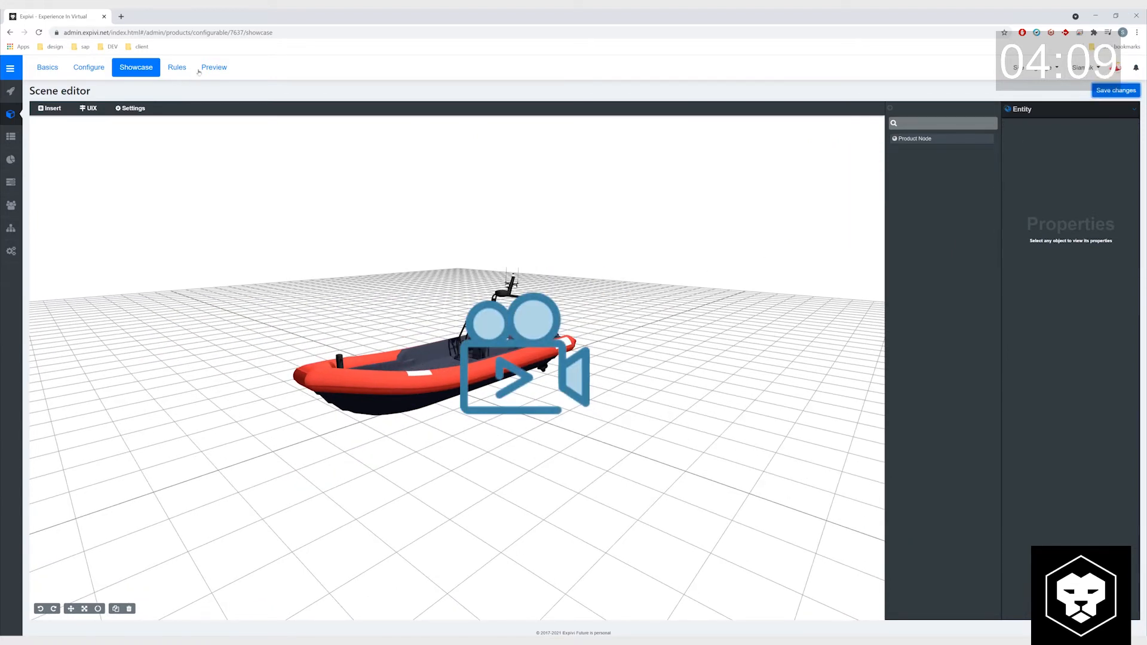
pyautogui.click(214, 67)
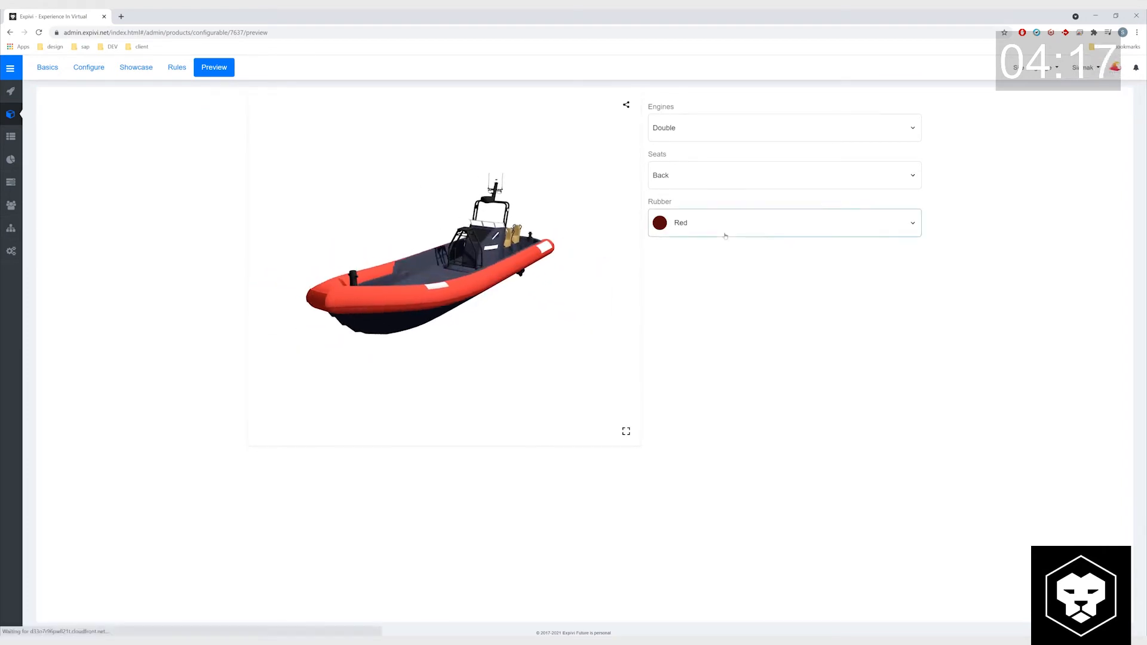
# Cycle Rubber through Red_Matt, gold_metal and Black_Matt, then switch Engines to Single.
pyautogui.click(783, 222)
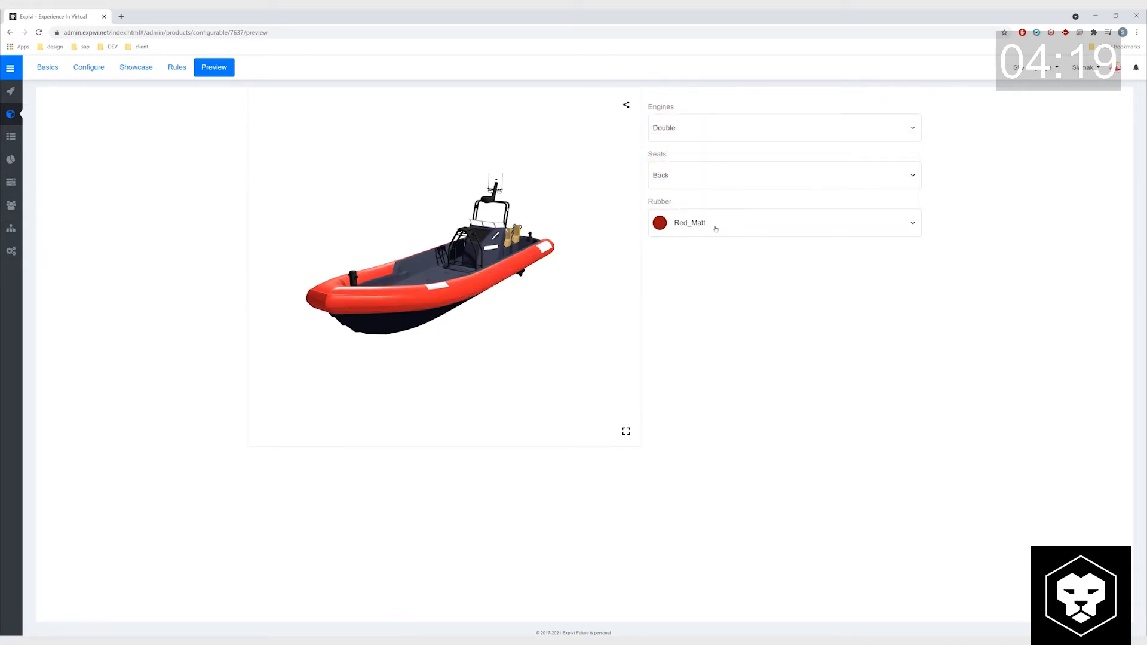
pyautogui.click(695, 167)
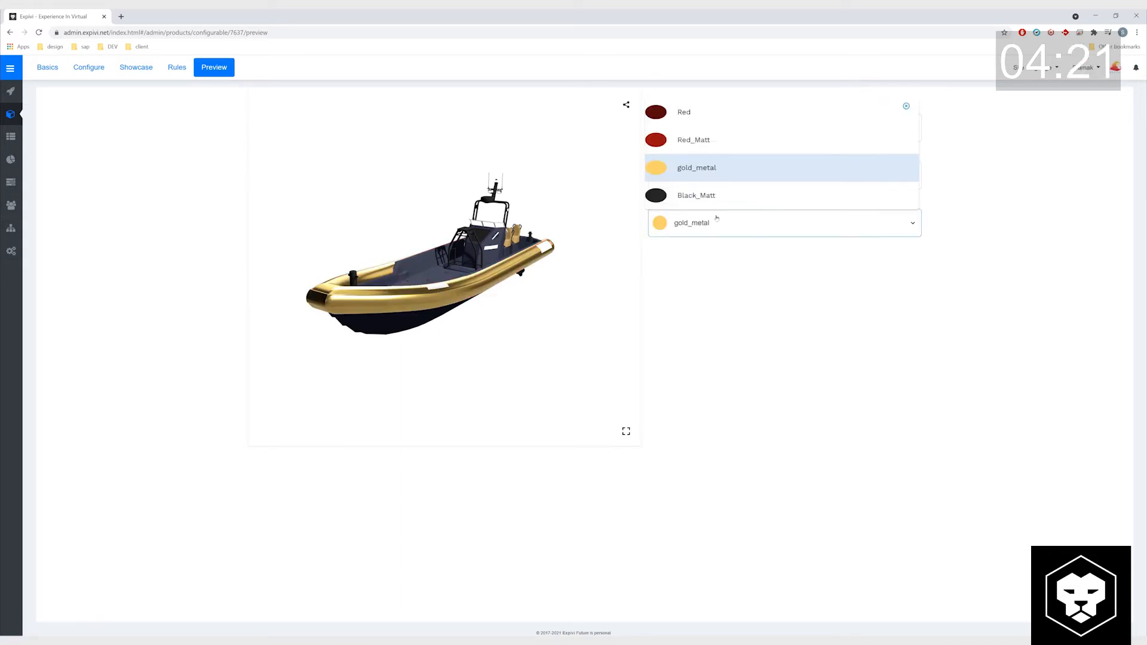
pyautogui.click(696, 195)
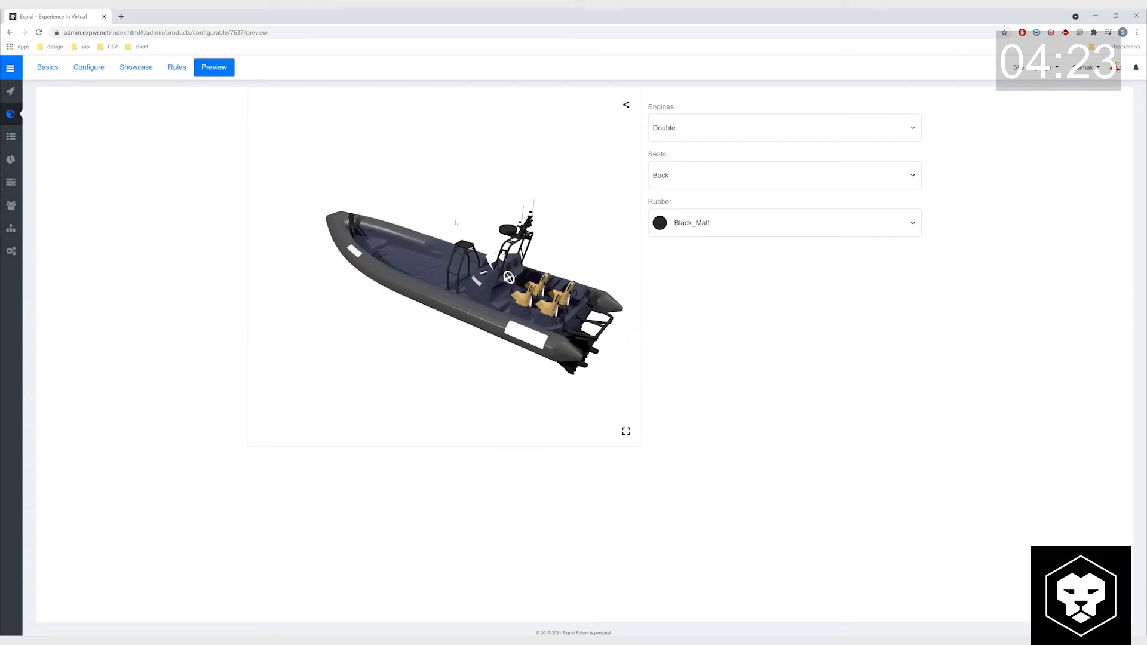
pyautogui.click(781, 175)
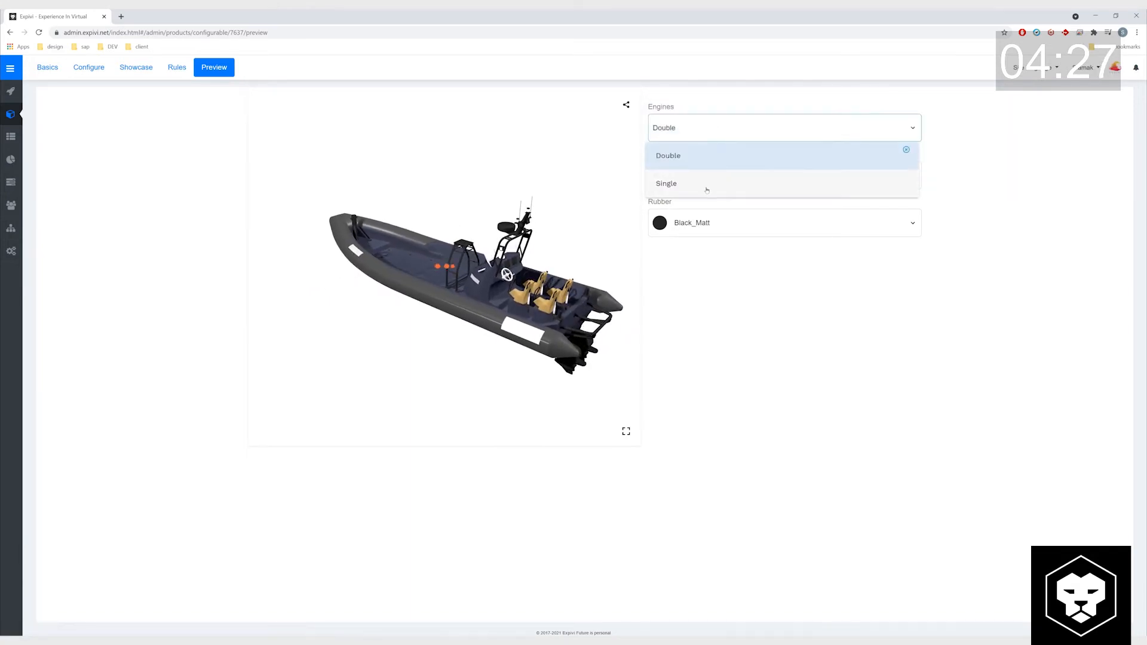
pyautogui.click(666, 183)
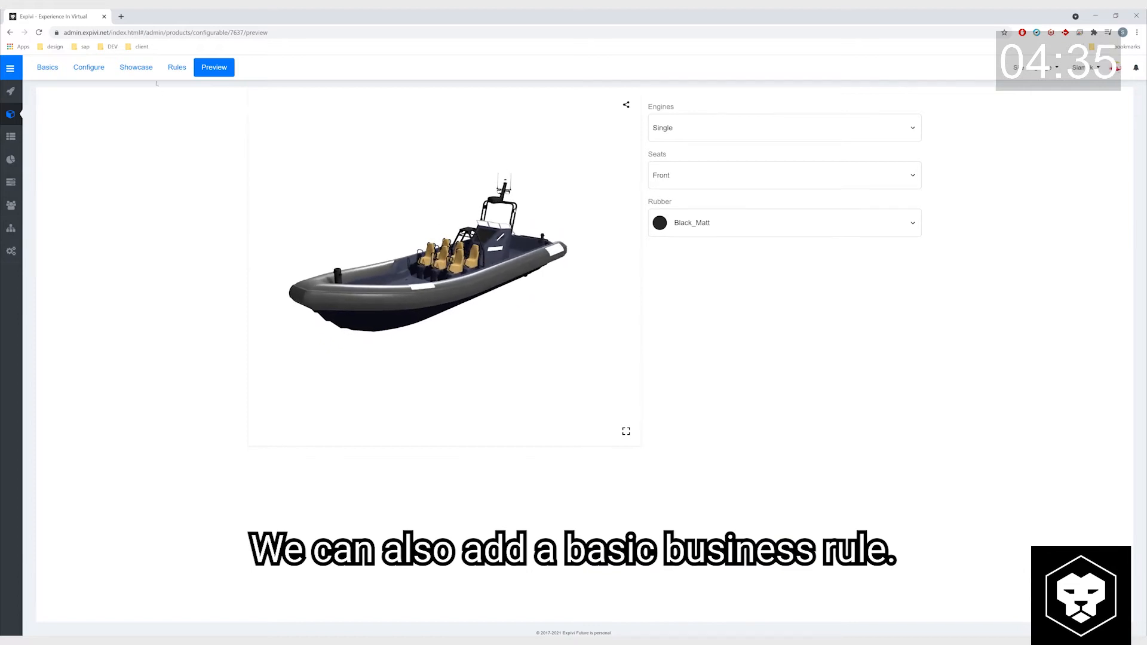
# Add a new rule named 'Say hello' from the Rules tab.
pyautogui.click(176, 67)
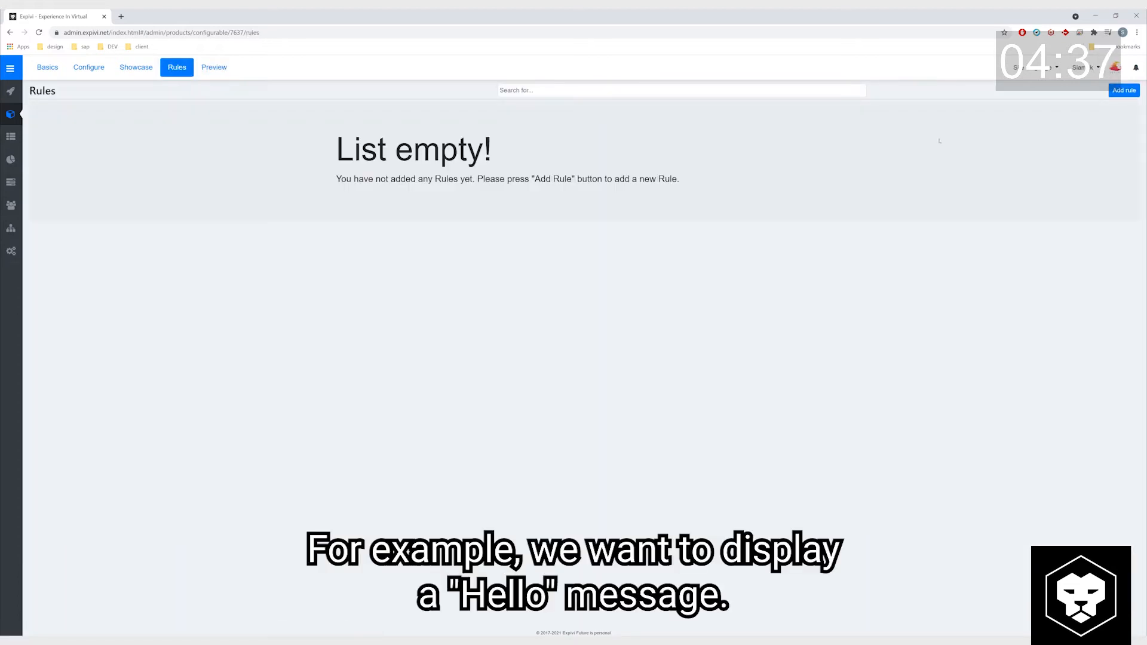
pyautogui.click(1125, 89)
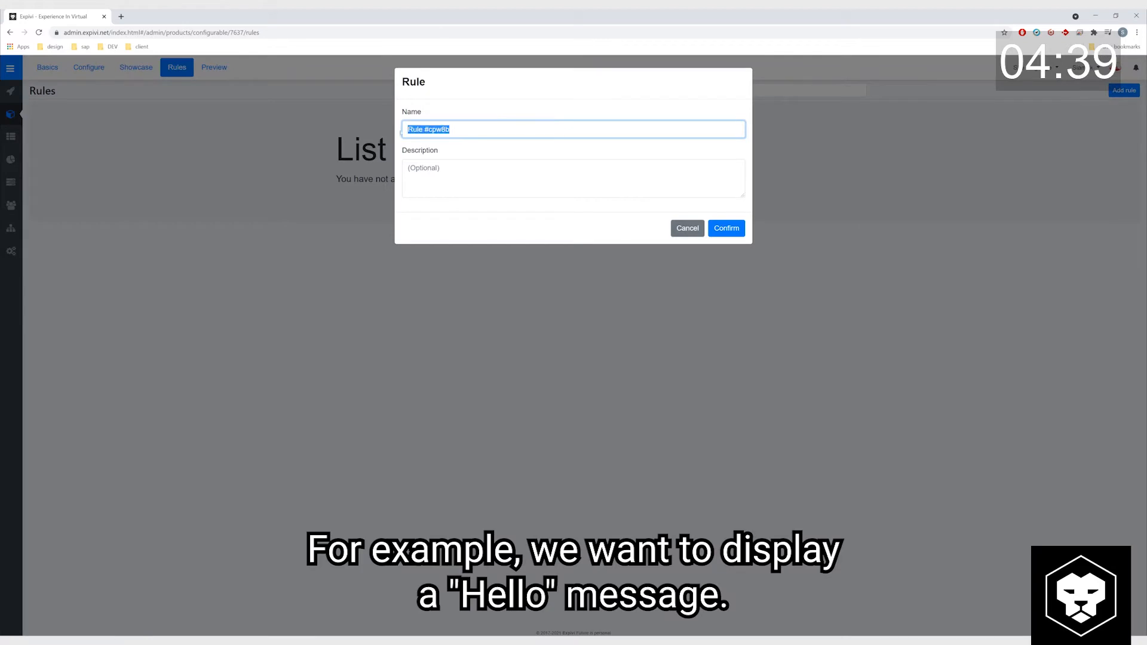
pyautogui.write('Say hello')
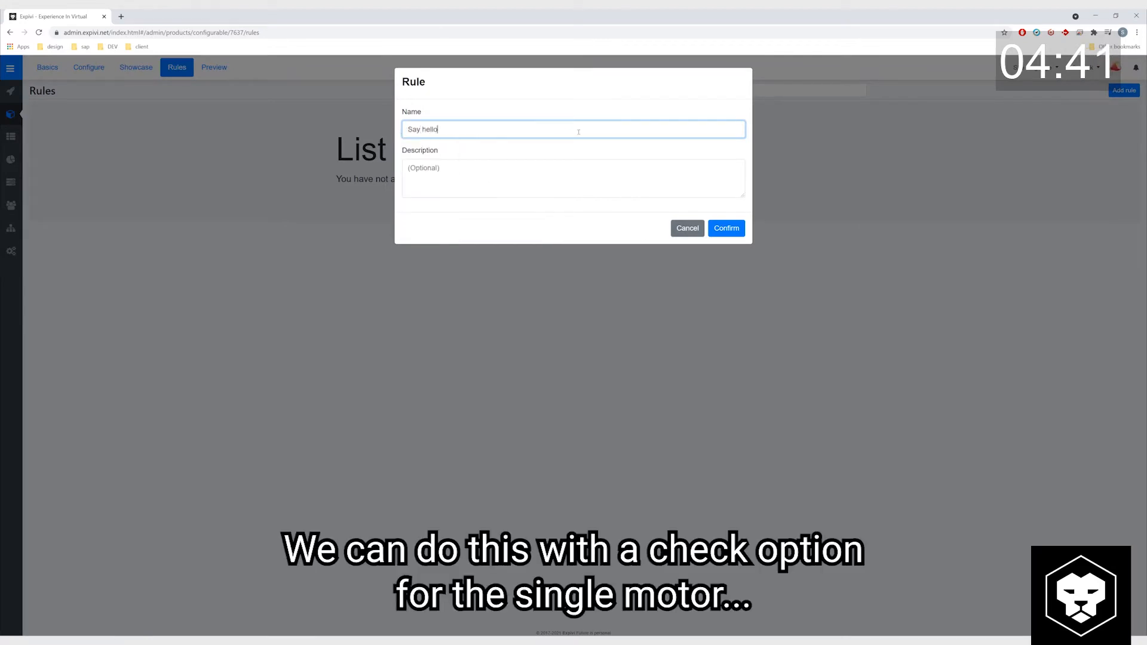
pyautogui.click(725, 227)
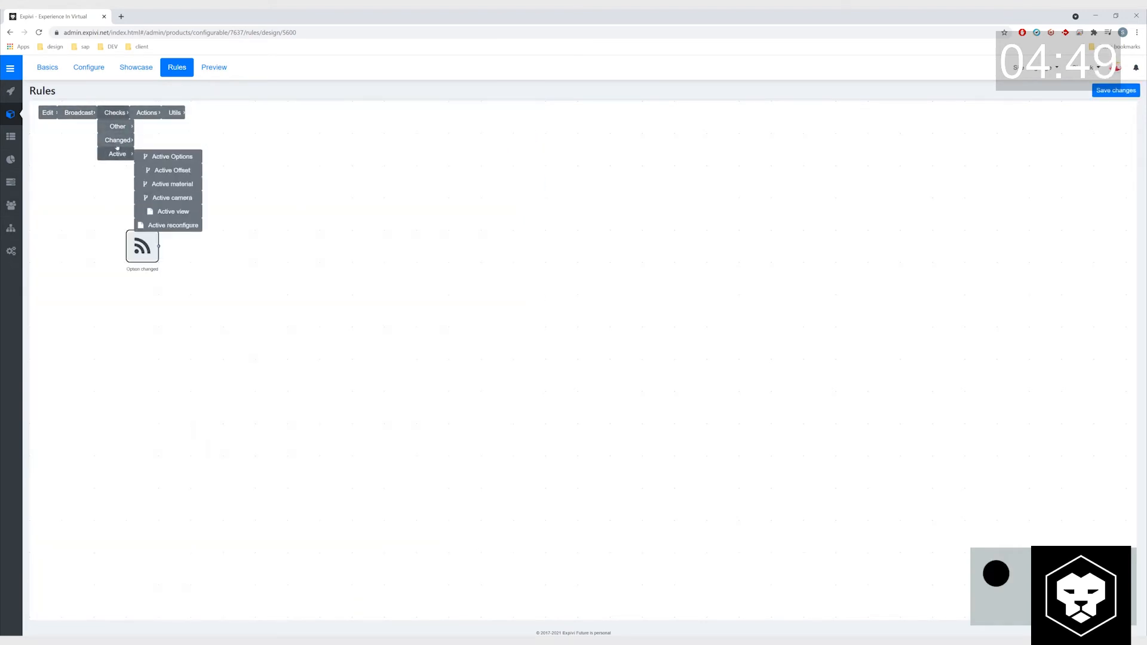
# Add a Check options node with check Engines => Single, plus a Show alert action node.
pyautogui.click(172, 155)
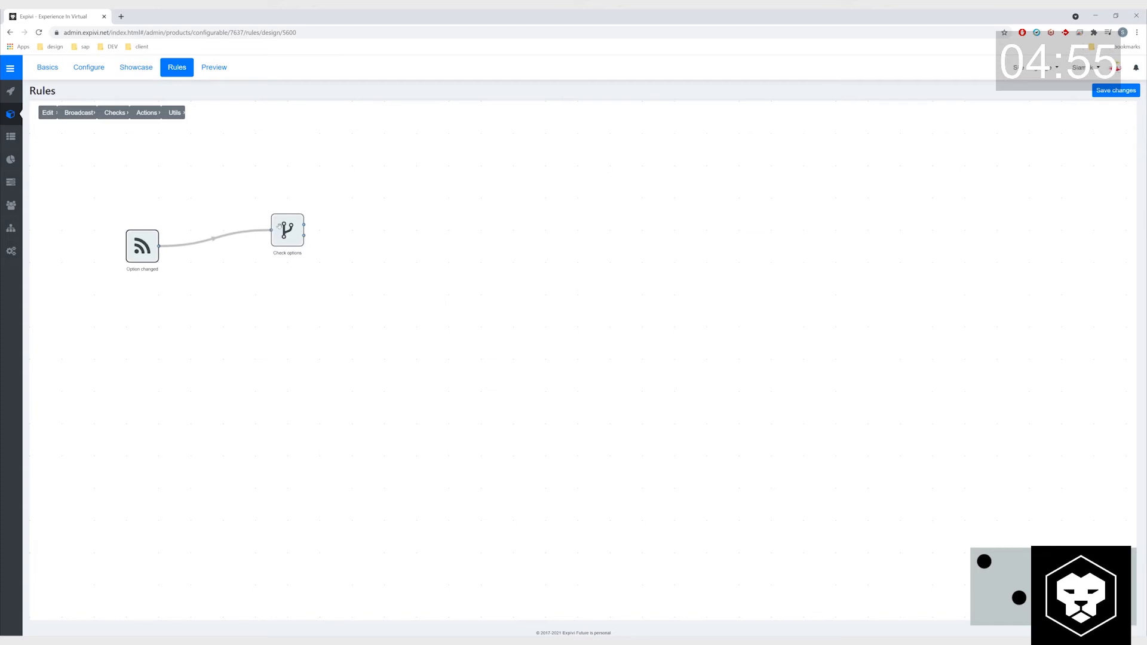
pyautogui.click(287, 228)
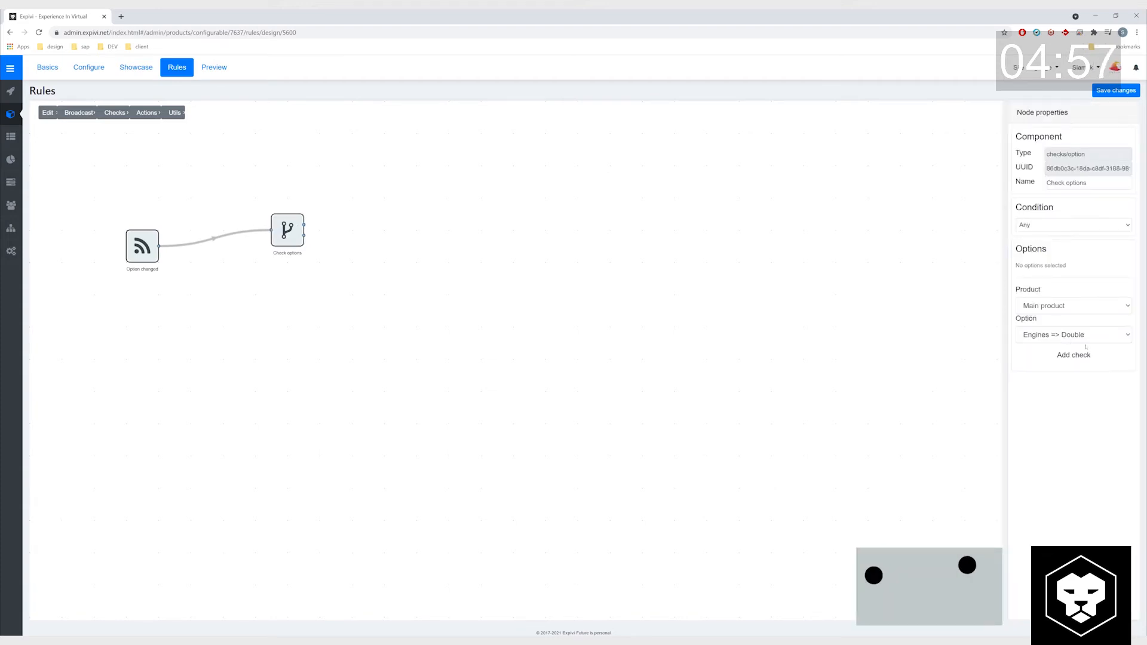
pyautogui.click(1072, 334)
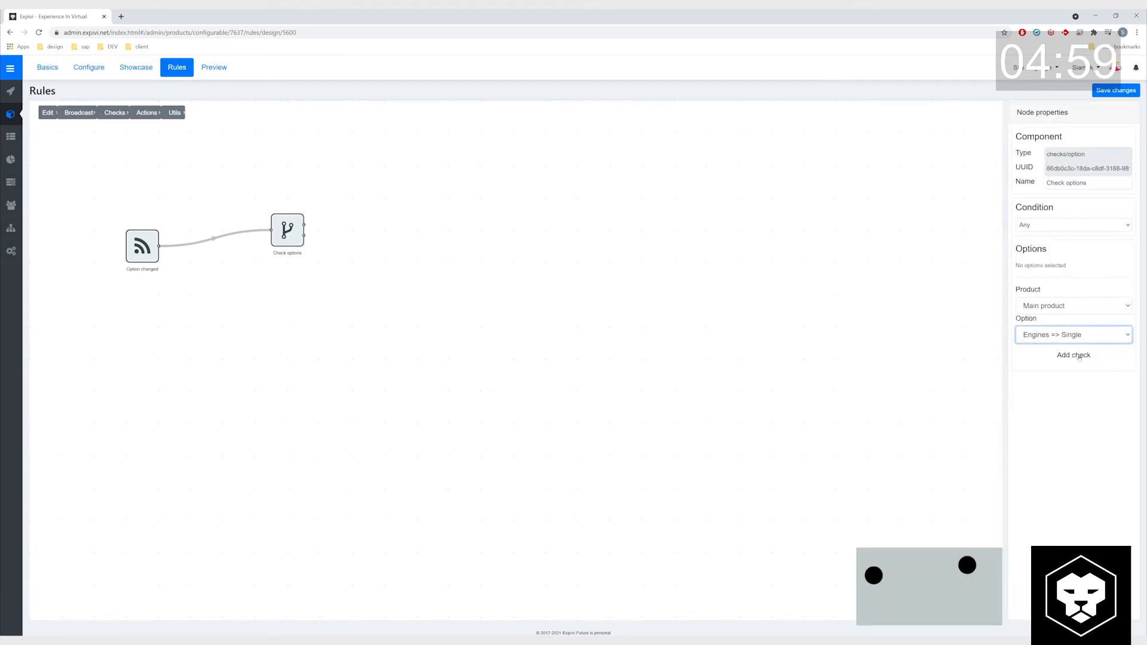
pyautogui.click(1073, 355)
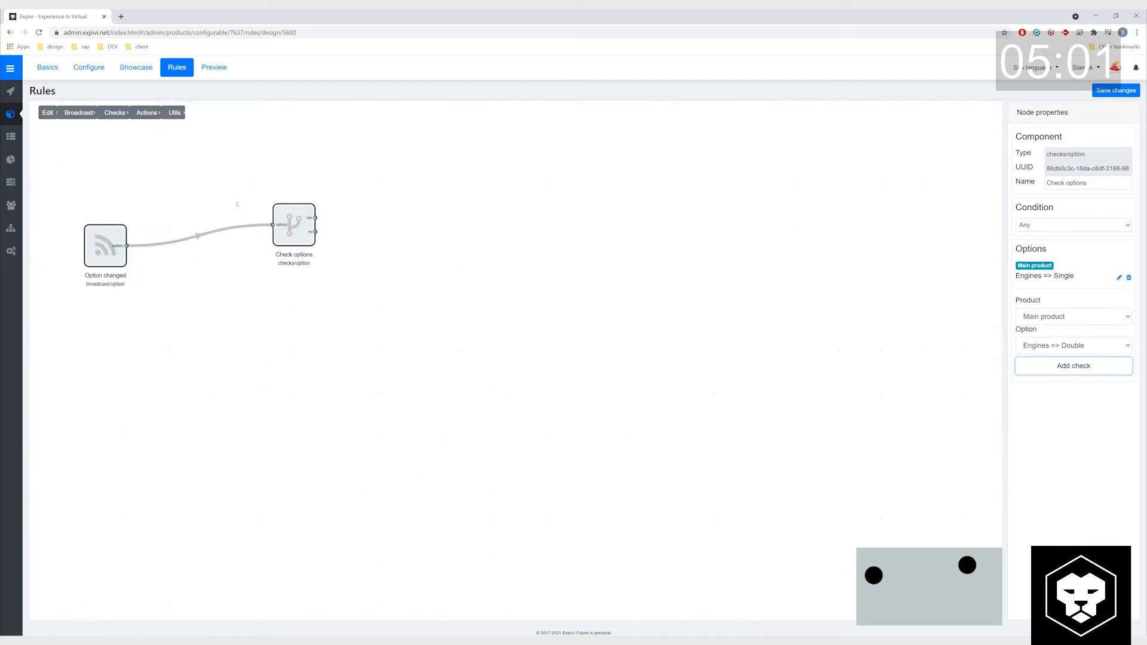
pyautogui.click(146, 112)
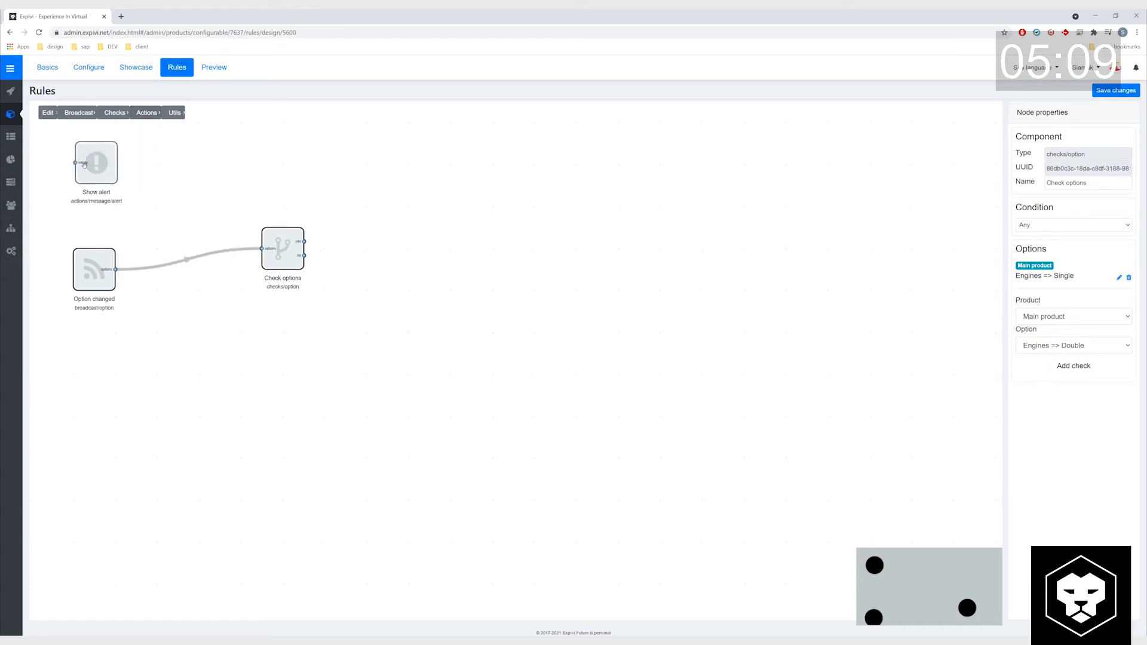
# Connect the check to the alert, enter message 'Hel' and save the rule.
pyautogui.moveTo(95, 162); pyautogui.dragTo(387, 205)
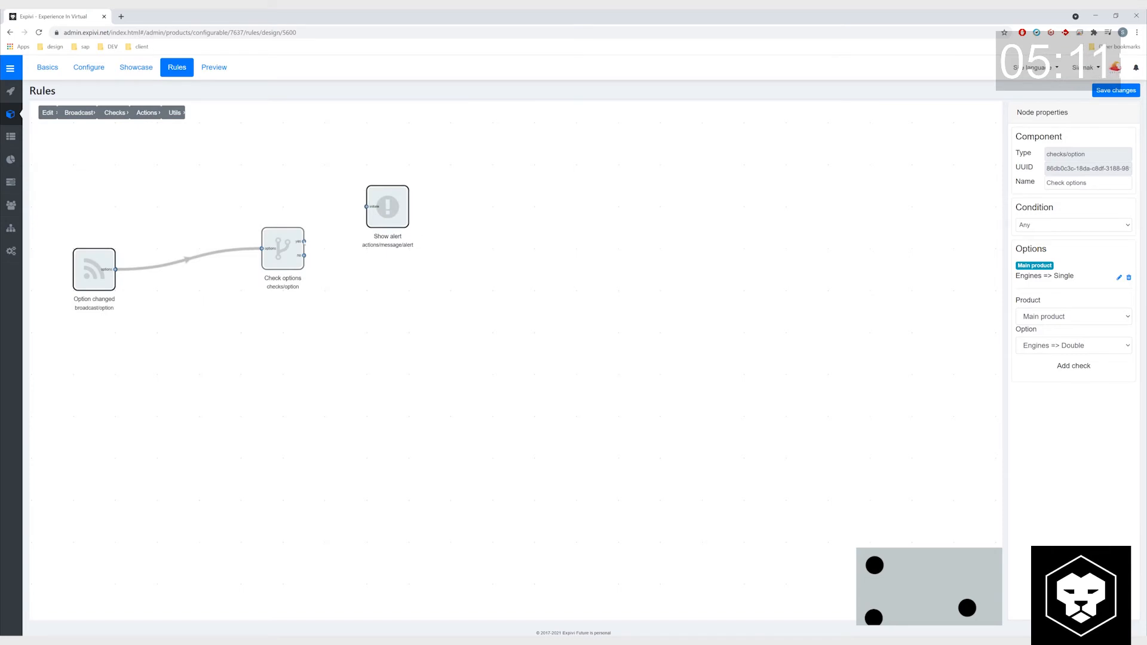
pyautogui.click(387, 206)
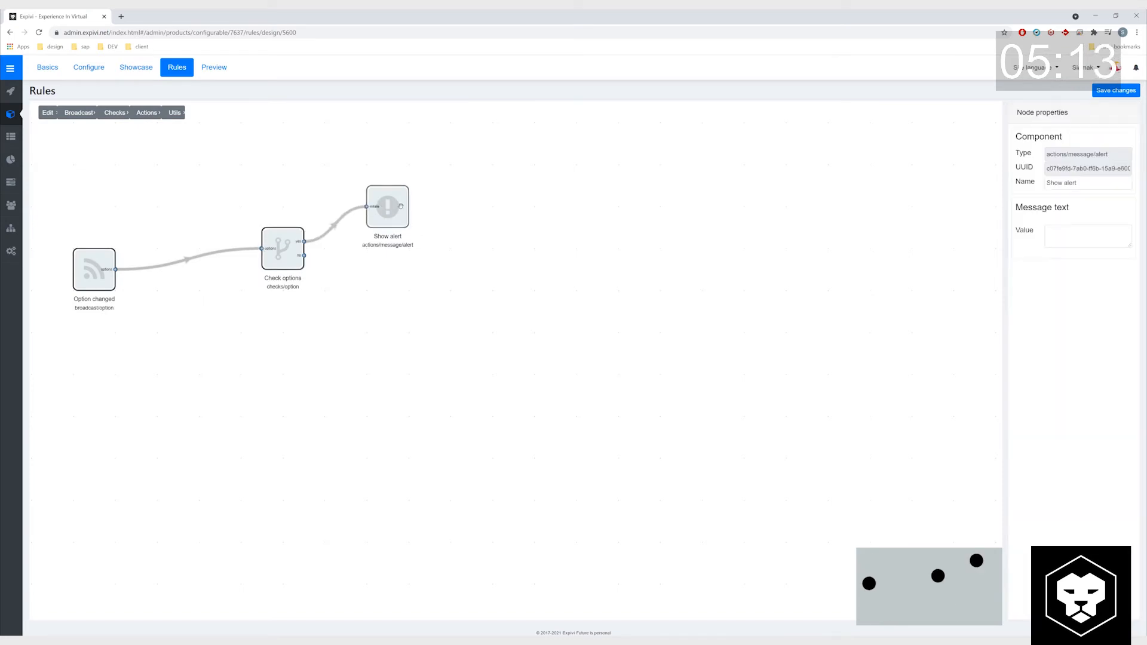
pyautogui.write('Hel')
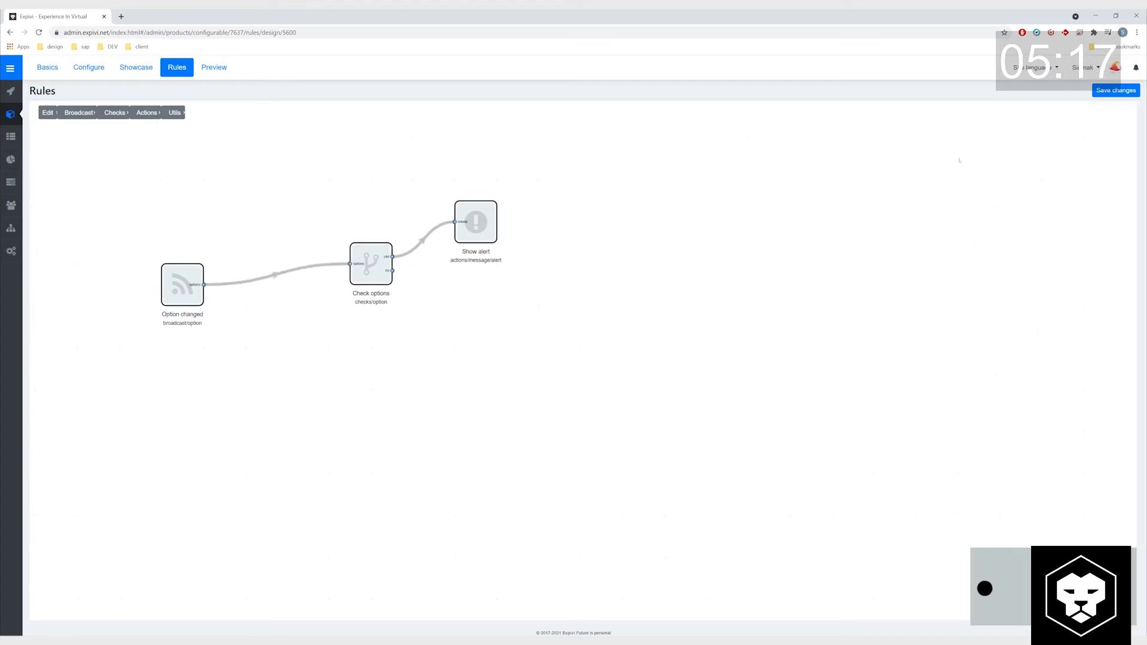
pyautogui.click(1114, 89)
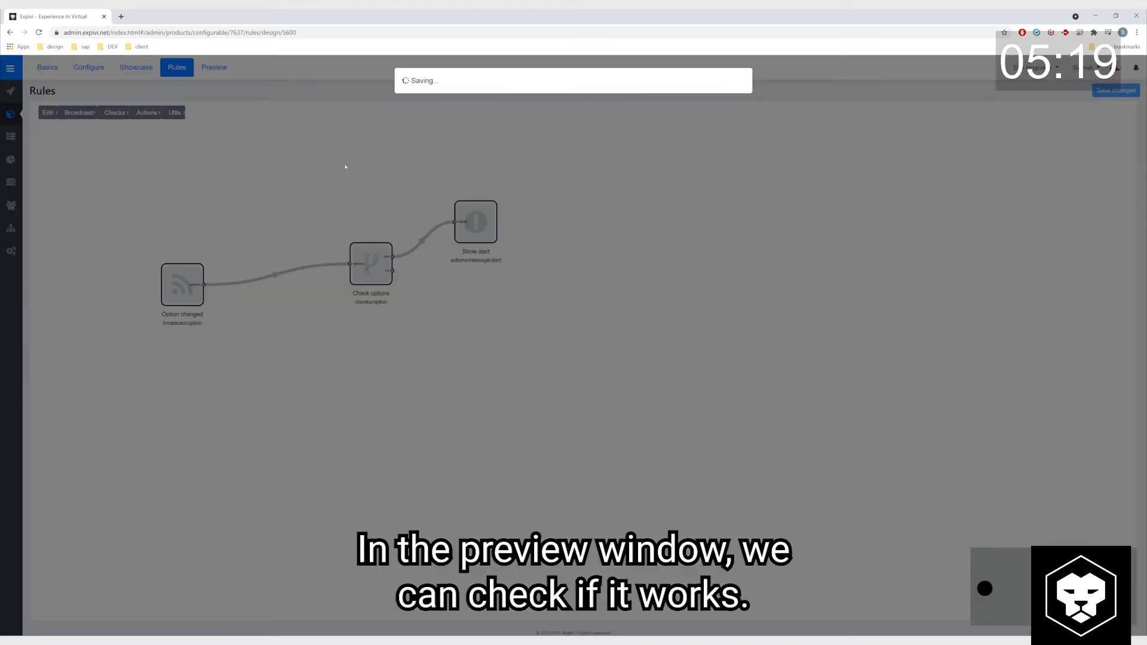
# Test the rule in Preview by switching Engines to Single.
pyautogui.click(214, 67)
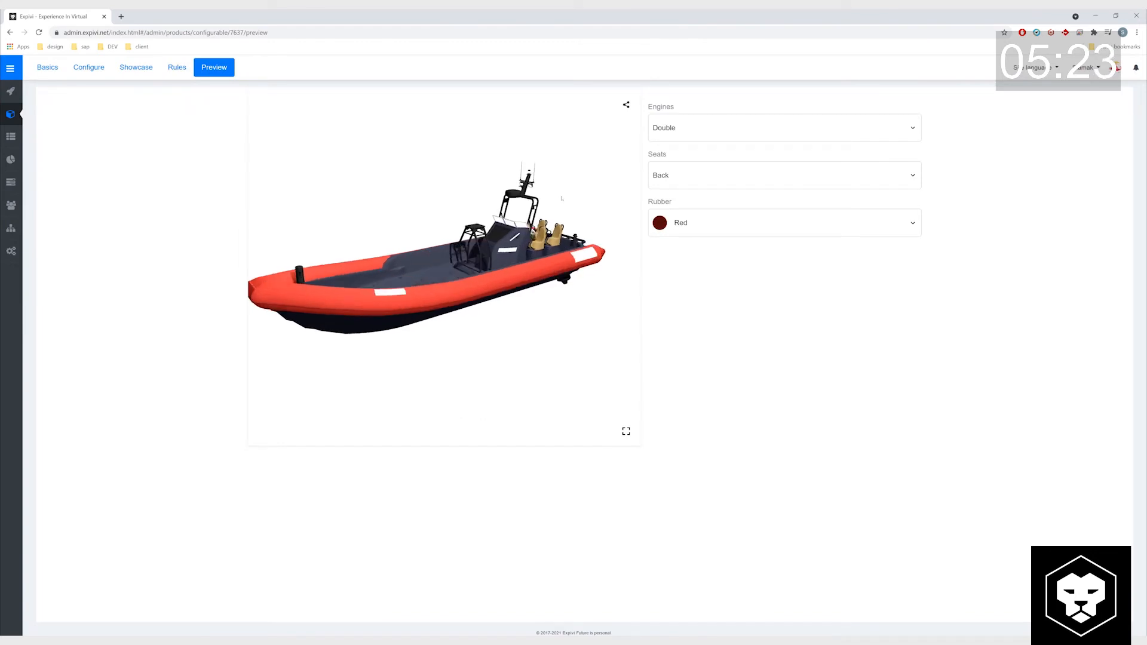
pyautogui.click(783, 128)
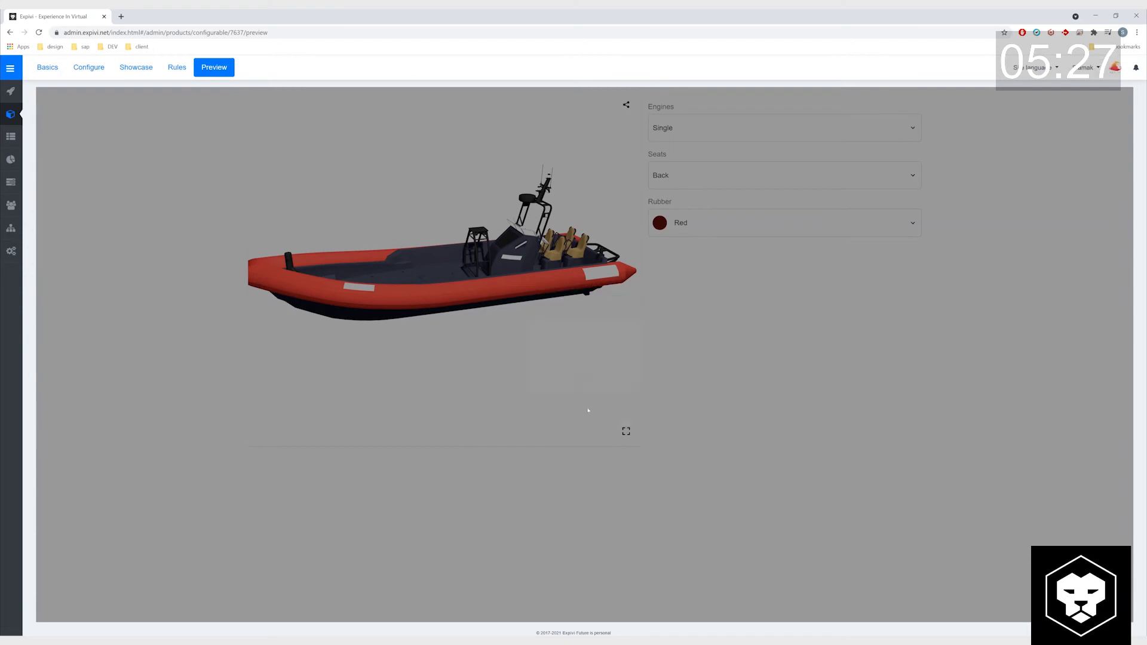
# Inspect the Rubber material group's materials, then the product's attributes list.
pyautogui.click(87, 67)
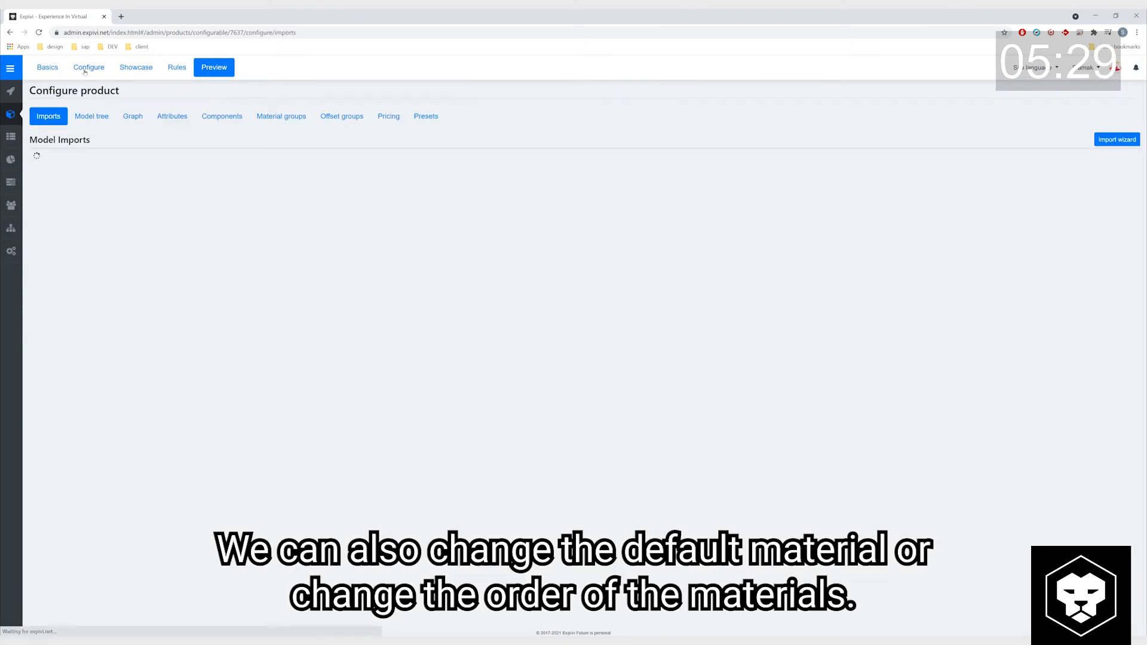
pyautogui.click(281, 116)
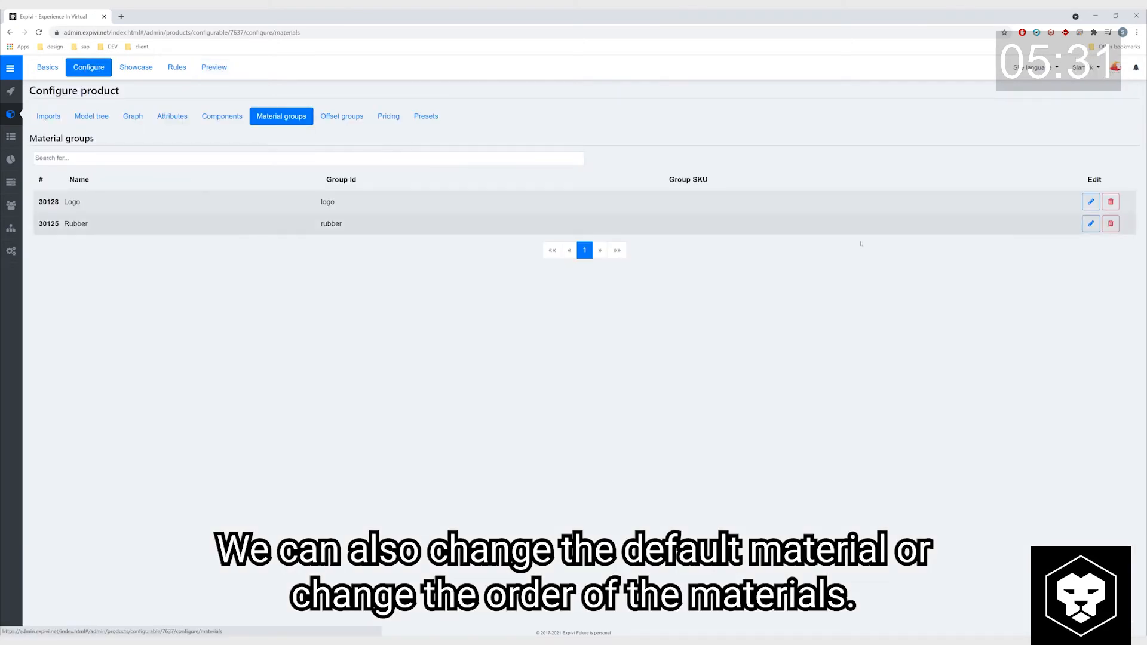
pyautogui.click(425, 224)
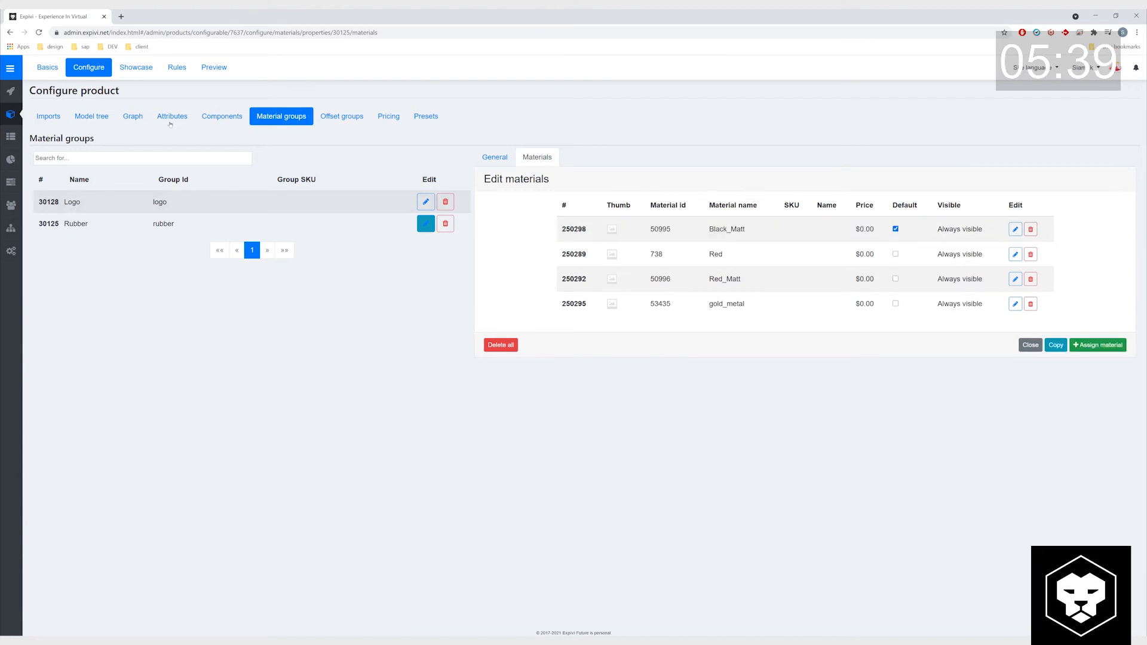
pyautogui.click(172, 116)
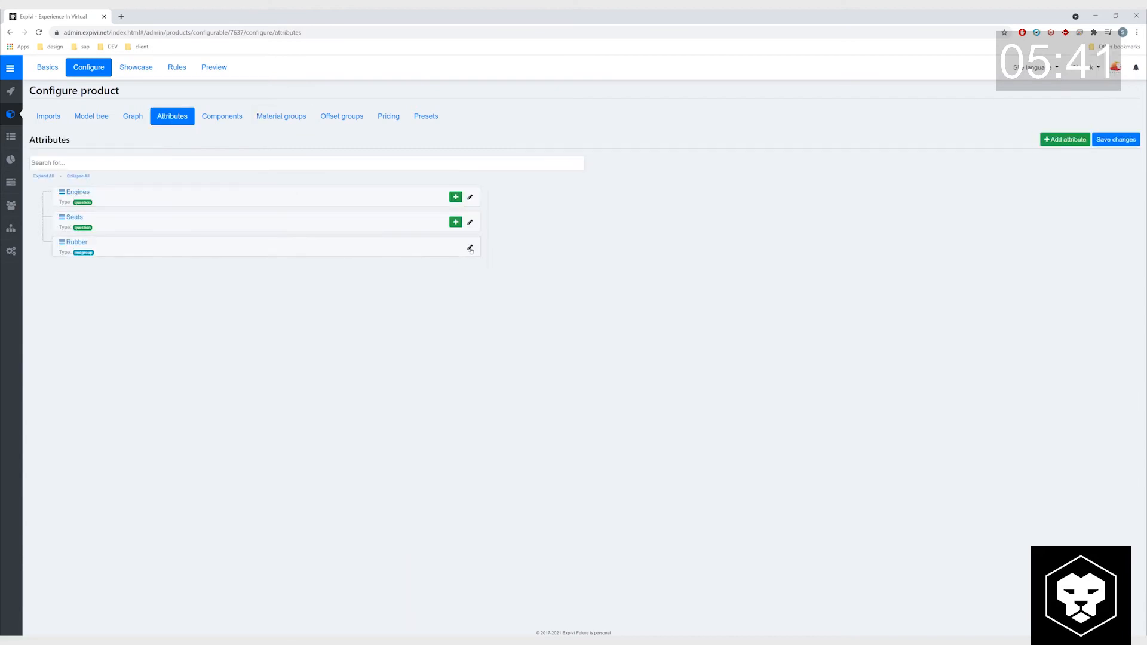
# Set the Rubber attribute's display function to Horizontal scrollable tiles and save.
pyautogui.click(470, 248)
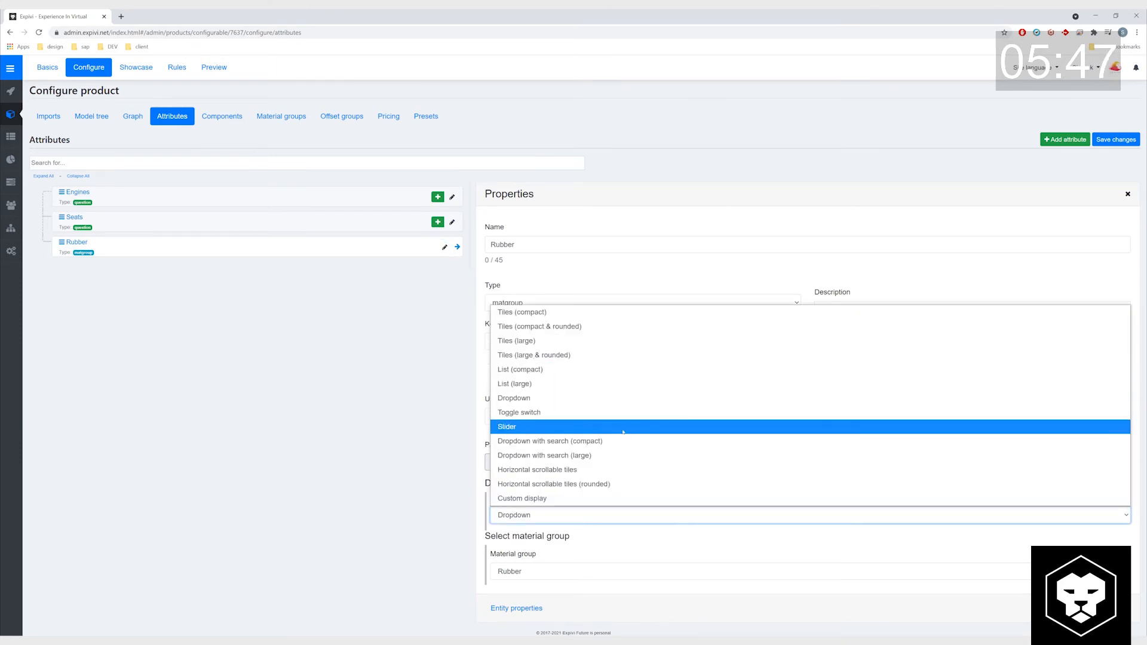
pyautogui.click(537, 468)
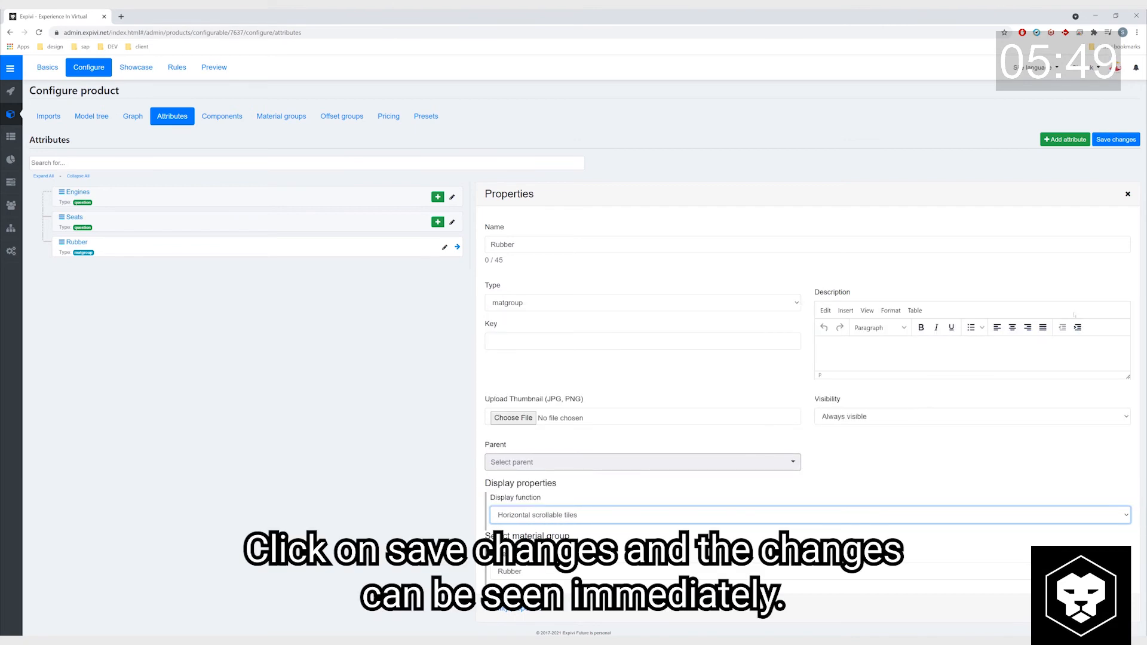
pyautogui.click(1115, 140)
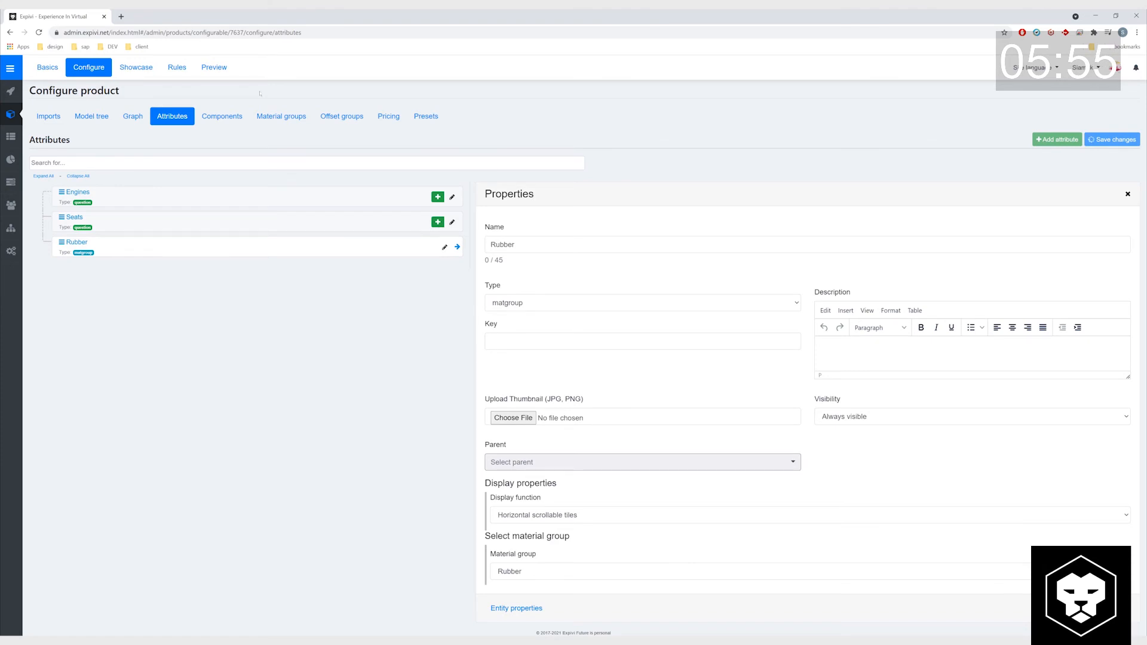
pyautogui.click(213, 67)
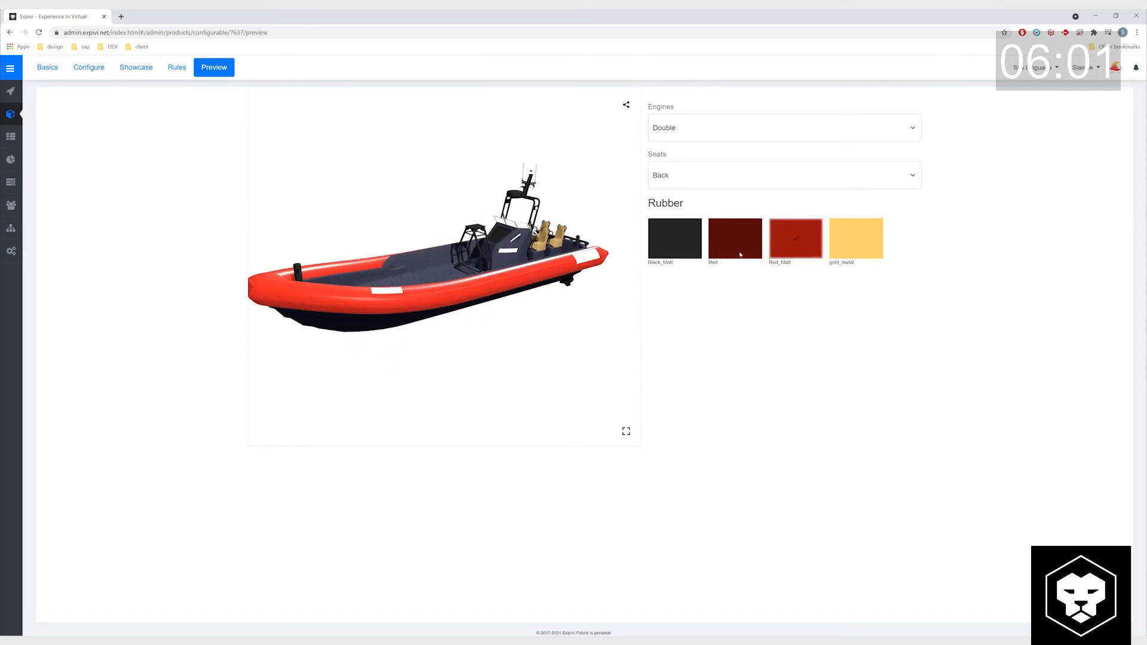
# Pick the gold_metal rubber tile in preview, then return to Configure.
pyautogui.click(855, 238)
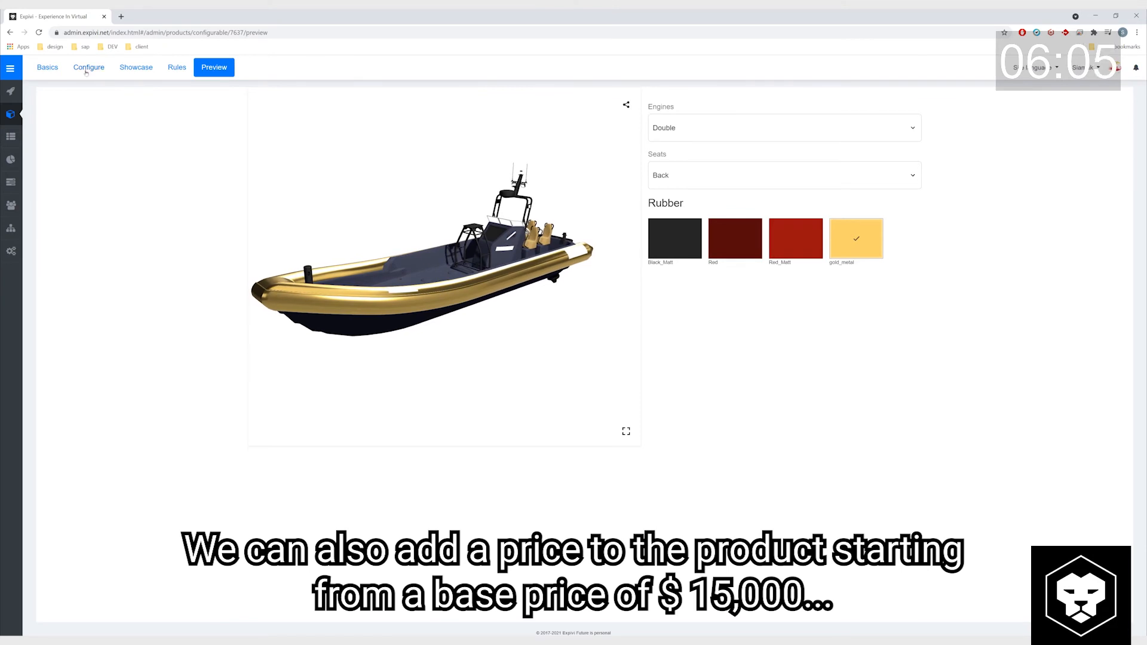
pyautogui.click(88, 67)
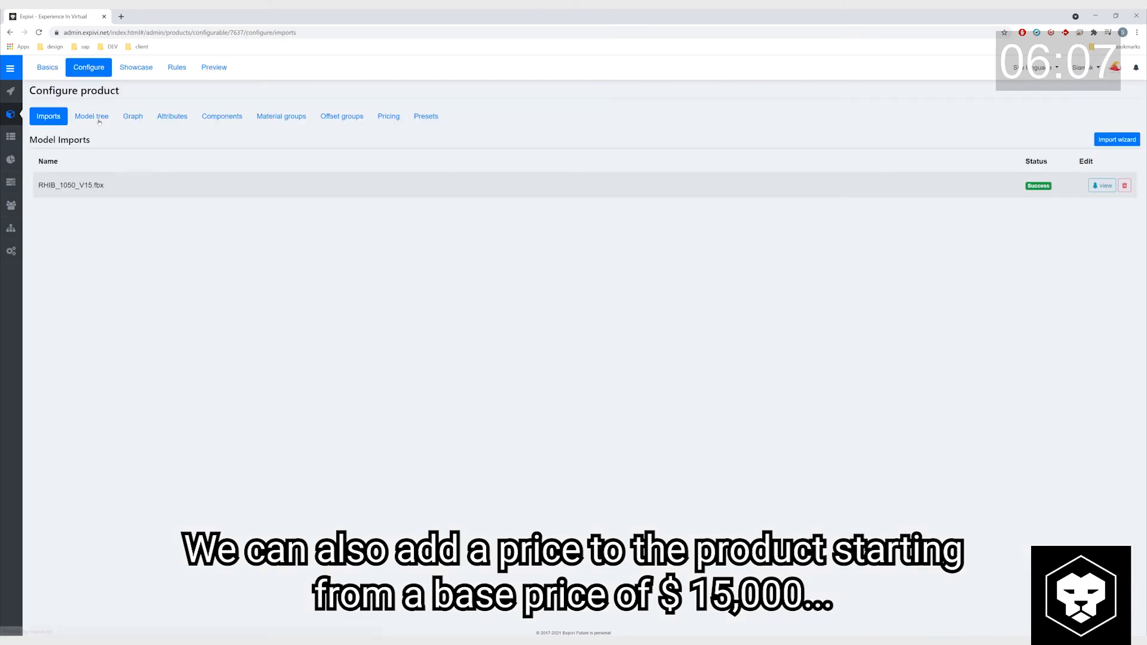
# Add a US-locale base price of 15000 under Basics and save it.
pyautogui.click(46, 67)
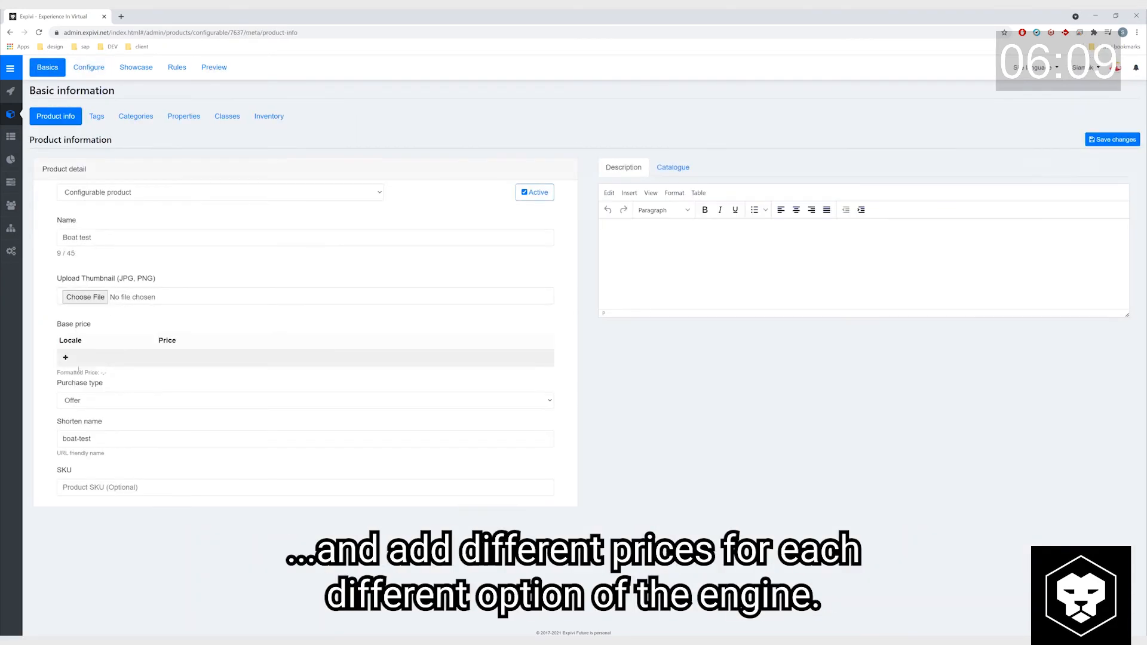
pyautogui.click(64, 357)
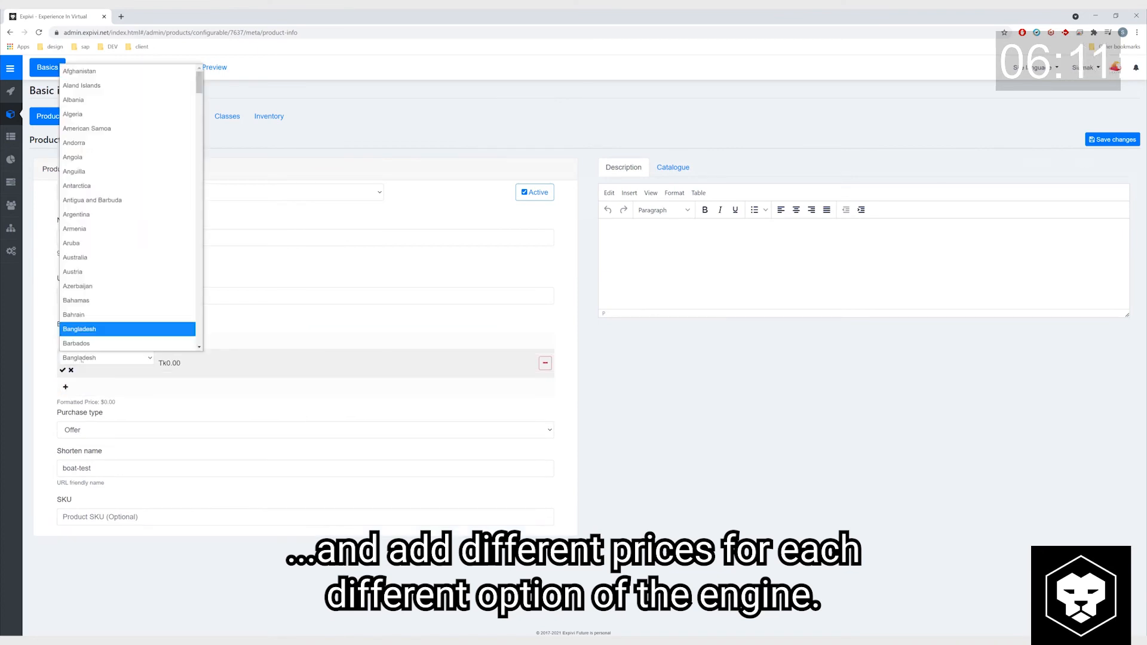
pyautogui.scroll(-3)
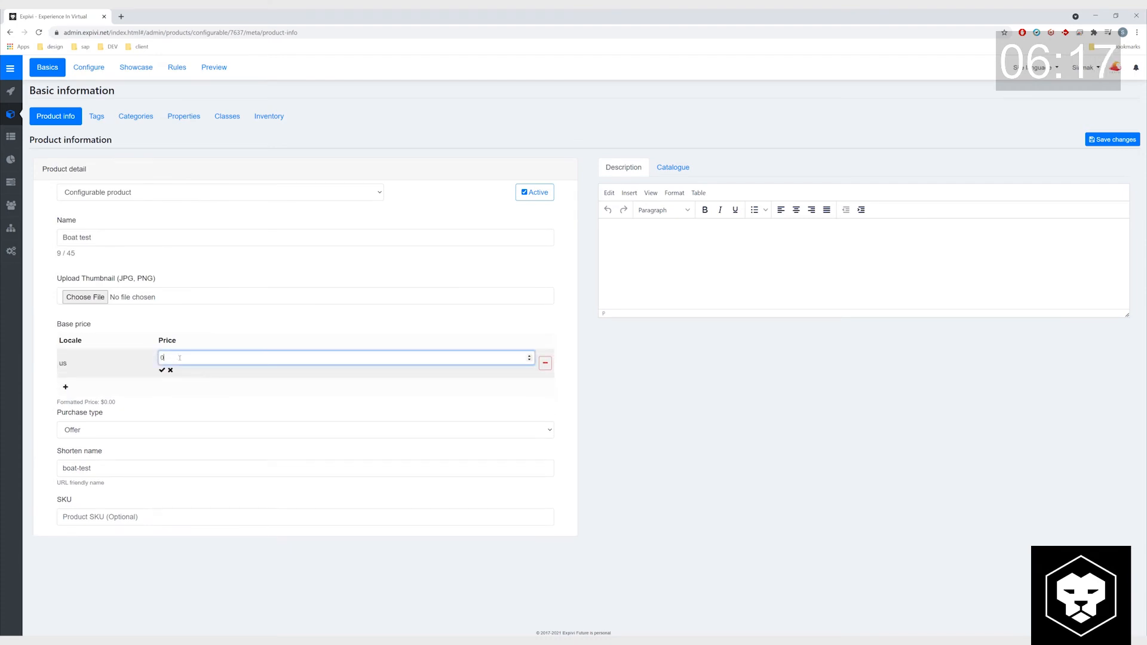
pyautogui.write('15000')
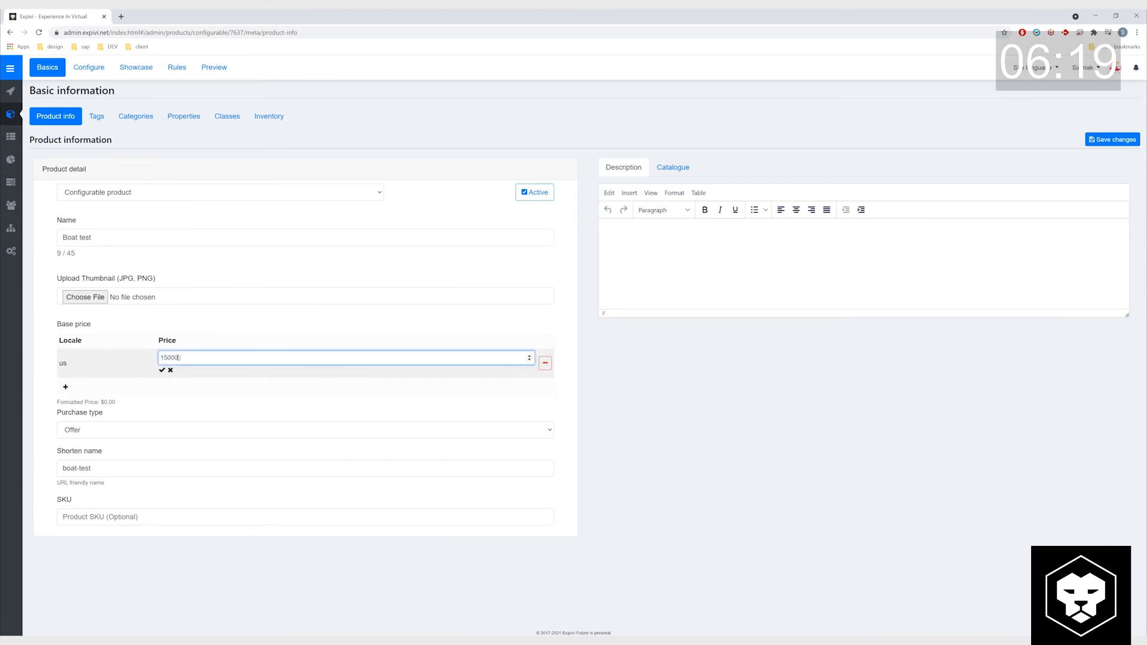
pyautogui.click(161, 371)
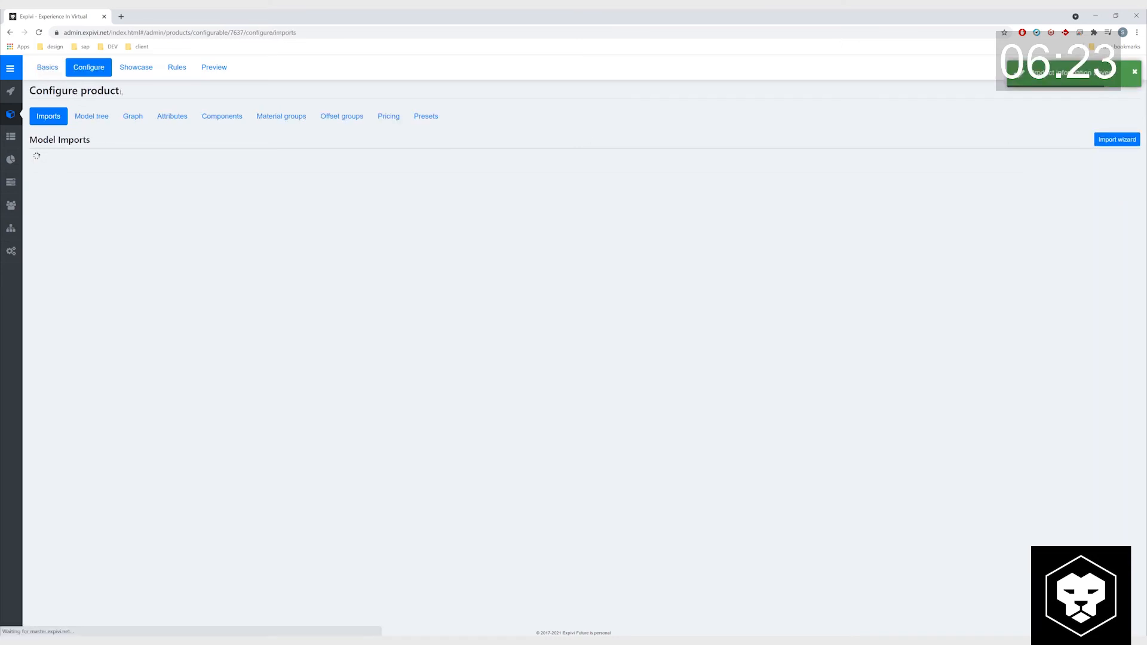
# In the Engines attribute, give the Single option a US price of 1500 and save it.
pyautogui.click(172, 116)
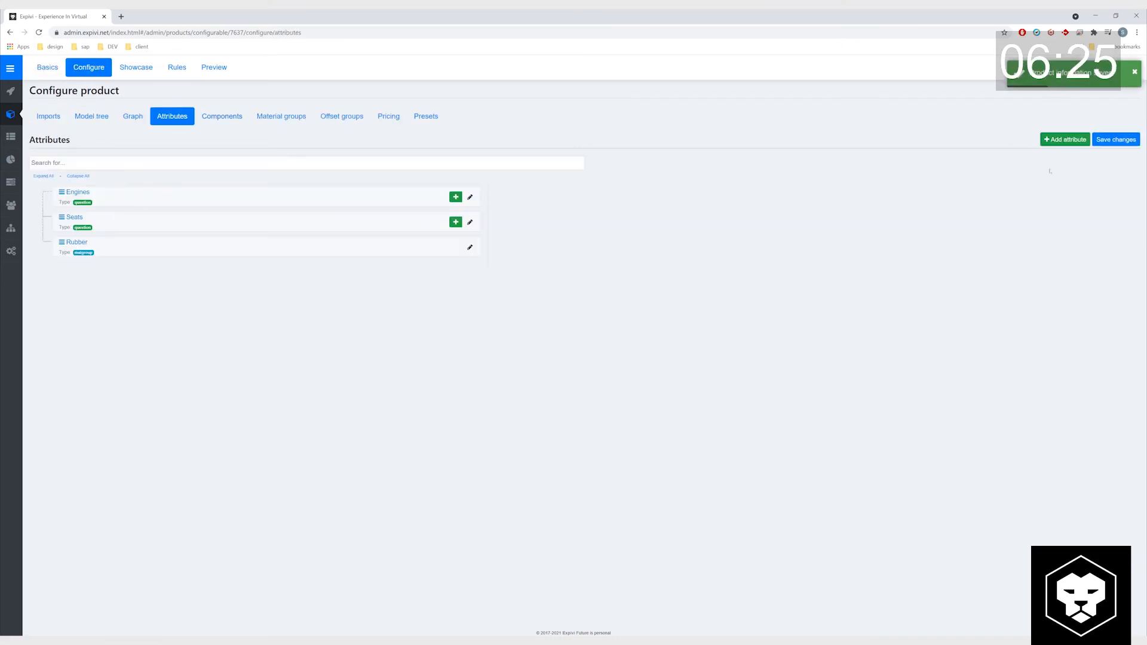
pyautogui.click(470, 198)
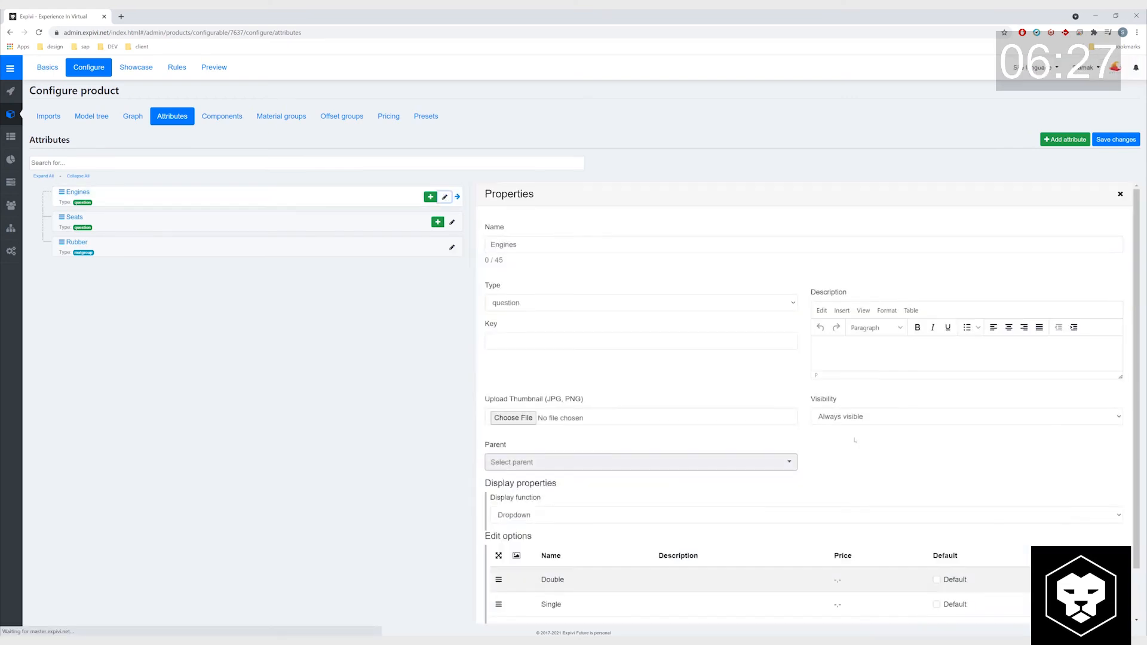
pyautogui.scroll(-3)
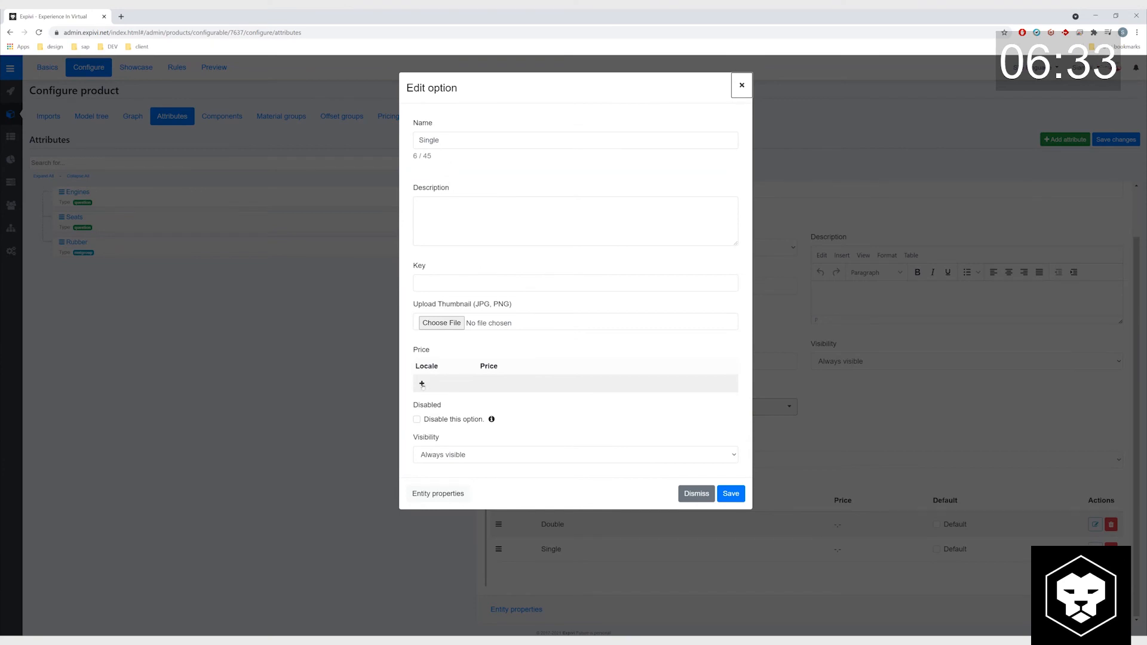
pyautogui.click(420, 384)
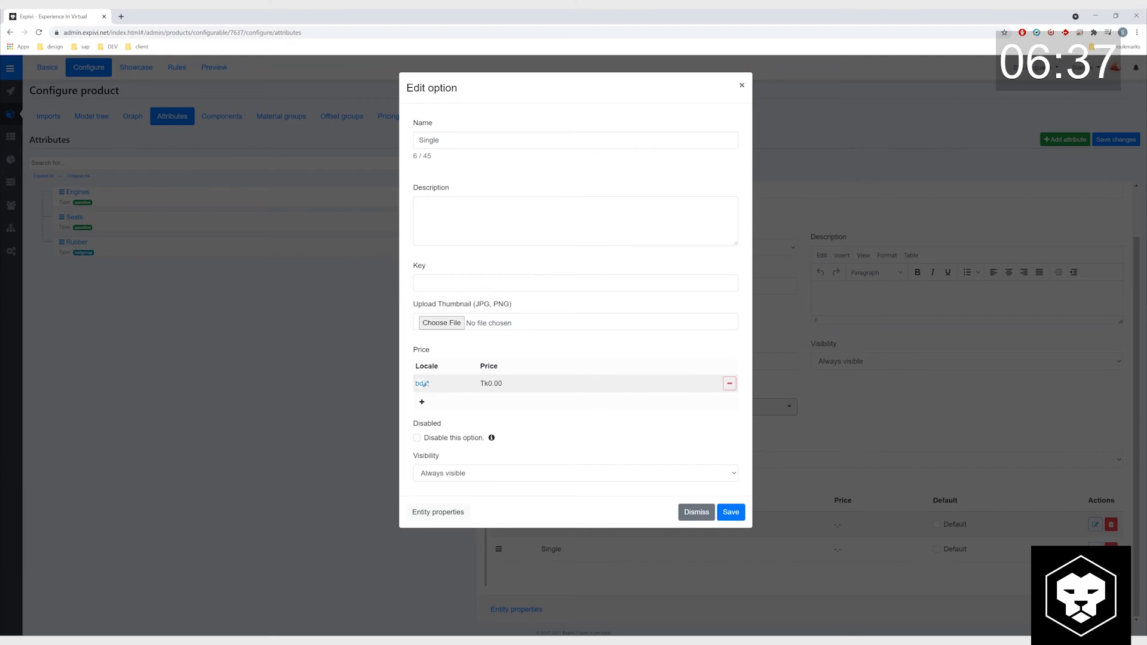
pyautogui.click(421, 384)
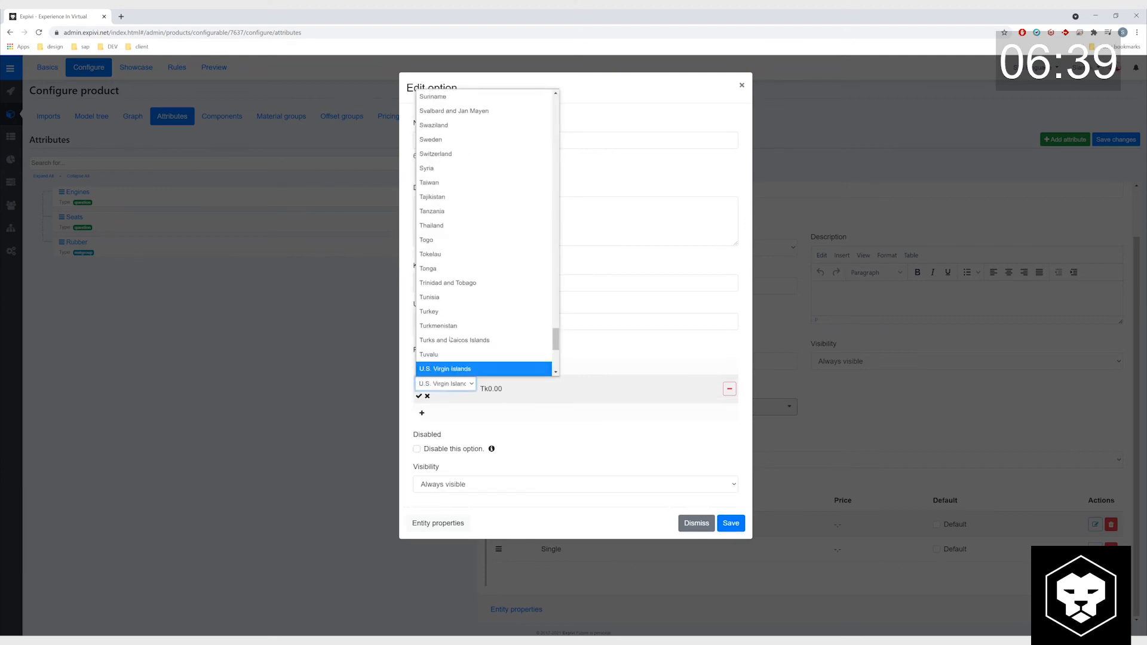
pyautogui.scroll(-3)
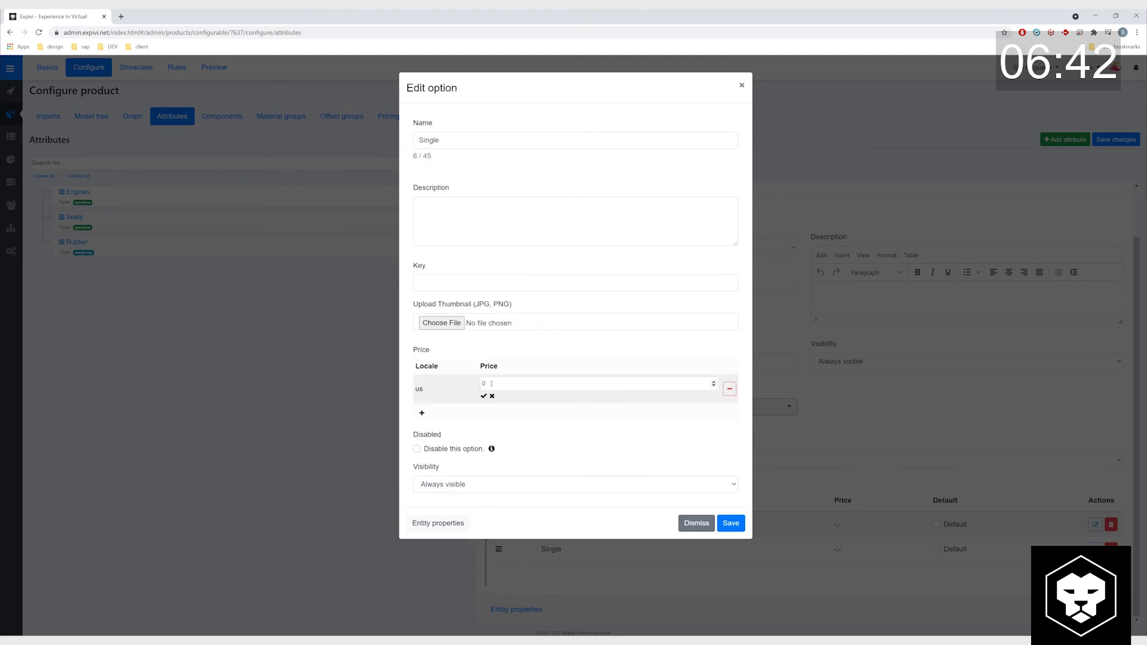
pyautogui.click(596, 384)
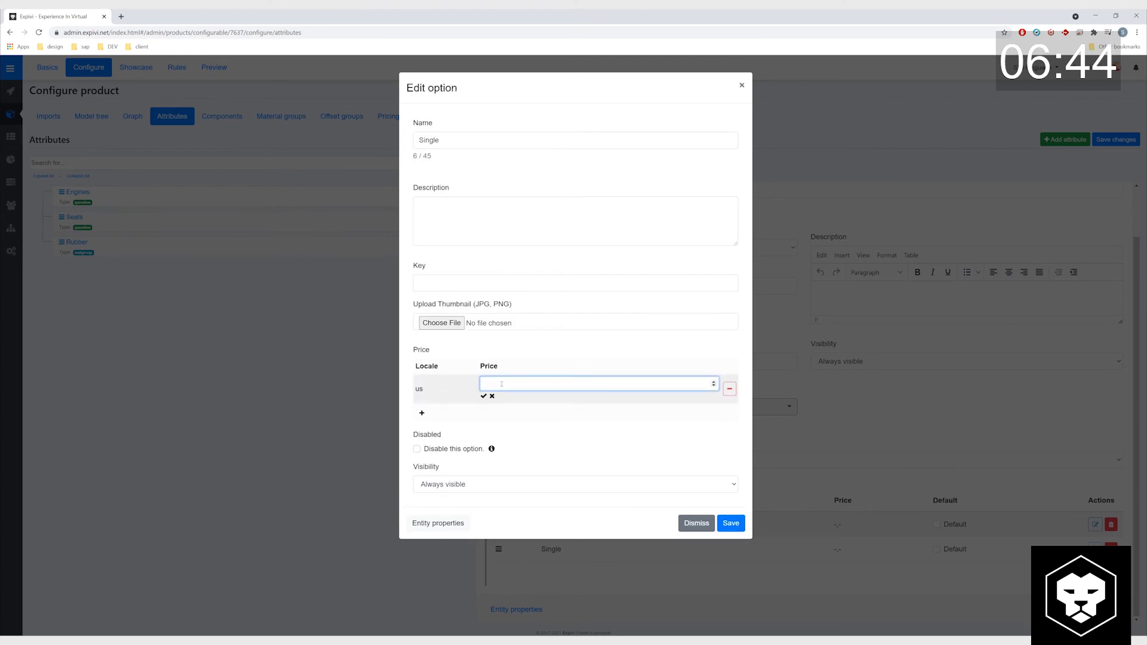
pyautogui.click(483, 396)
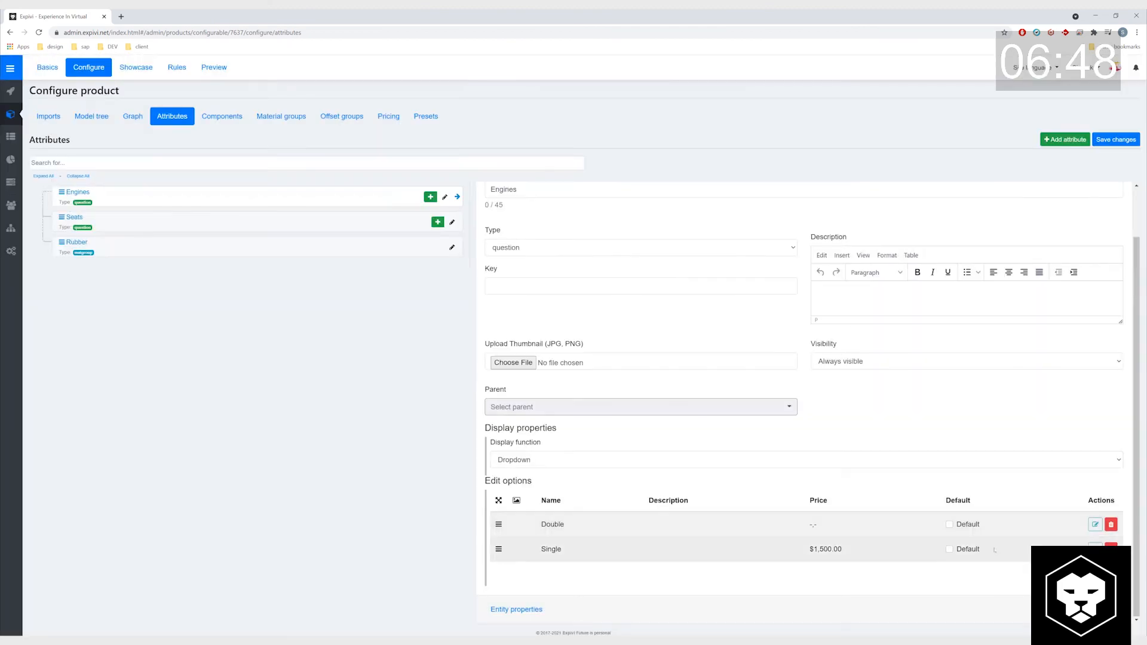
# Give the Double option a US price of 3000, save it, and go to the public storefront.
pyautogui.click(1094, 523)
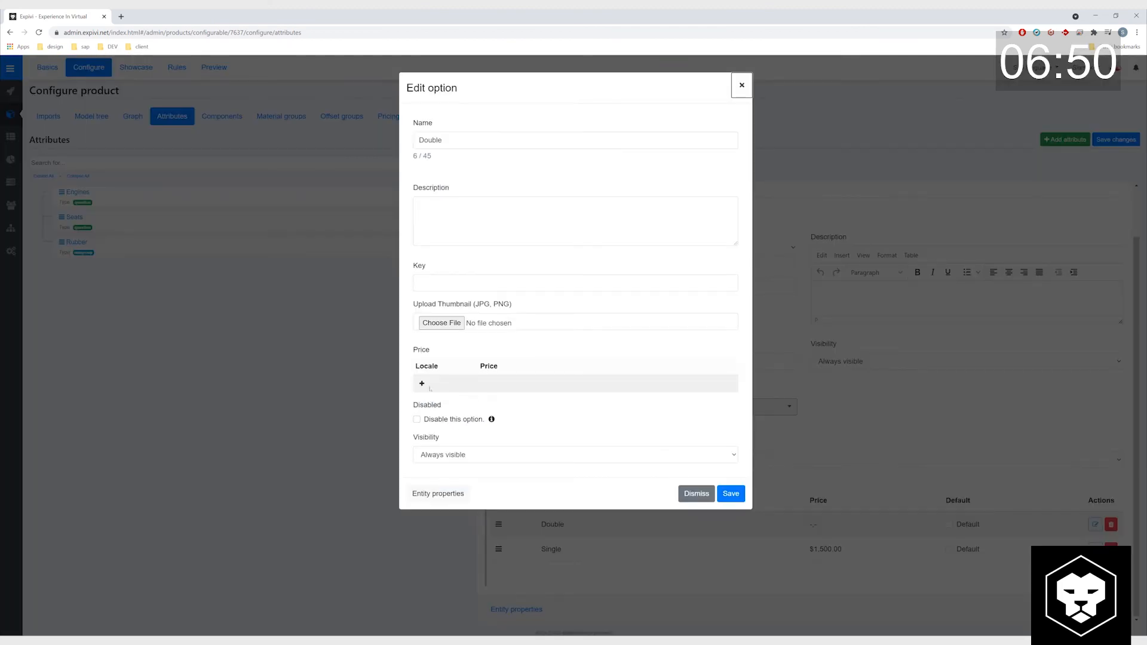
pyautogui.click(422, 383)
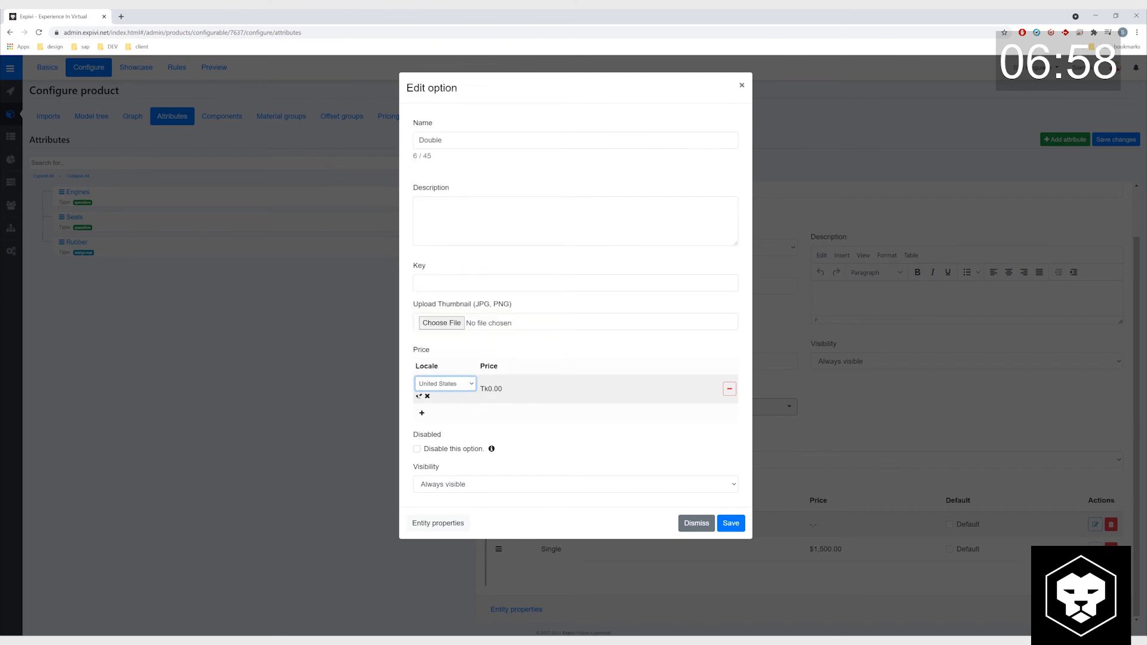
pyautogui.click(600, 383)
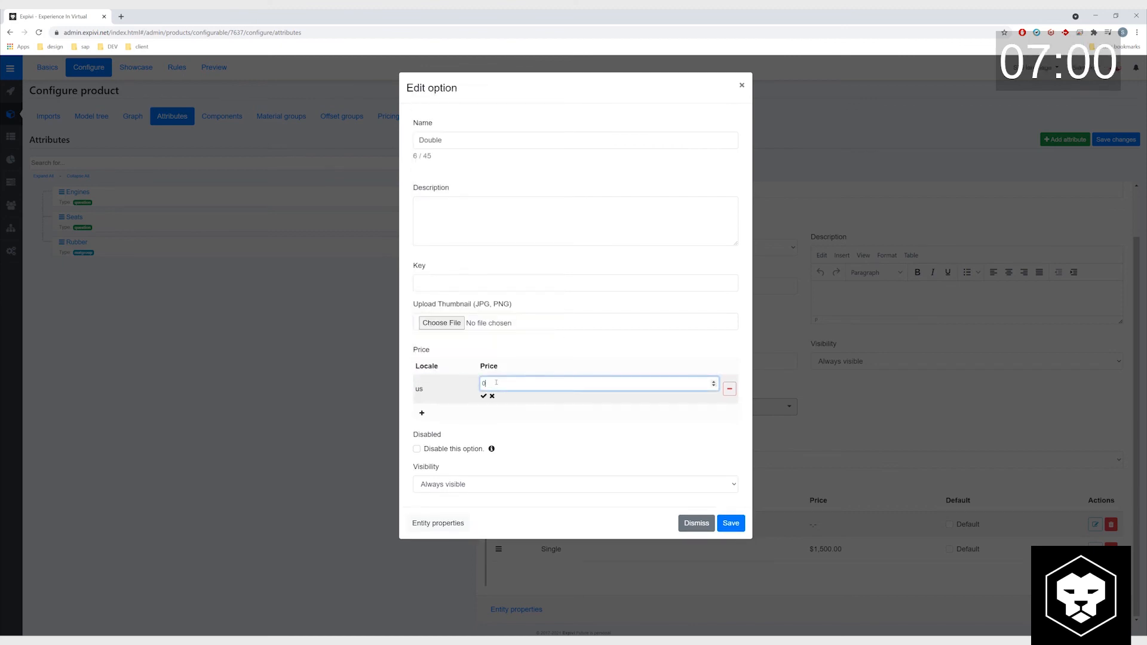
pyautogui.write('3000')
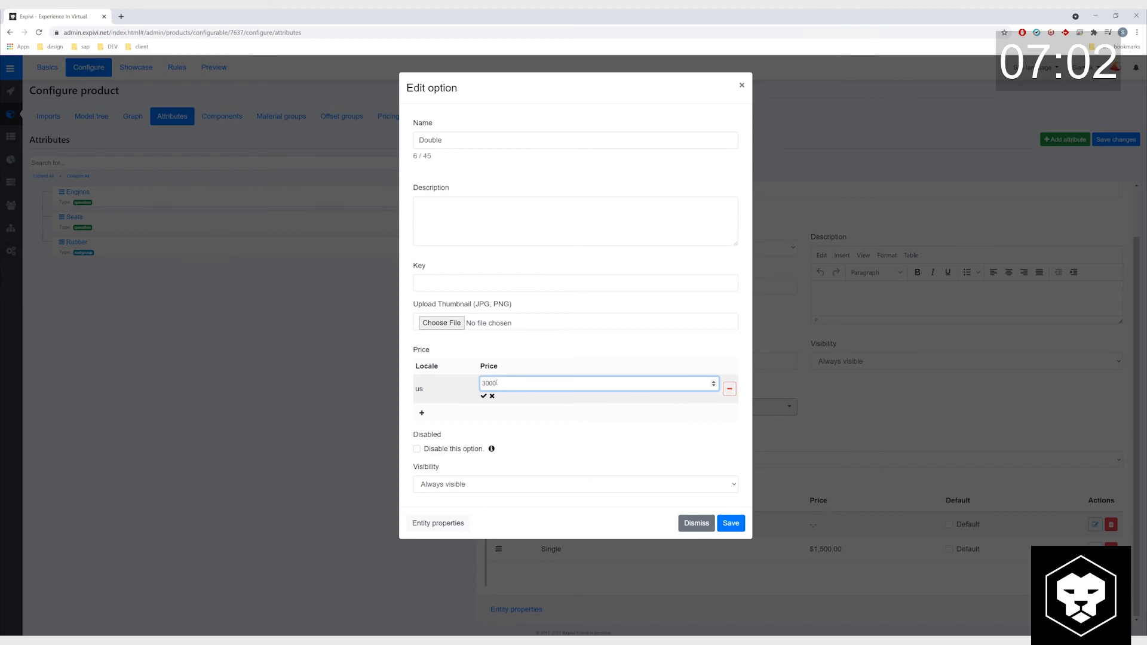
pyautogui.click(729, 523)
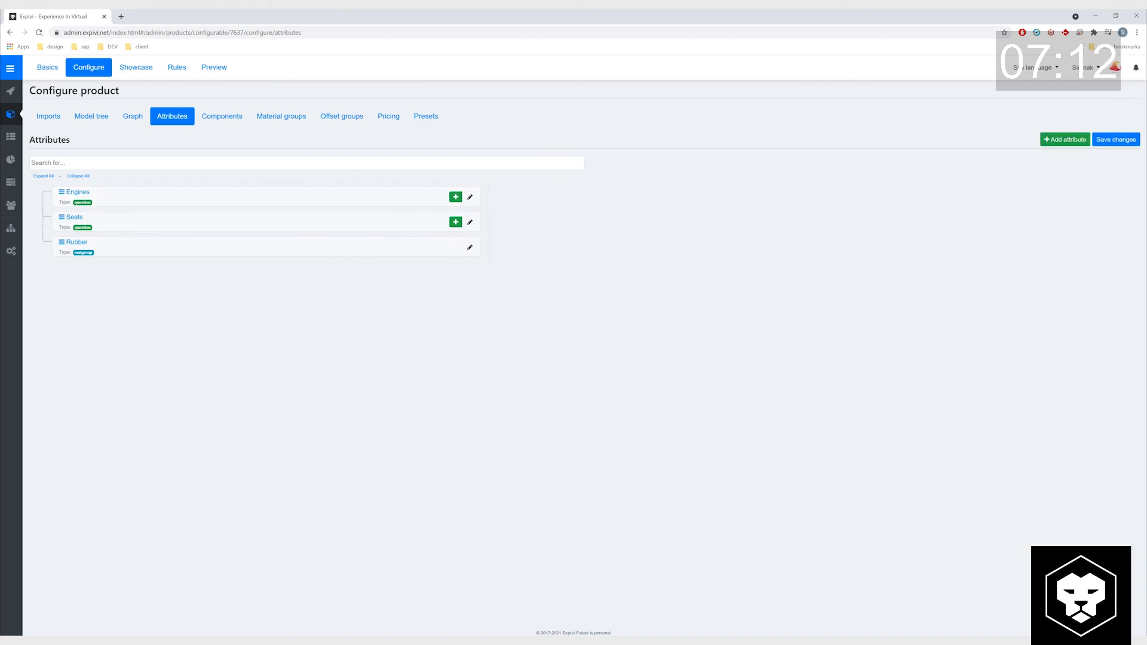
pyautogui.click(228, 15)
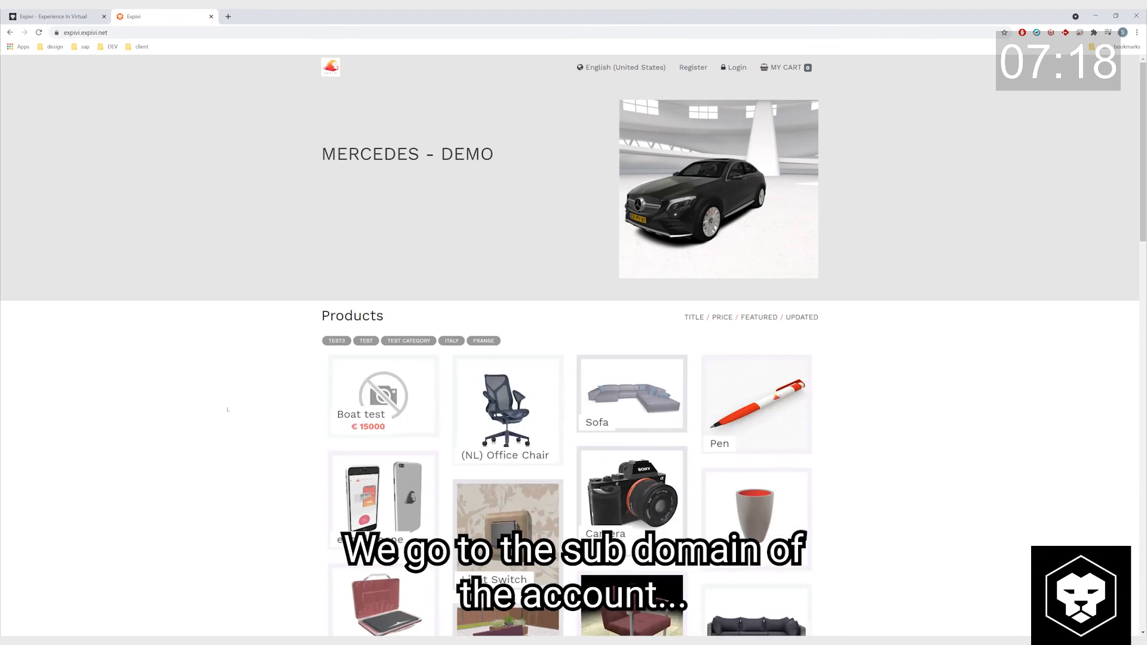
# On the Boat test page, dismiss the engine alert, choose Red_Matt rubber, and view Engines prices.
pyautogui.click(382, 395)
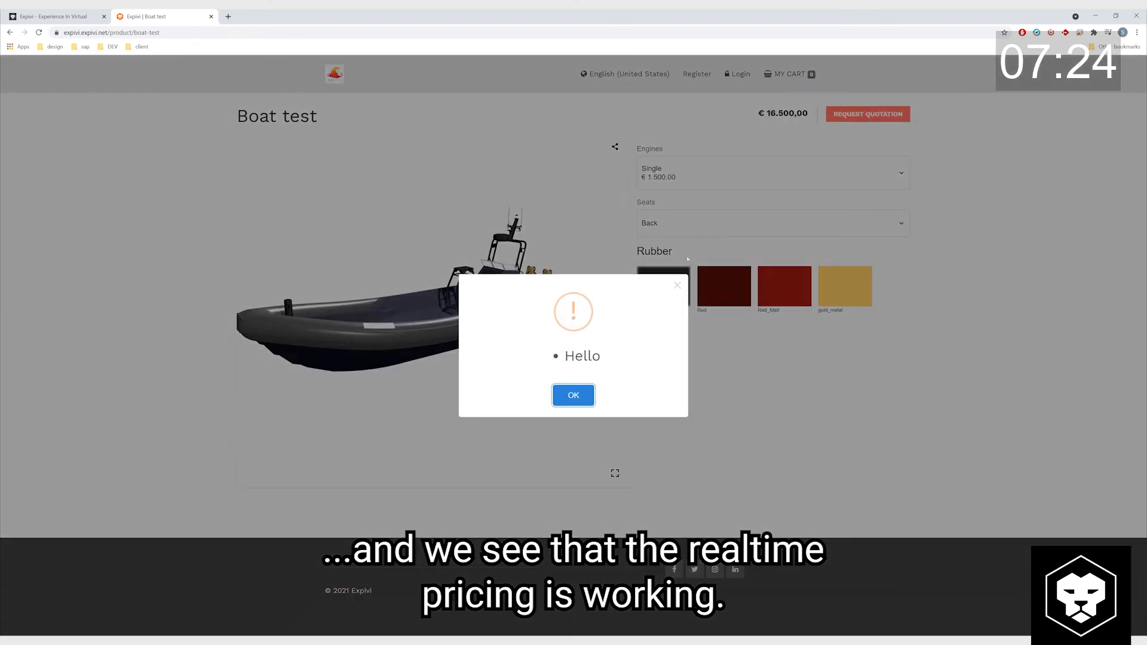
pyautogui.click(572, 395)
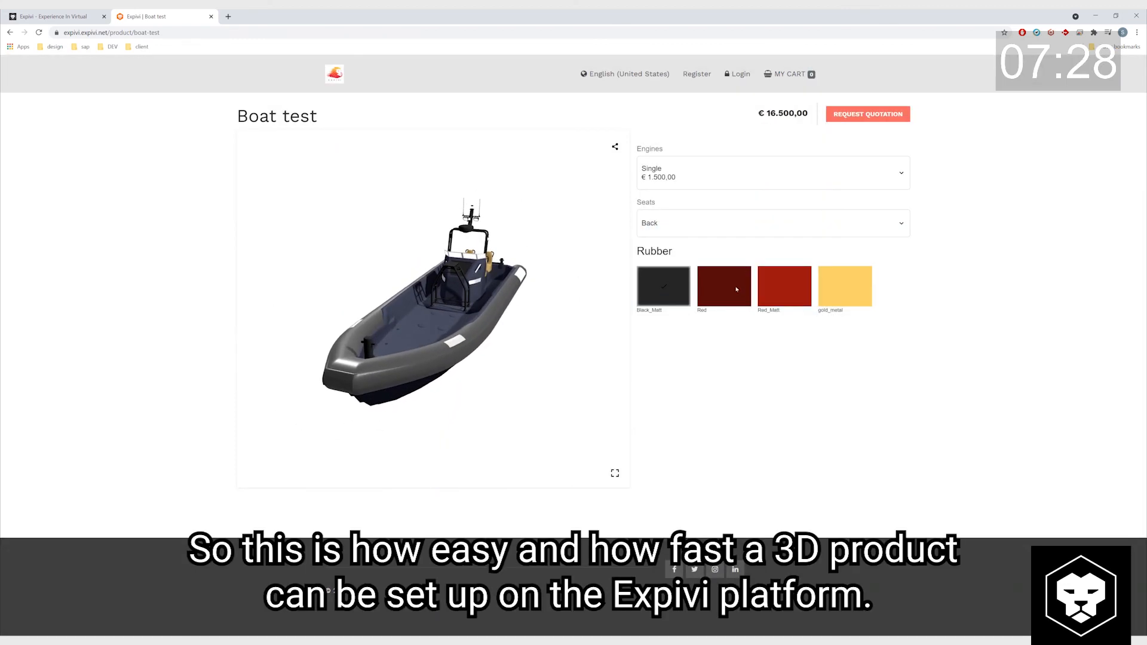
pyautogui.click(784, 286)
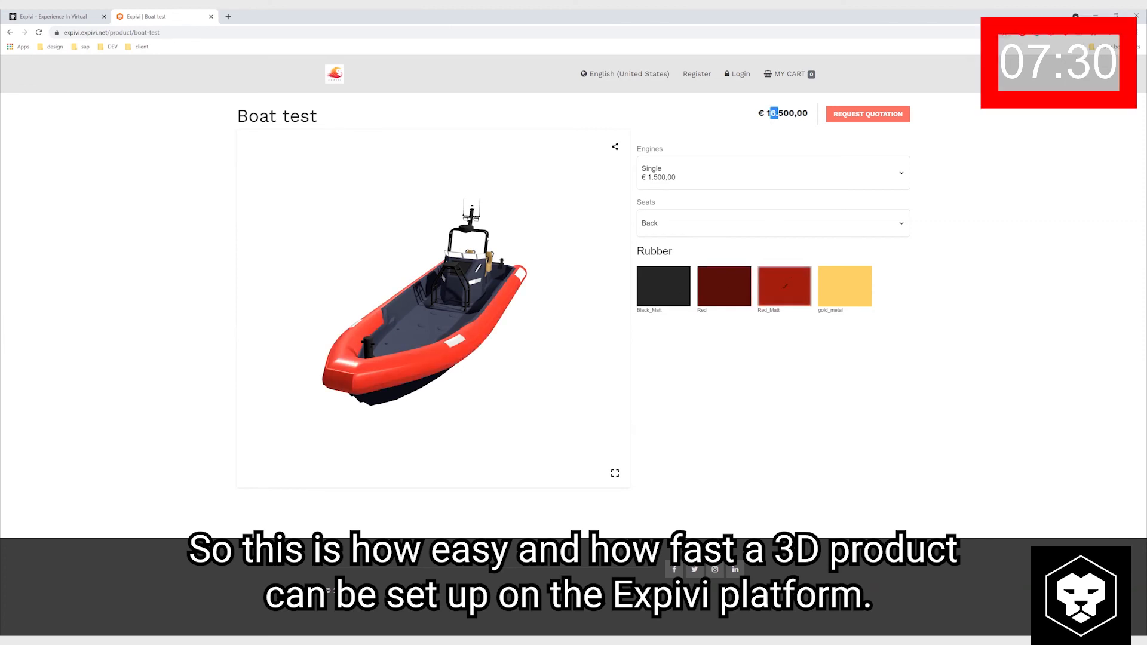
pyautogui.click(772, 172)
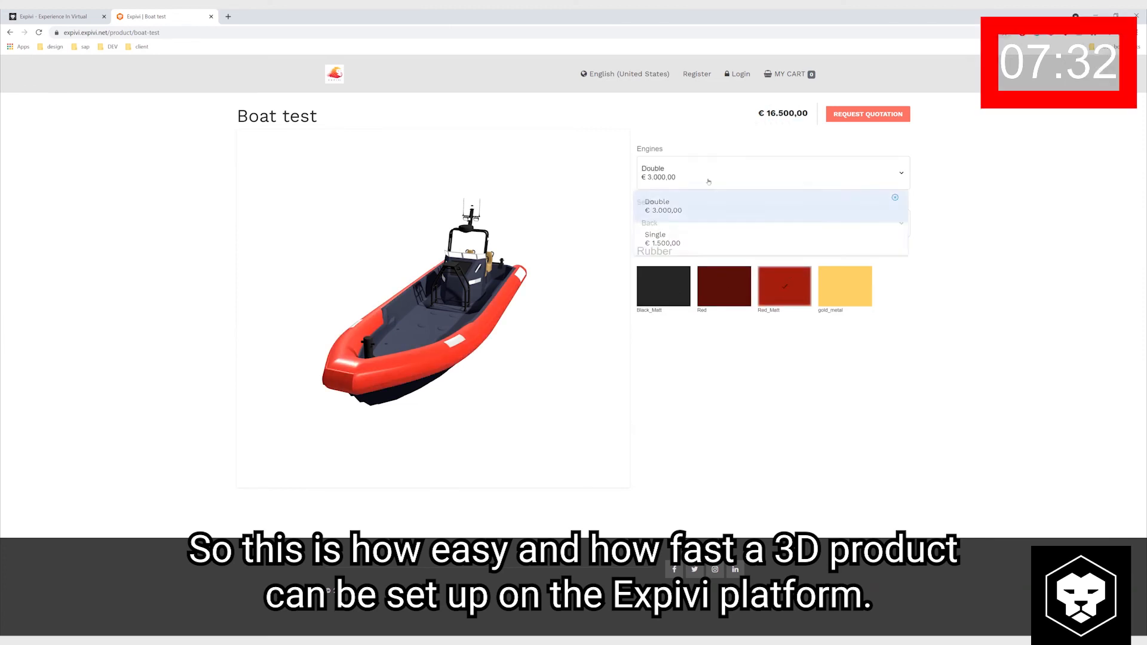